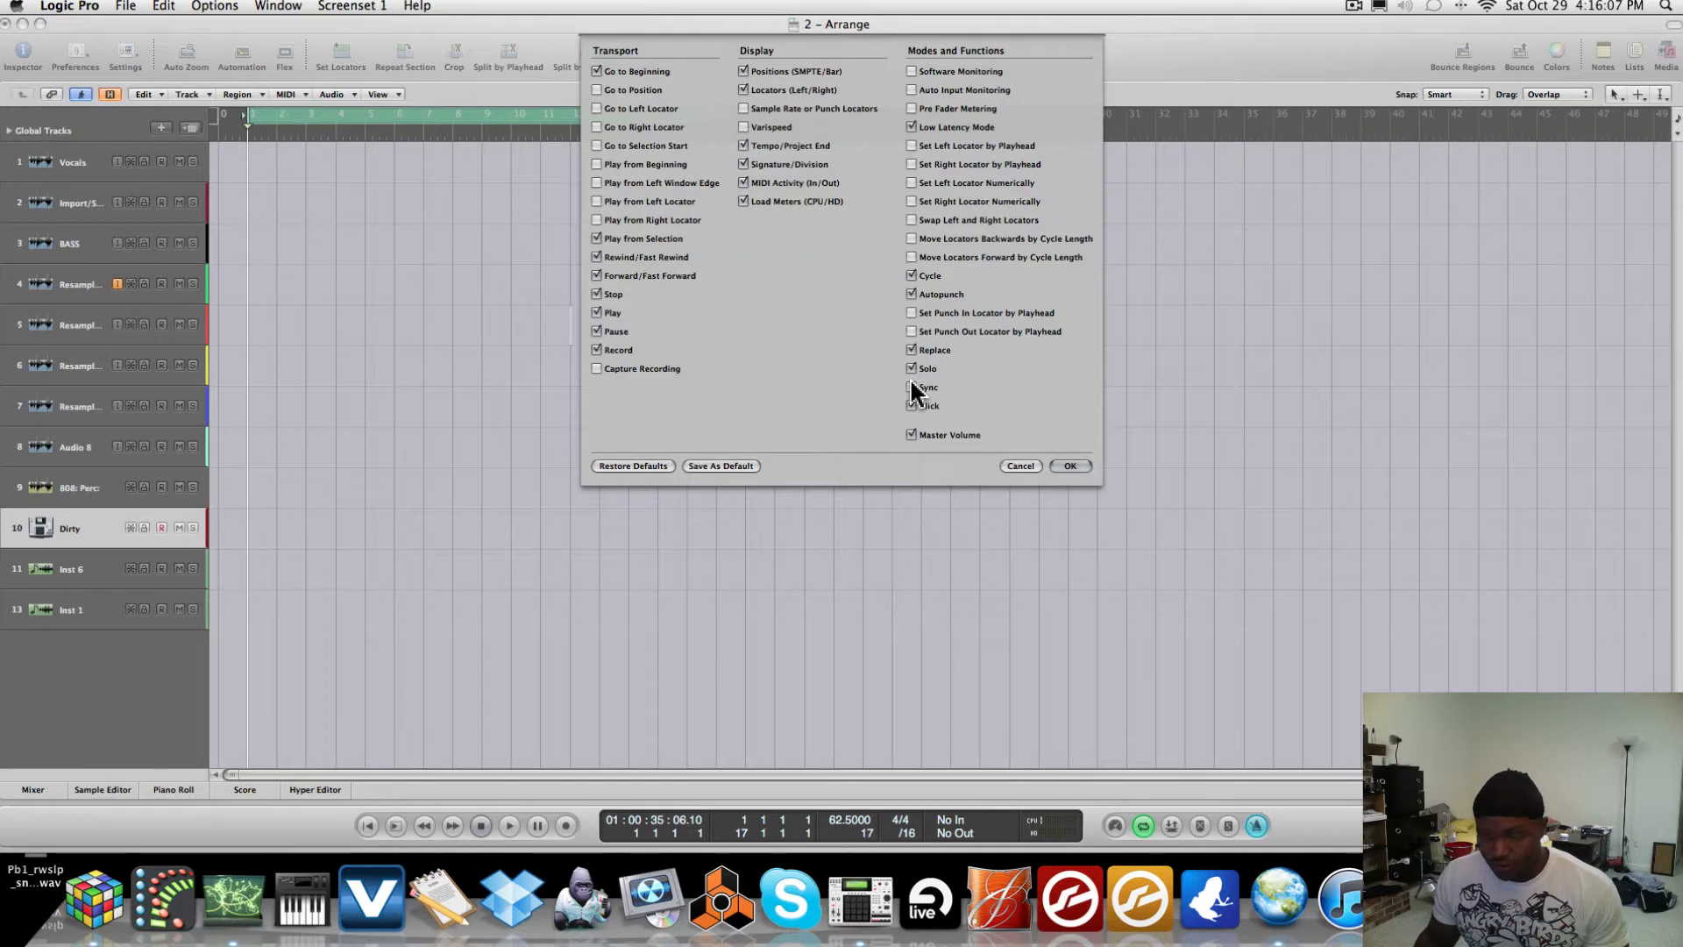
# - Tick Sync and Click in the Customize Transport Bar dialog and confirm with OK
pyautogui.click(913, 405)
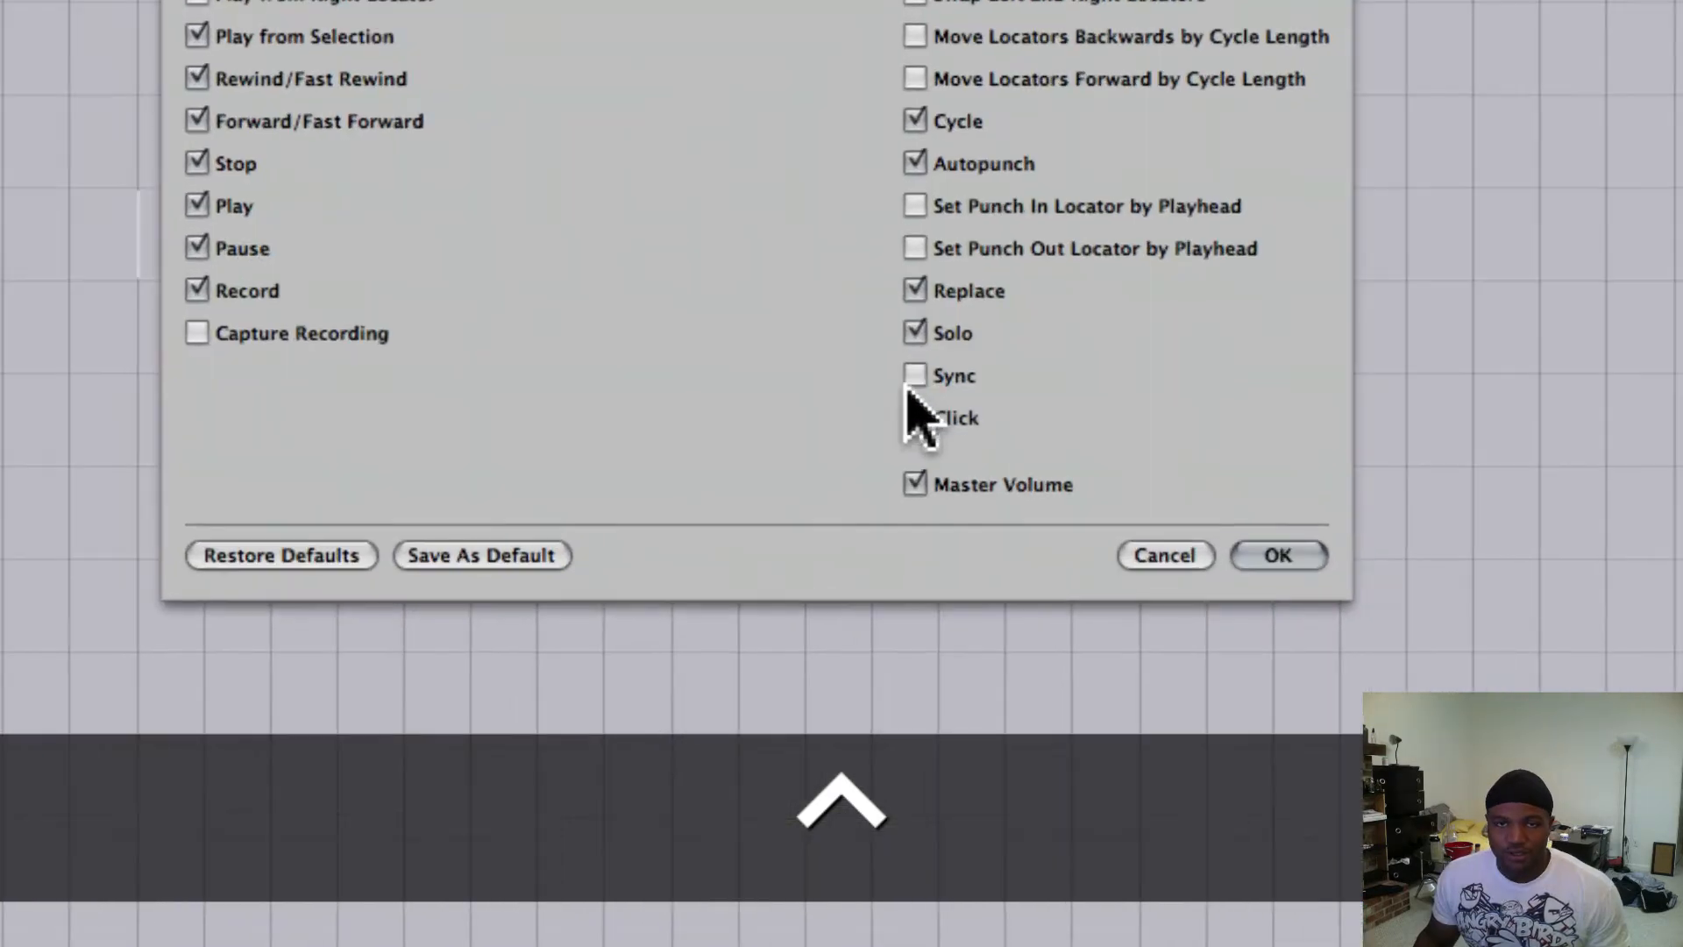
pyautogui.click(915, 373)
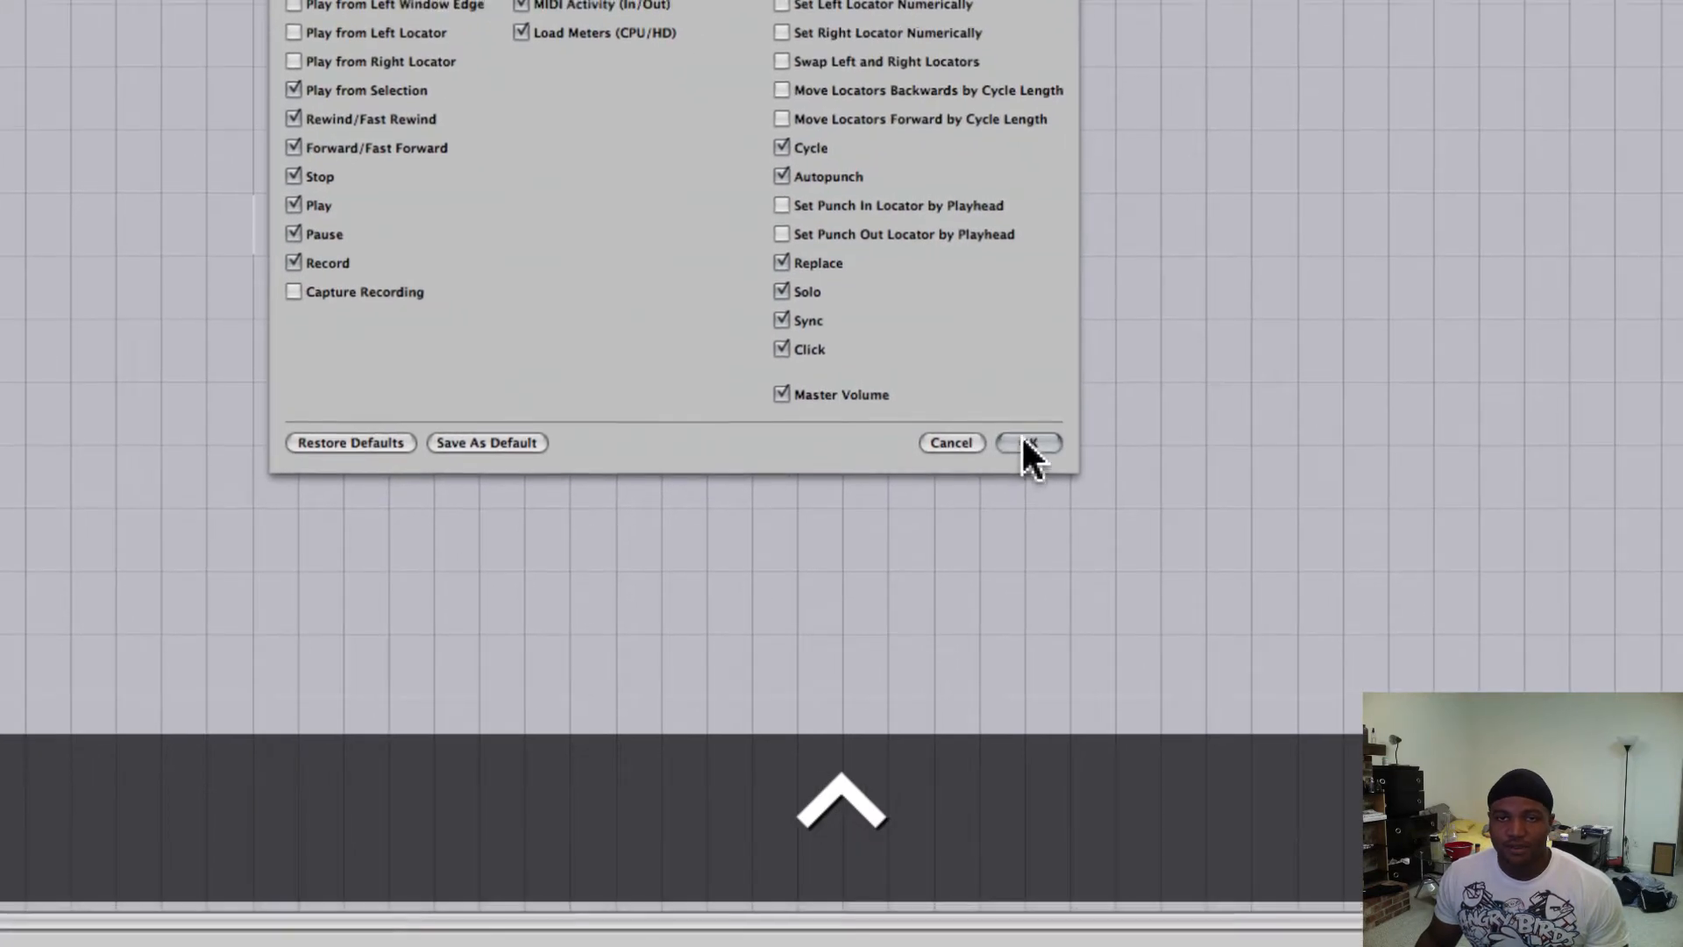
pyautogui.click(1027, 442)
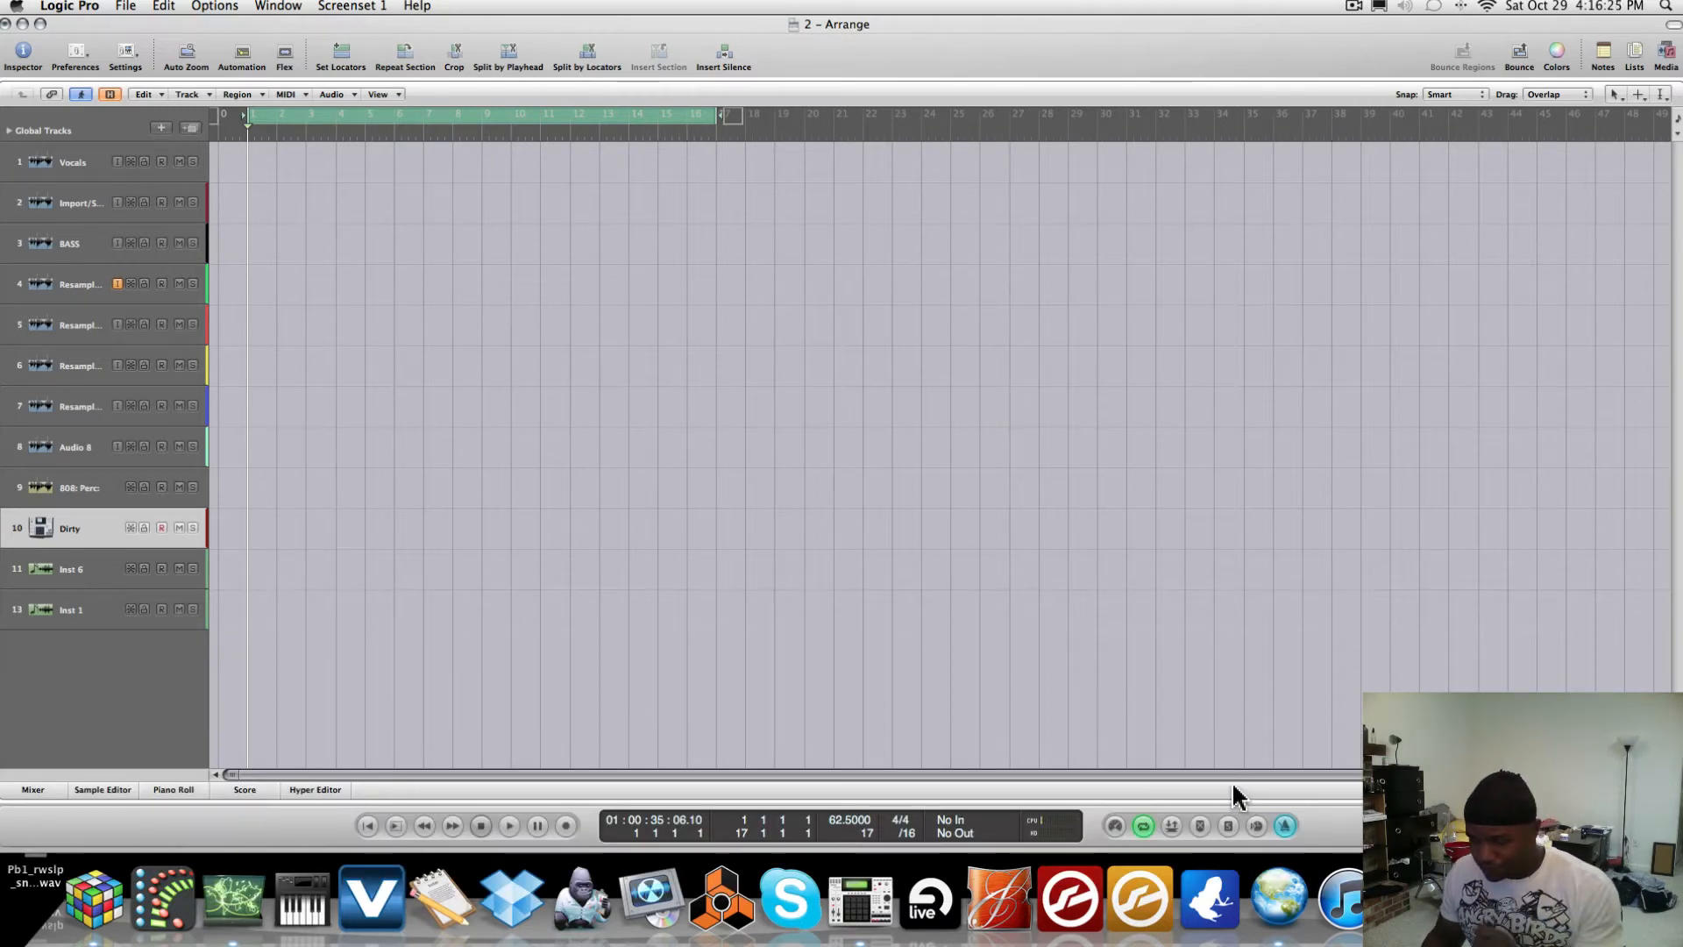
pyautogui.moveTo(1231, 794)
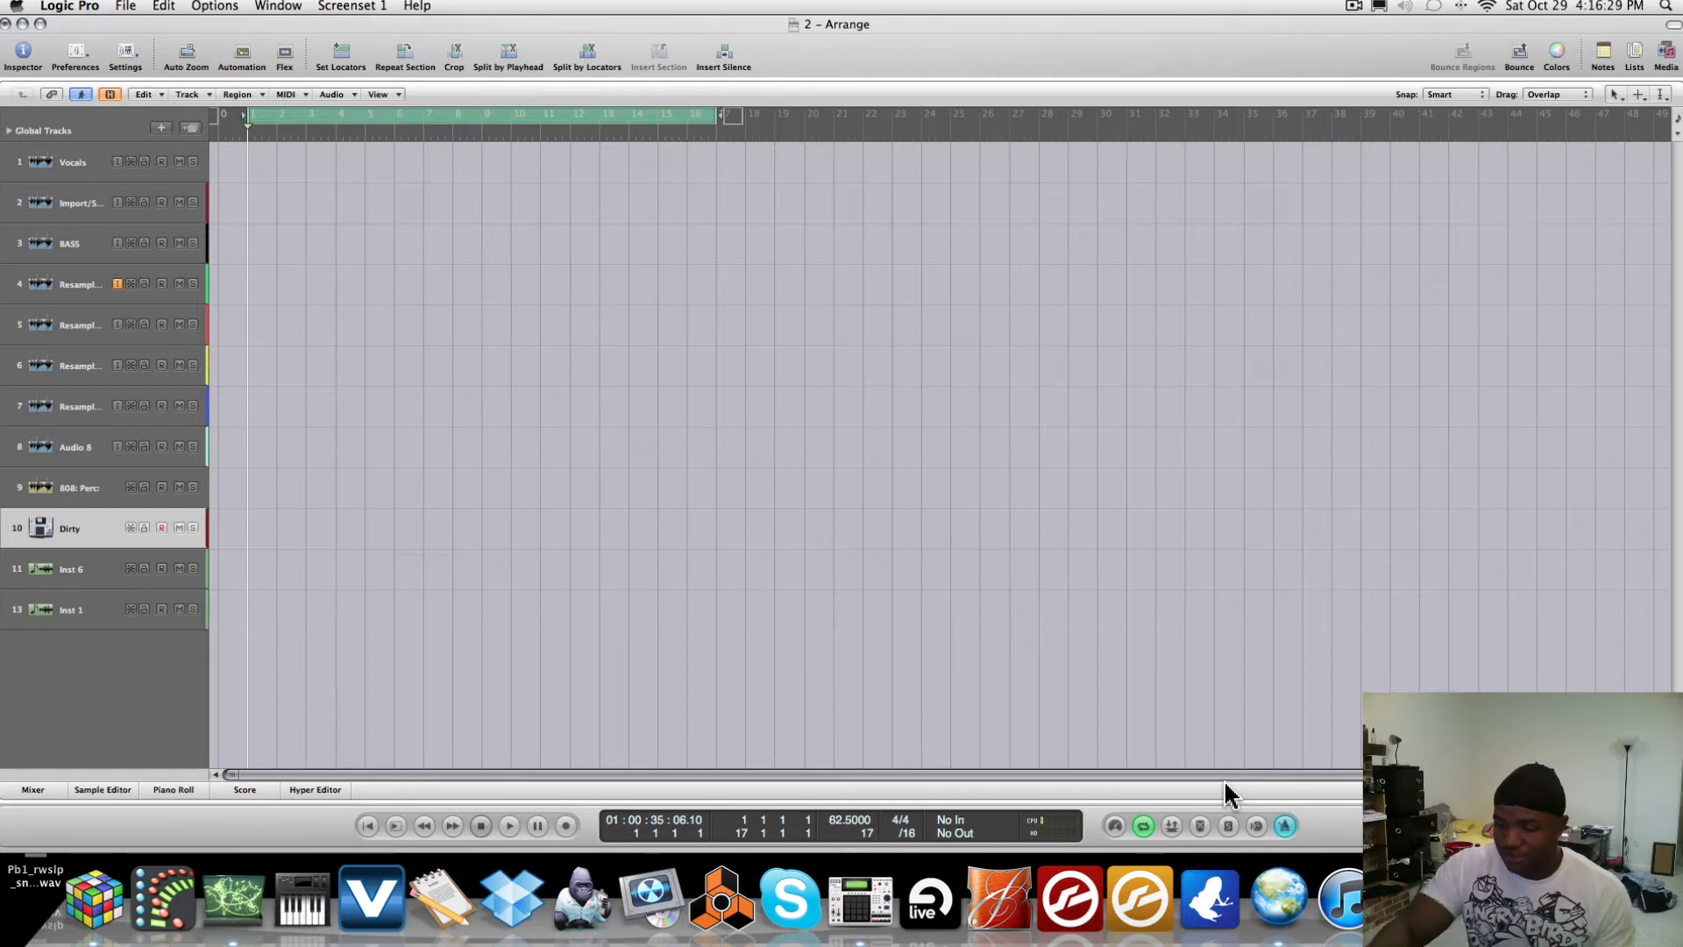
pyautogui.moveTo(998, 900)
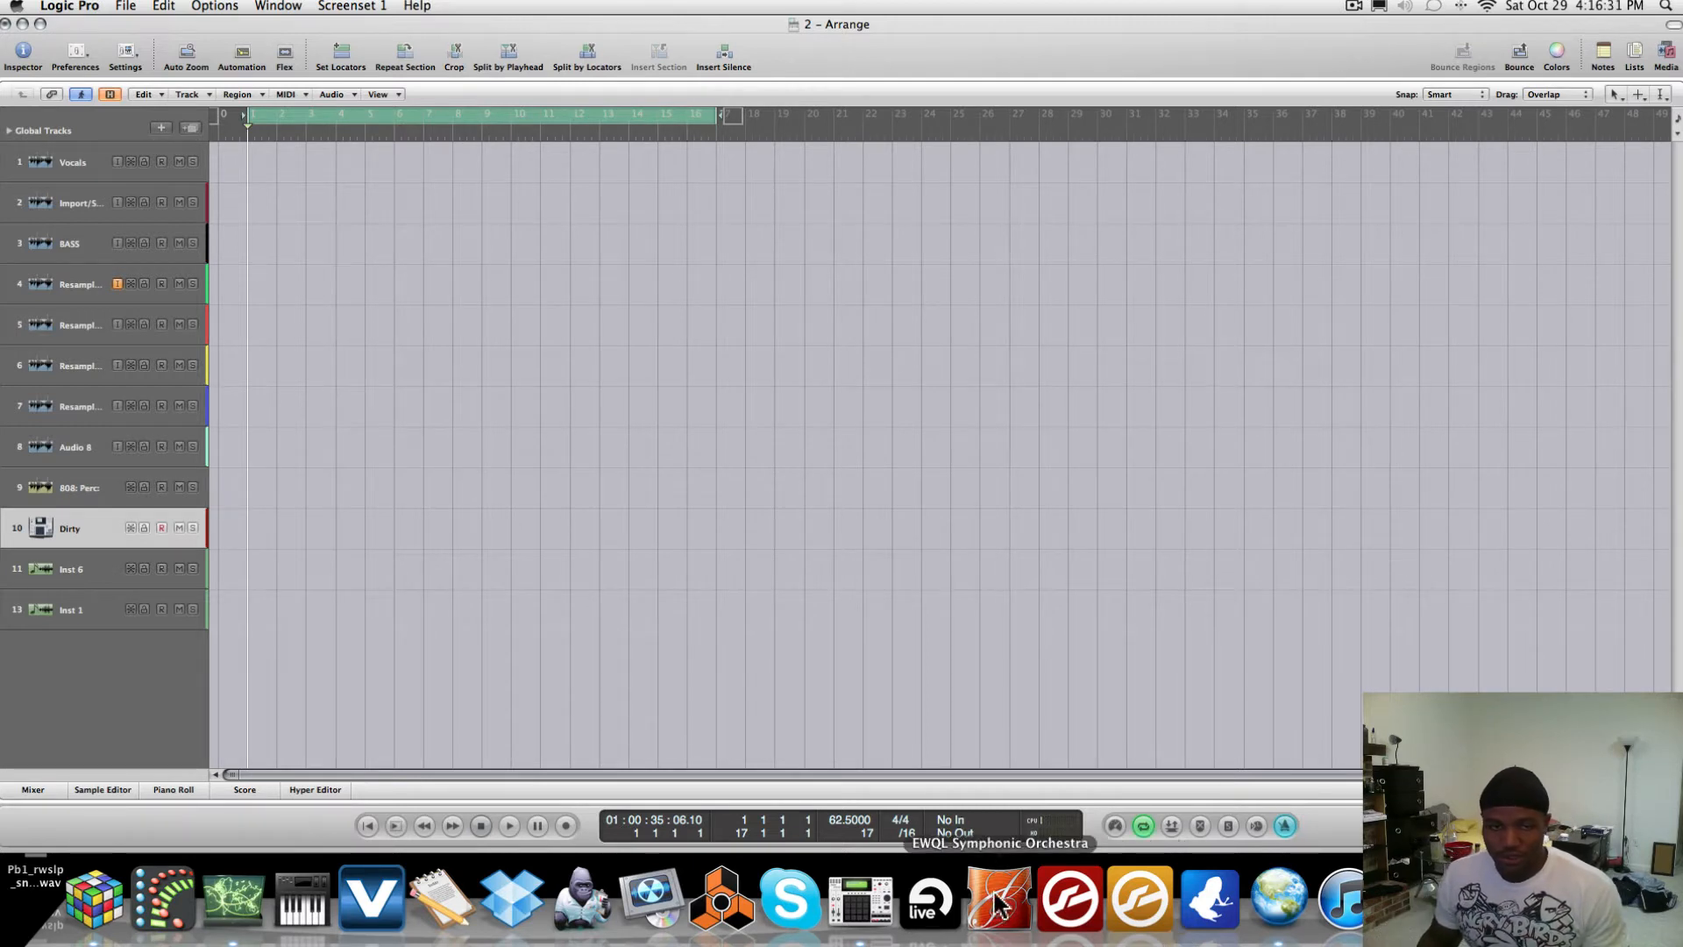
pyautogui.moveTo(370, 900)
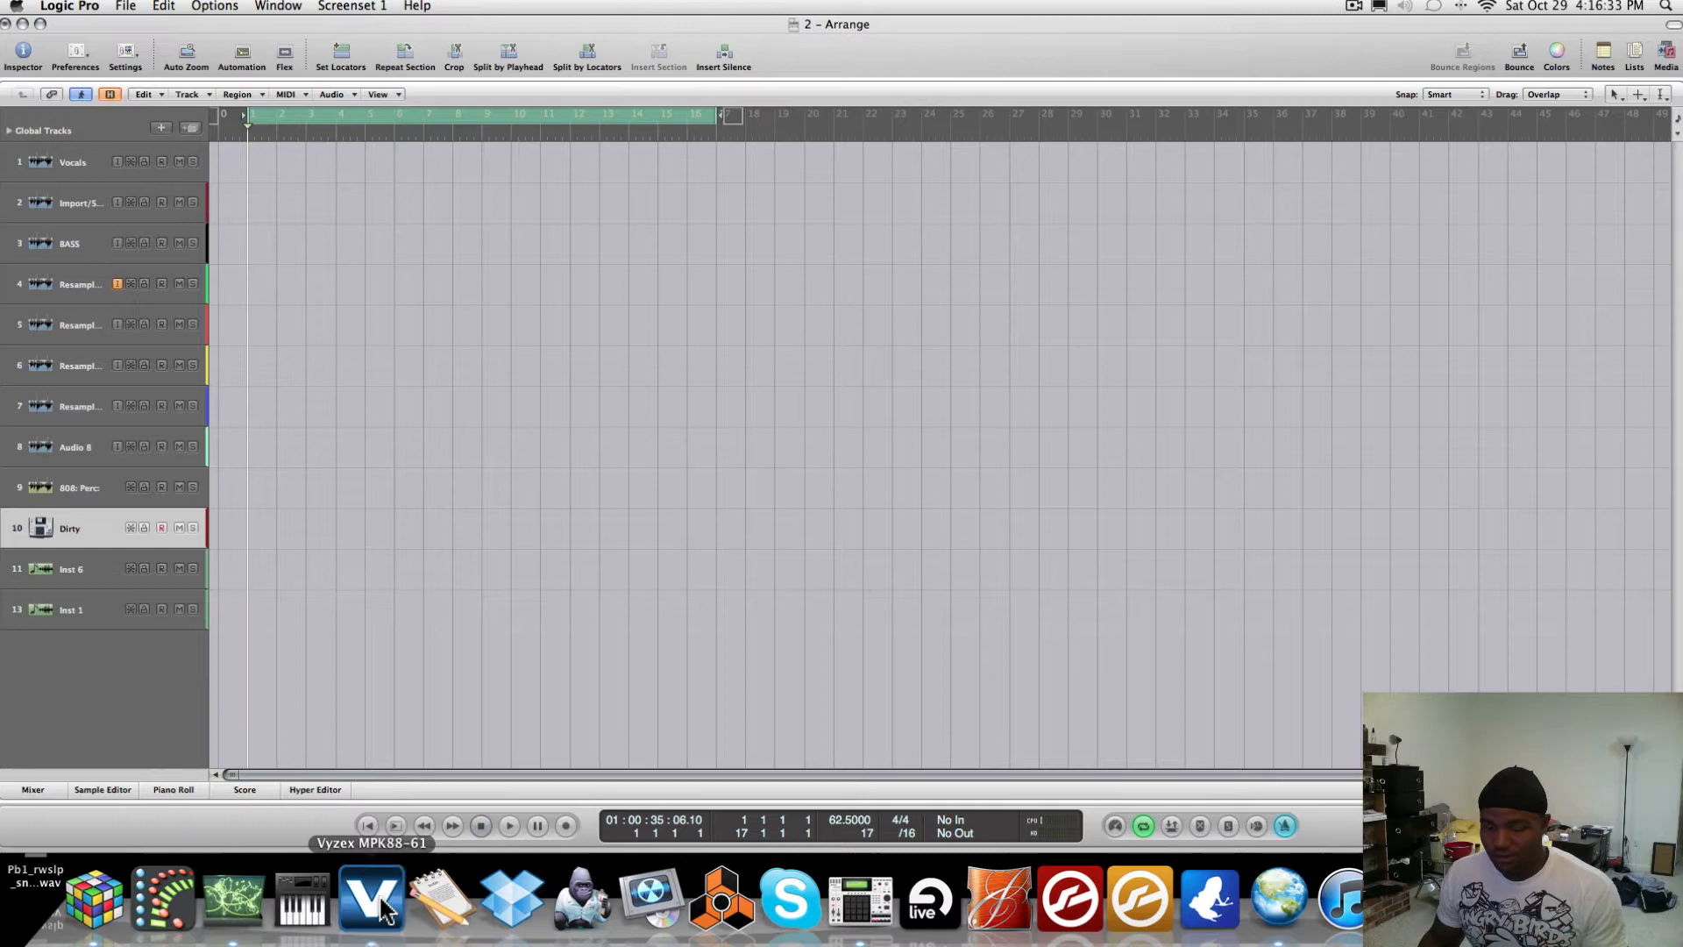
pyautogui.click(370, 900)
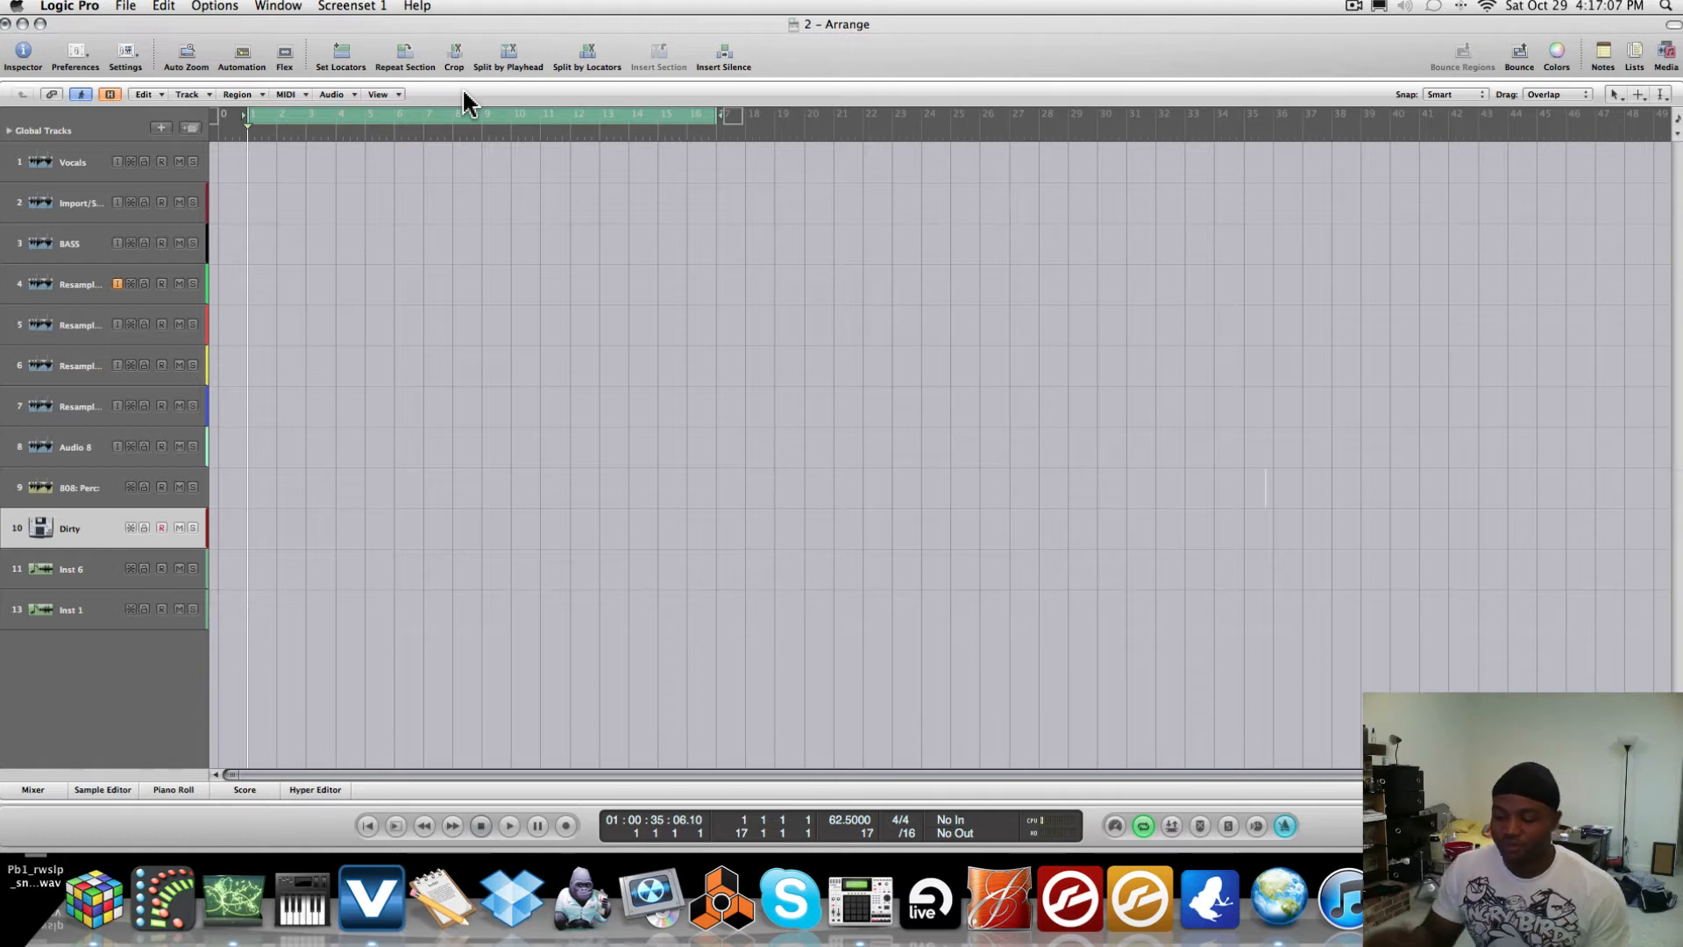
pyautogui.moveTo(407, 209)
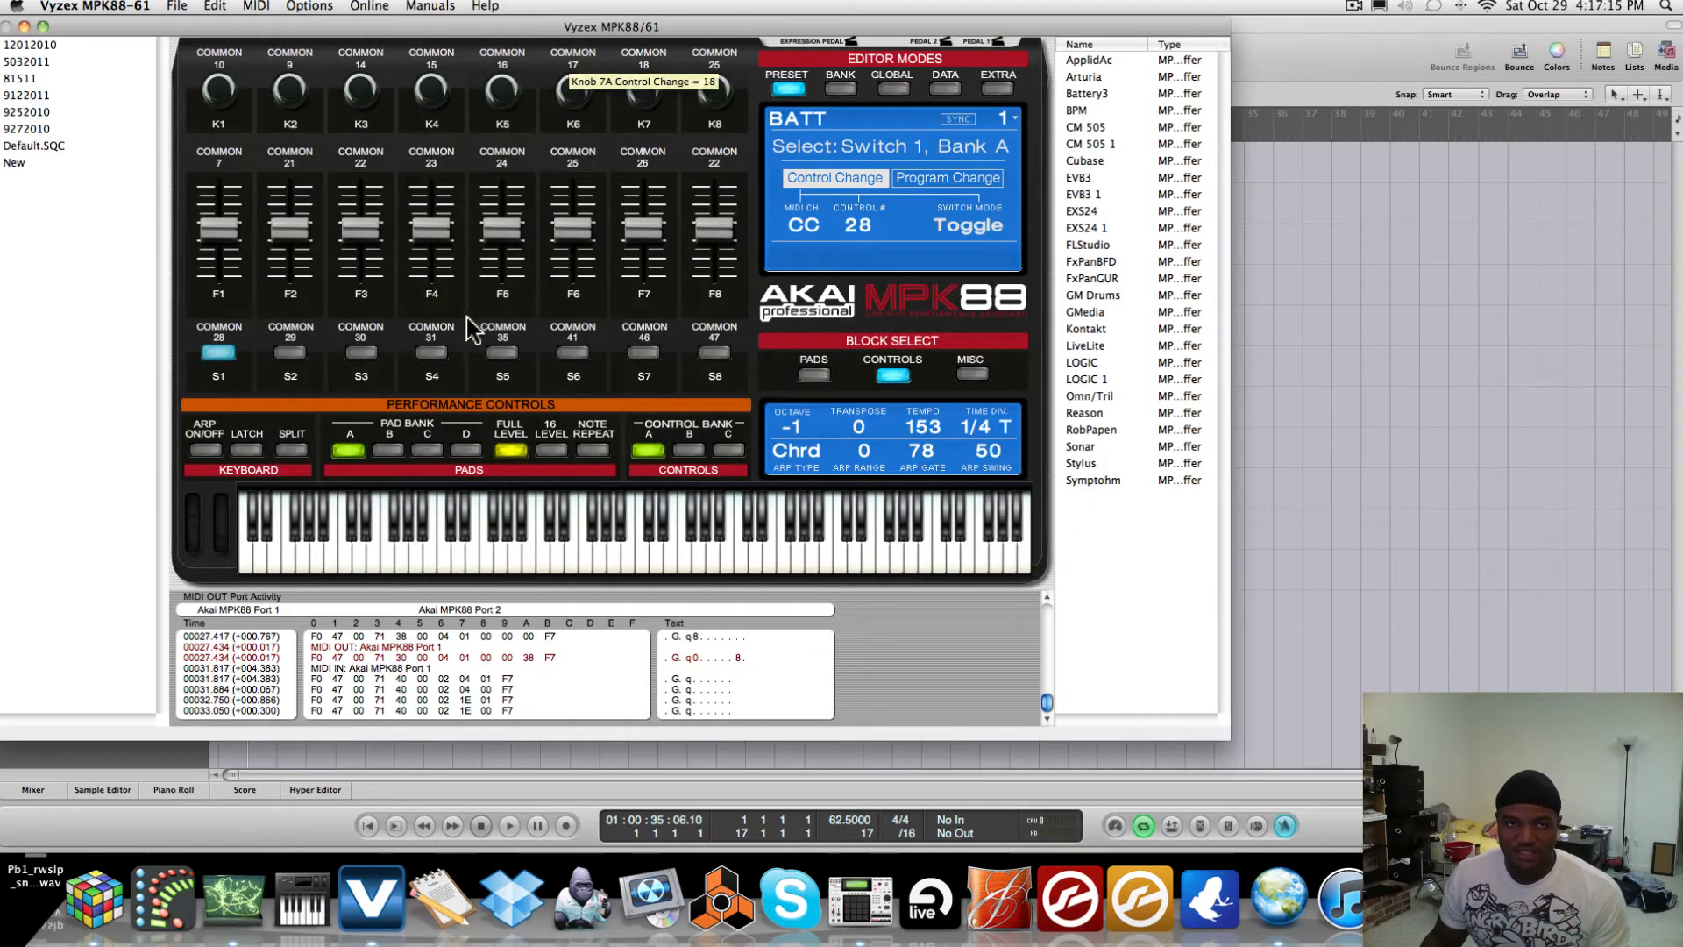
pyautogui.moveTo(218, 354)
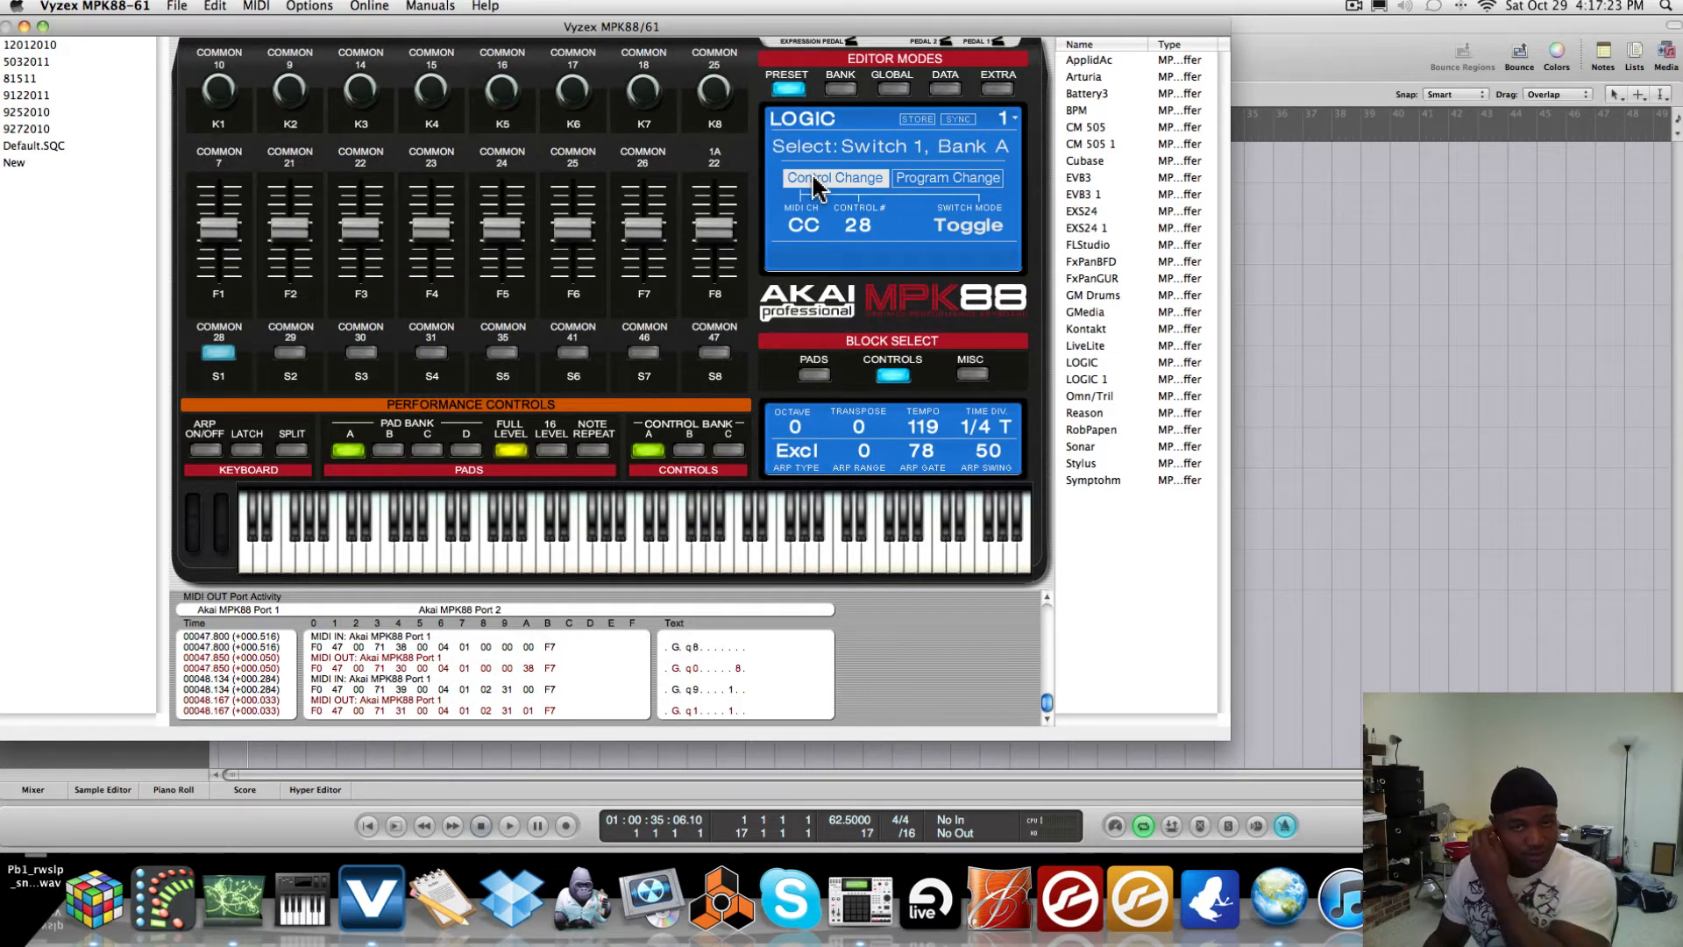
pyautogui.moveTo(818, 134)
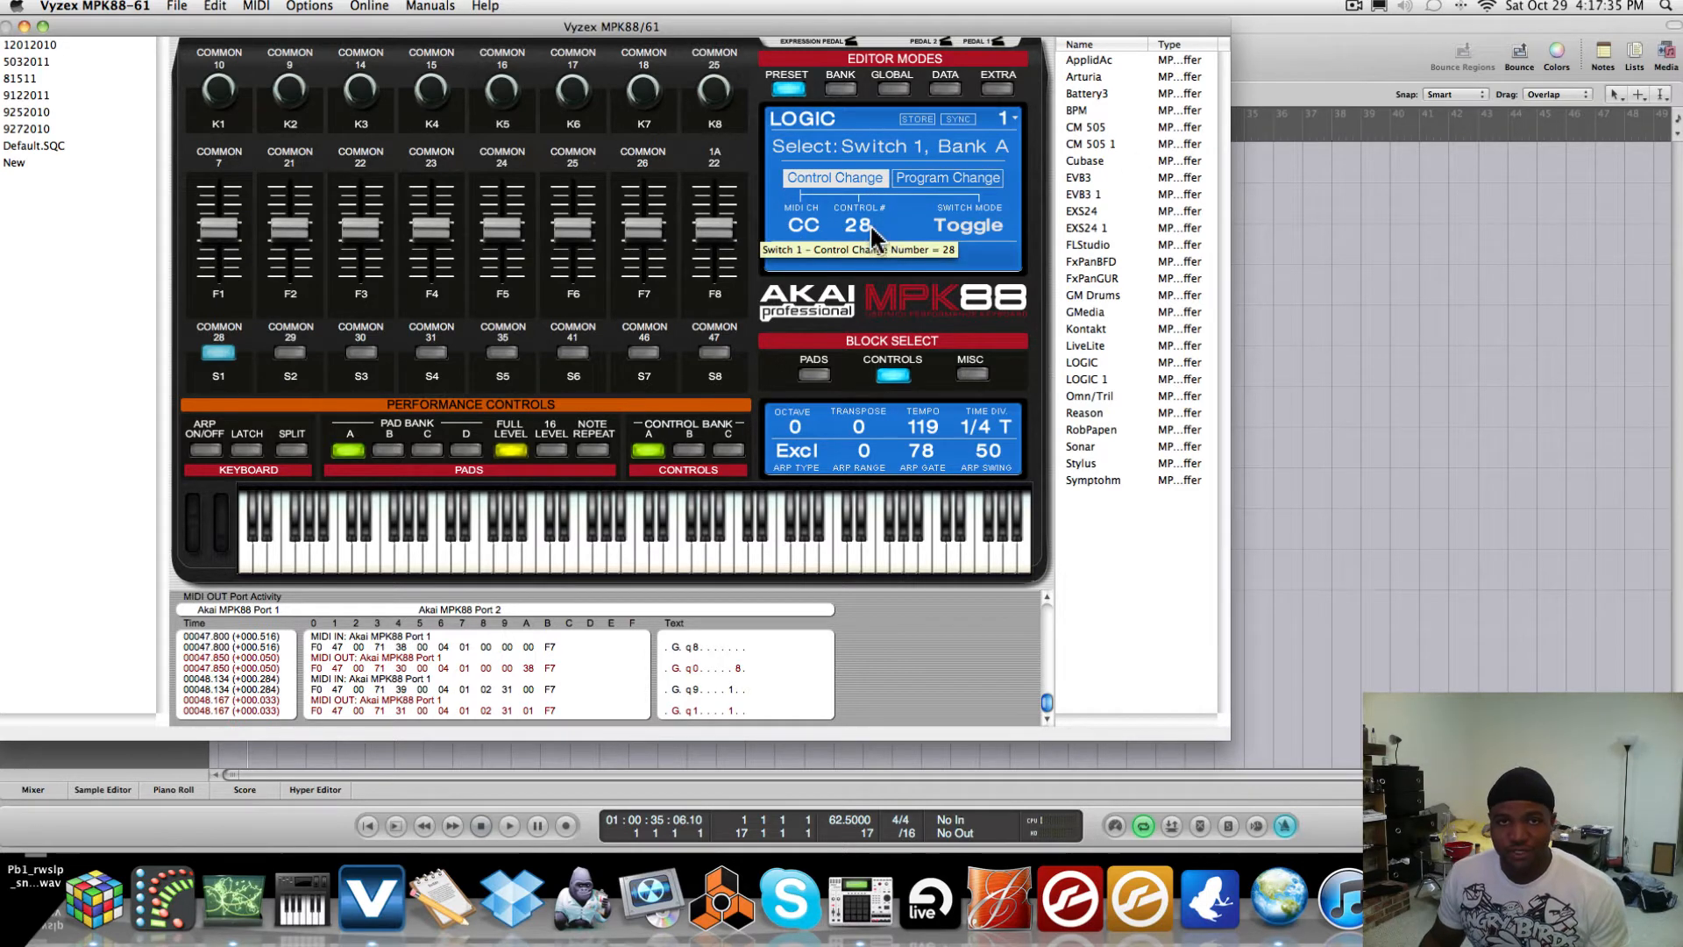
# - Flip Switch 1 from Toggle to Momentary and back, keeping it on CC 28
pyautogui.click(965, 226)
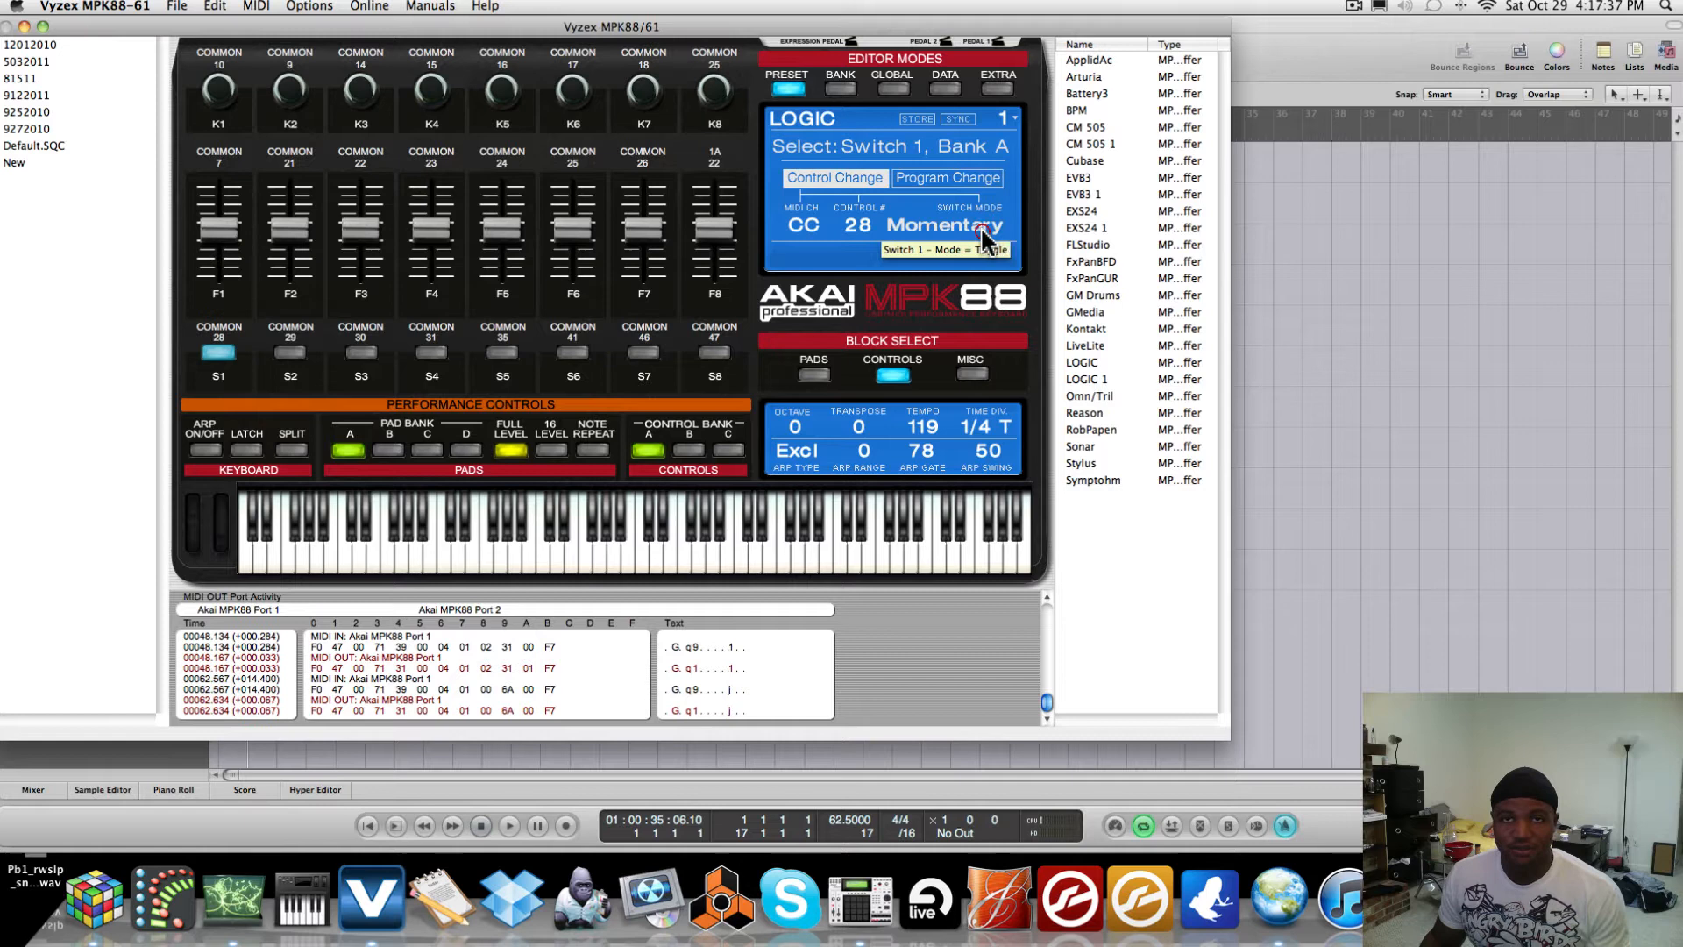
pyautogui.click(942, 225)
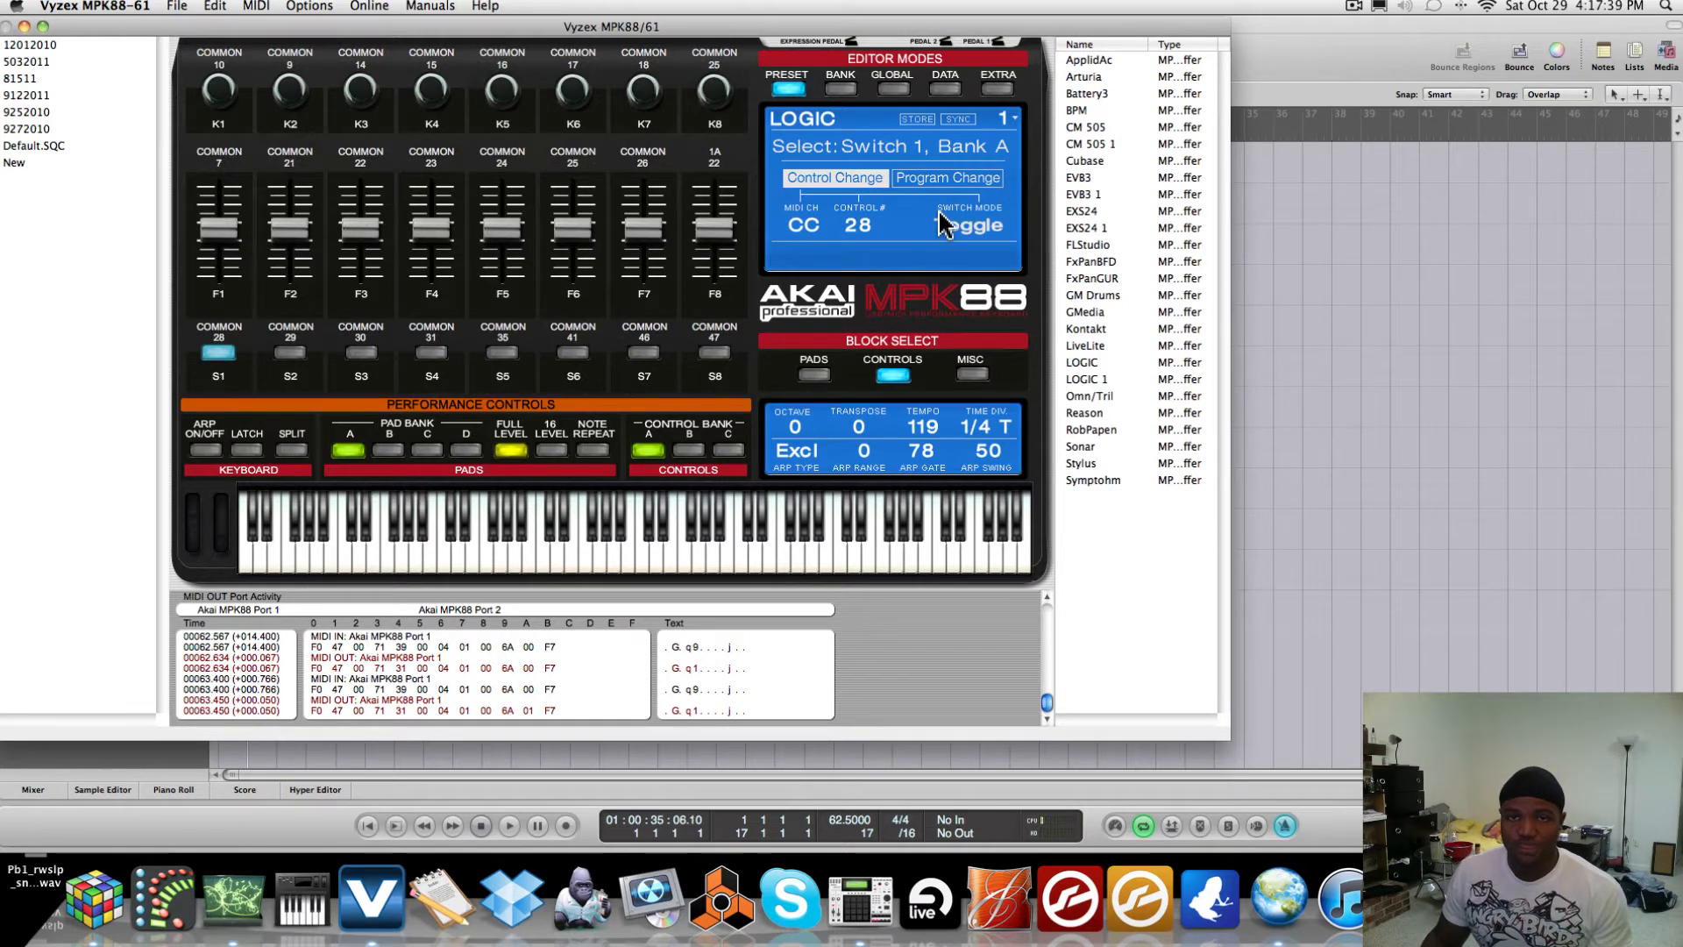
pyautogui.click(965, 226)
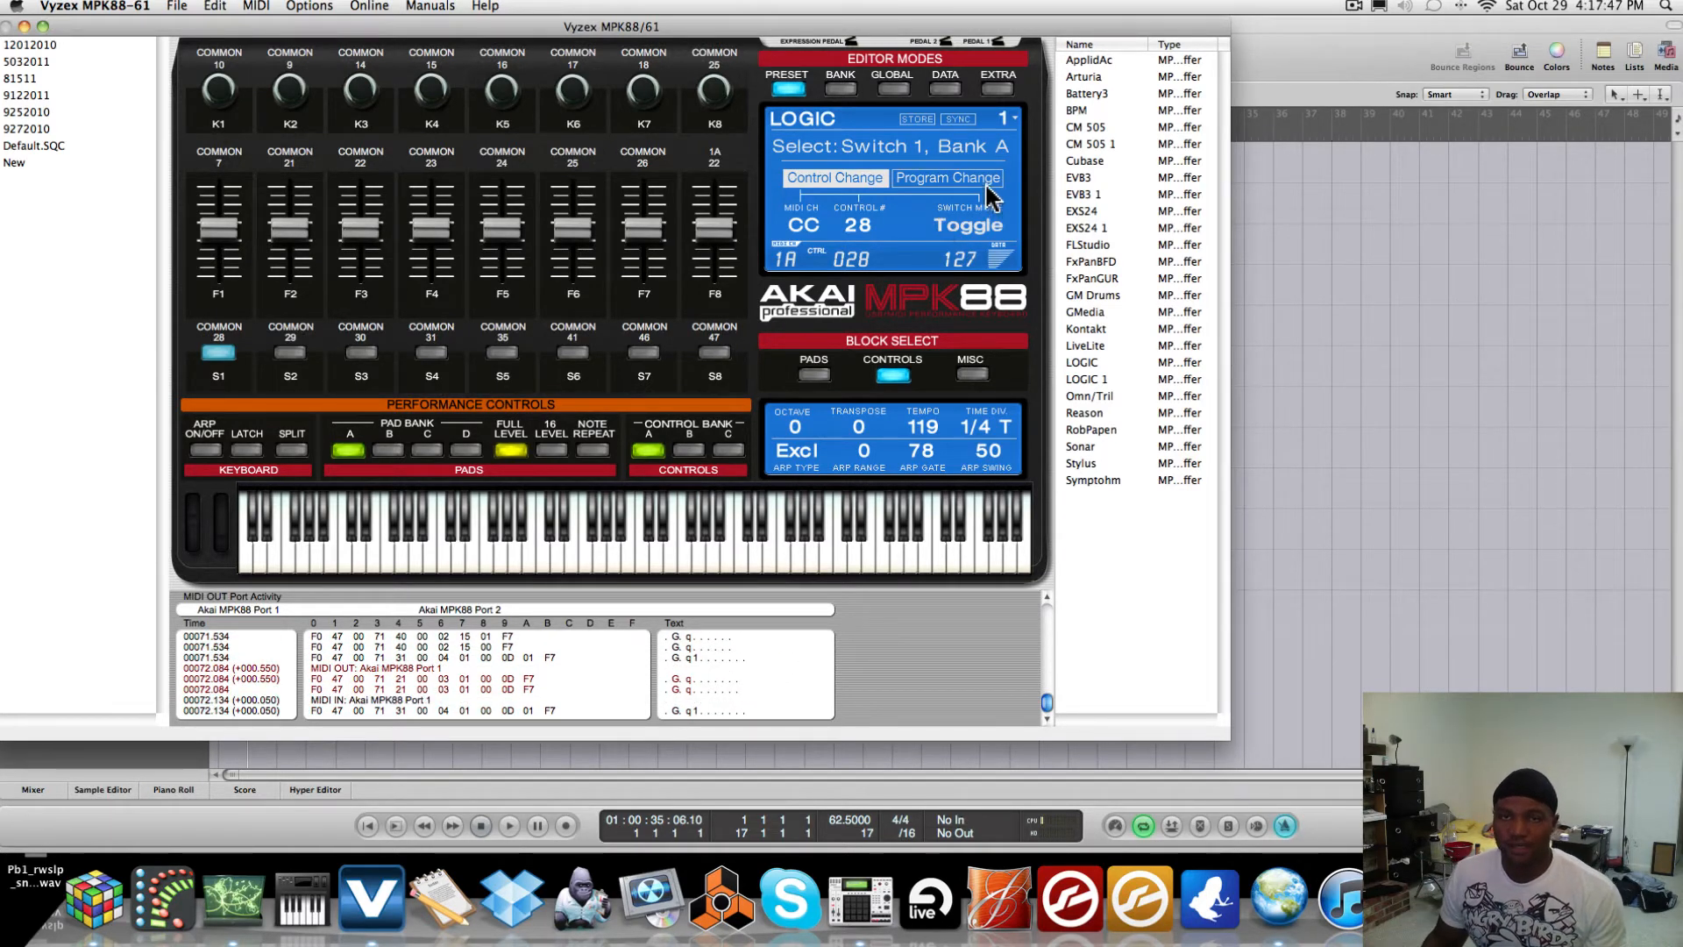
pyautogui.moveTo(1004, 225)
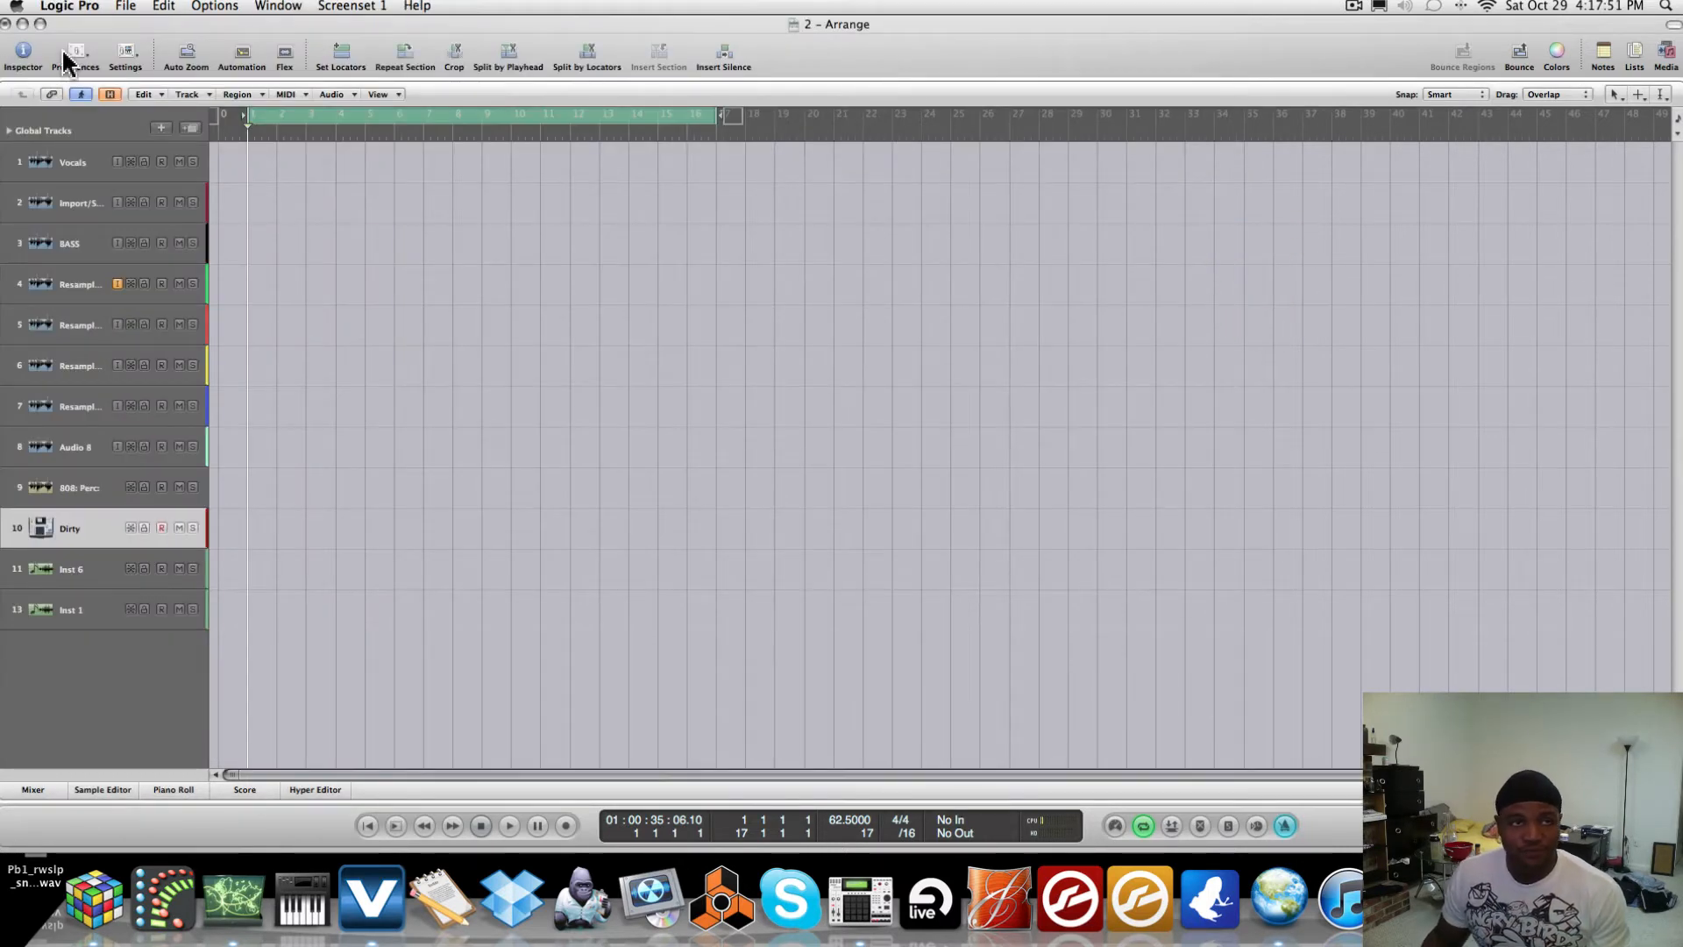
# - Open the Key Commands preferences and filter the list to 'sync'
pyautogui.click(75, 56)
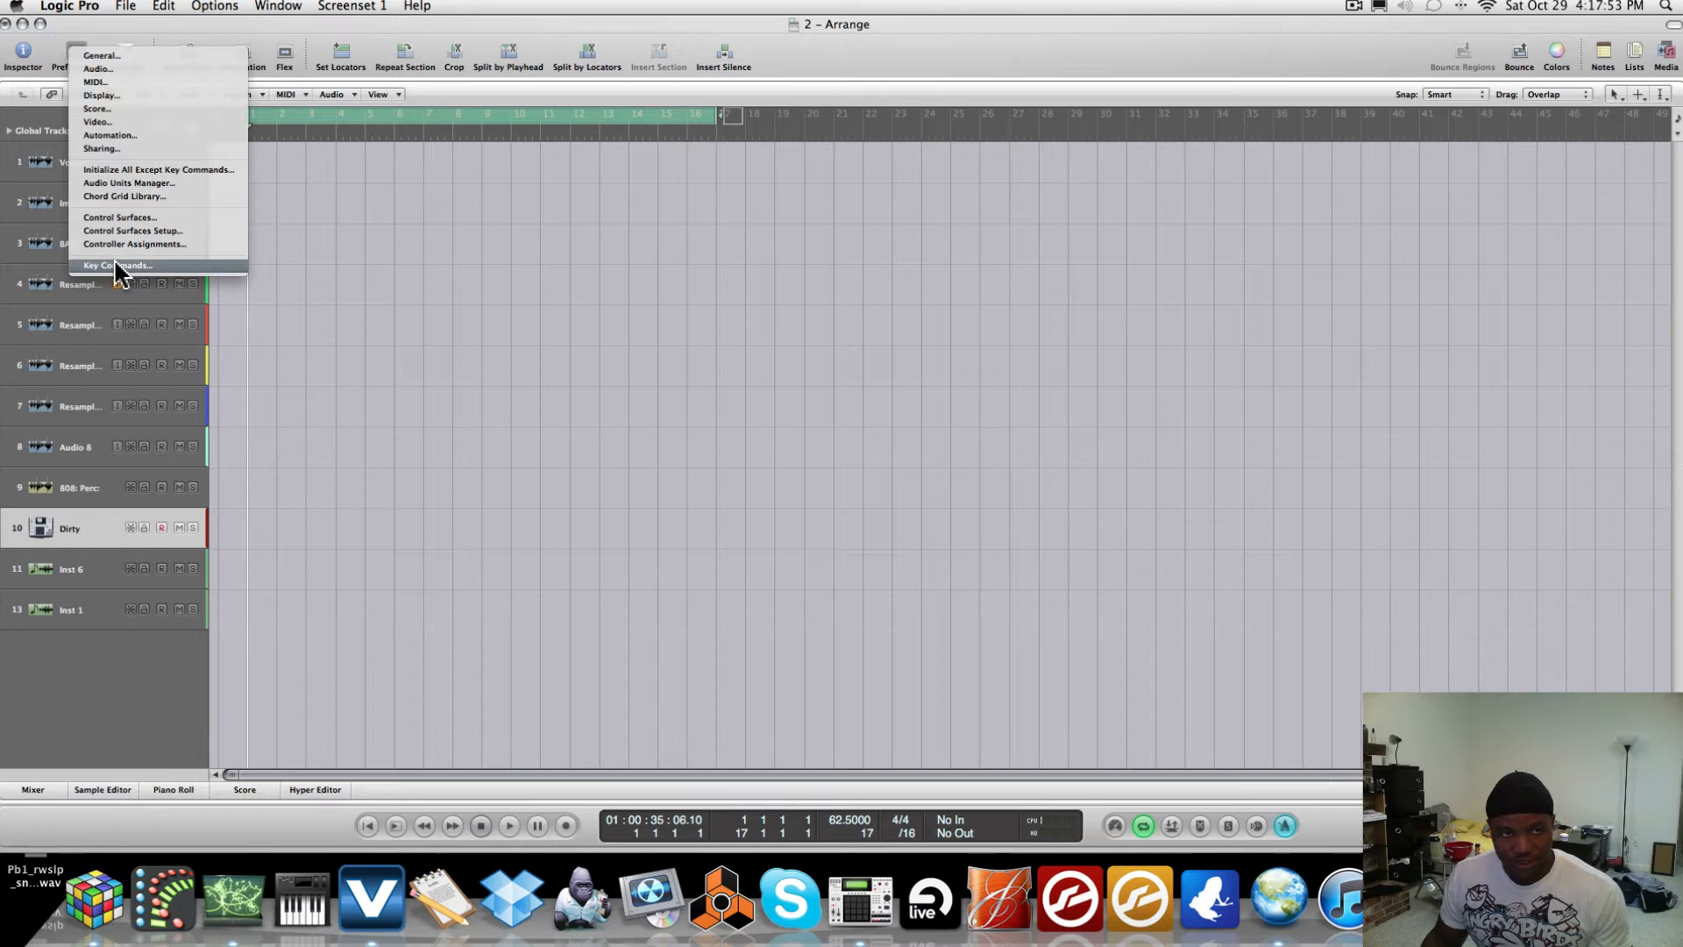
pyautogui.click(116, 264)
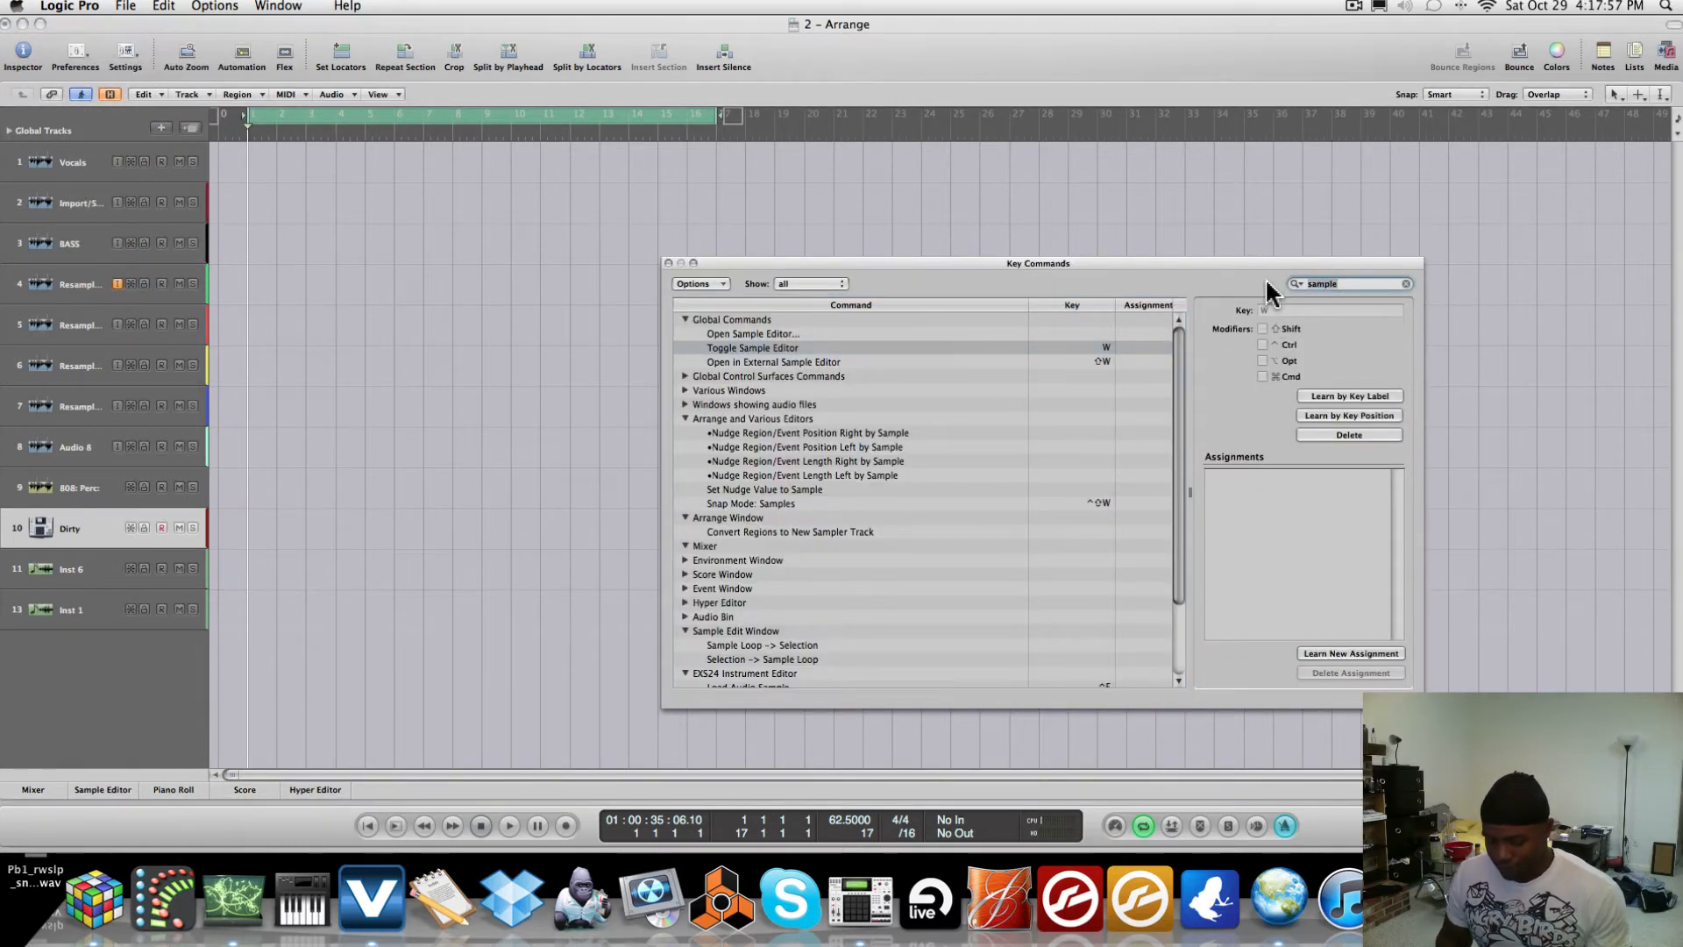
pyautogui.write('sync')
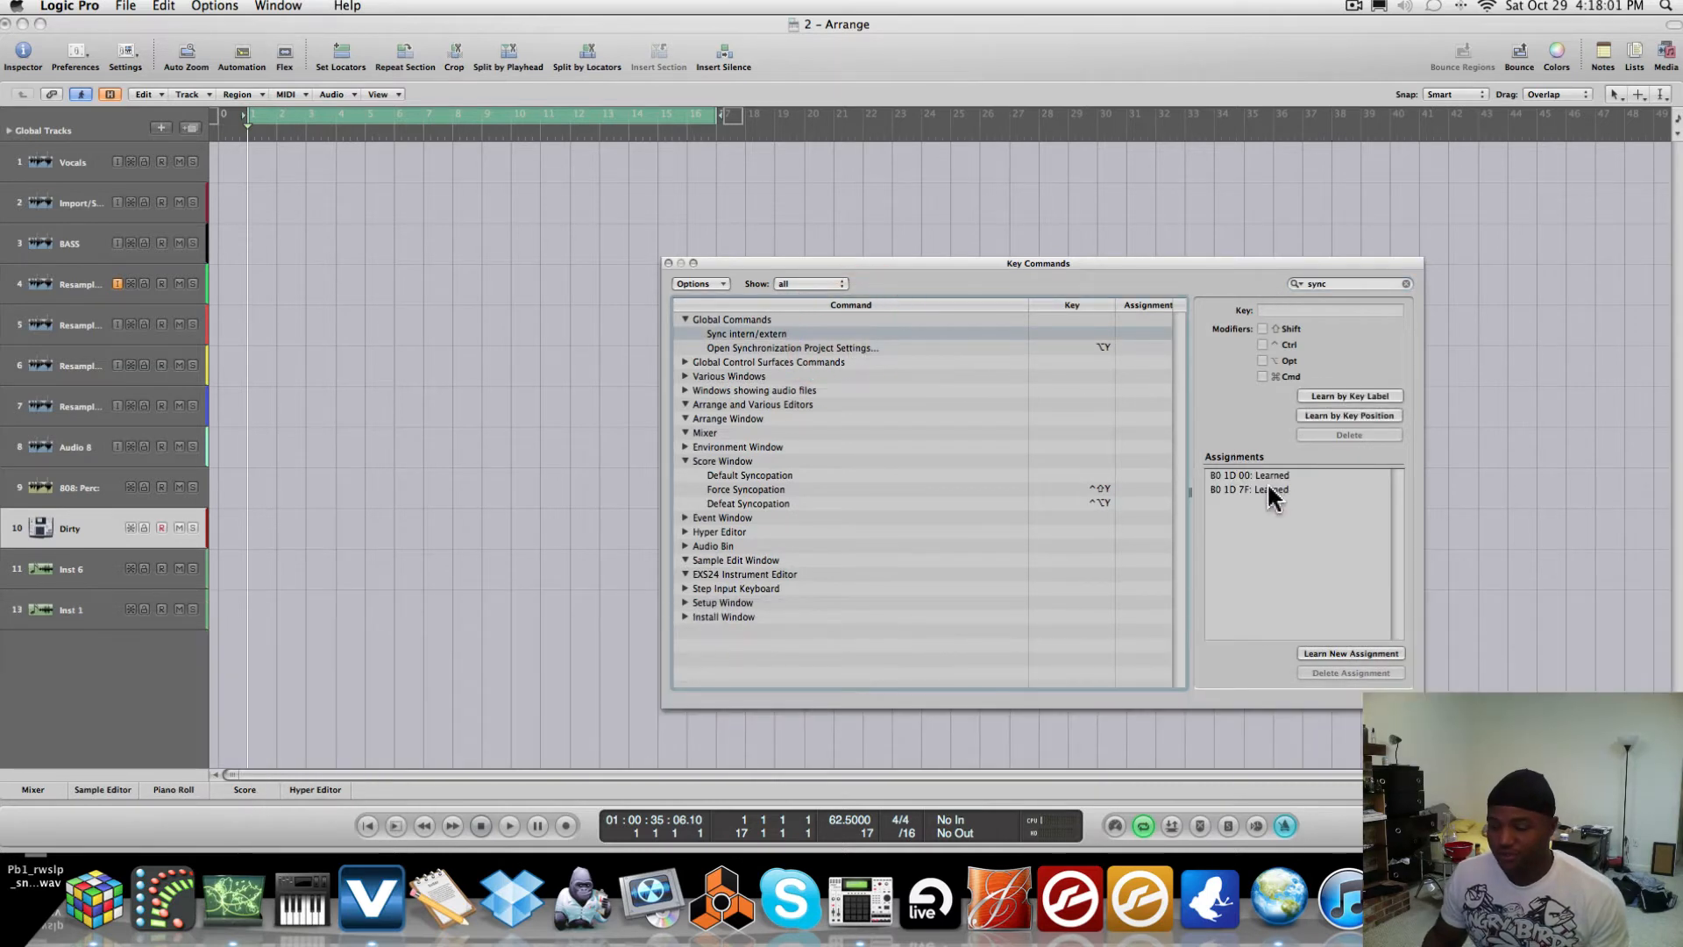
pyautogui.moveTo(1272, 489)
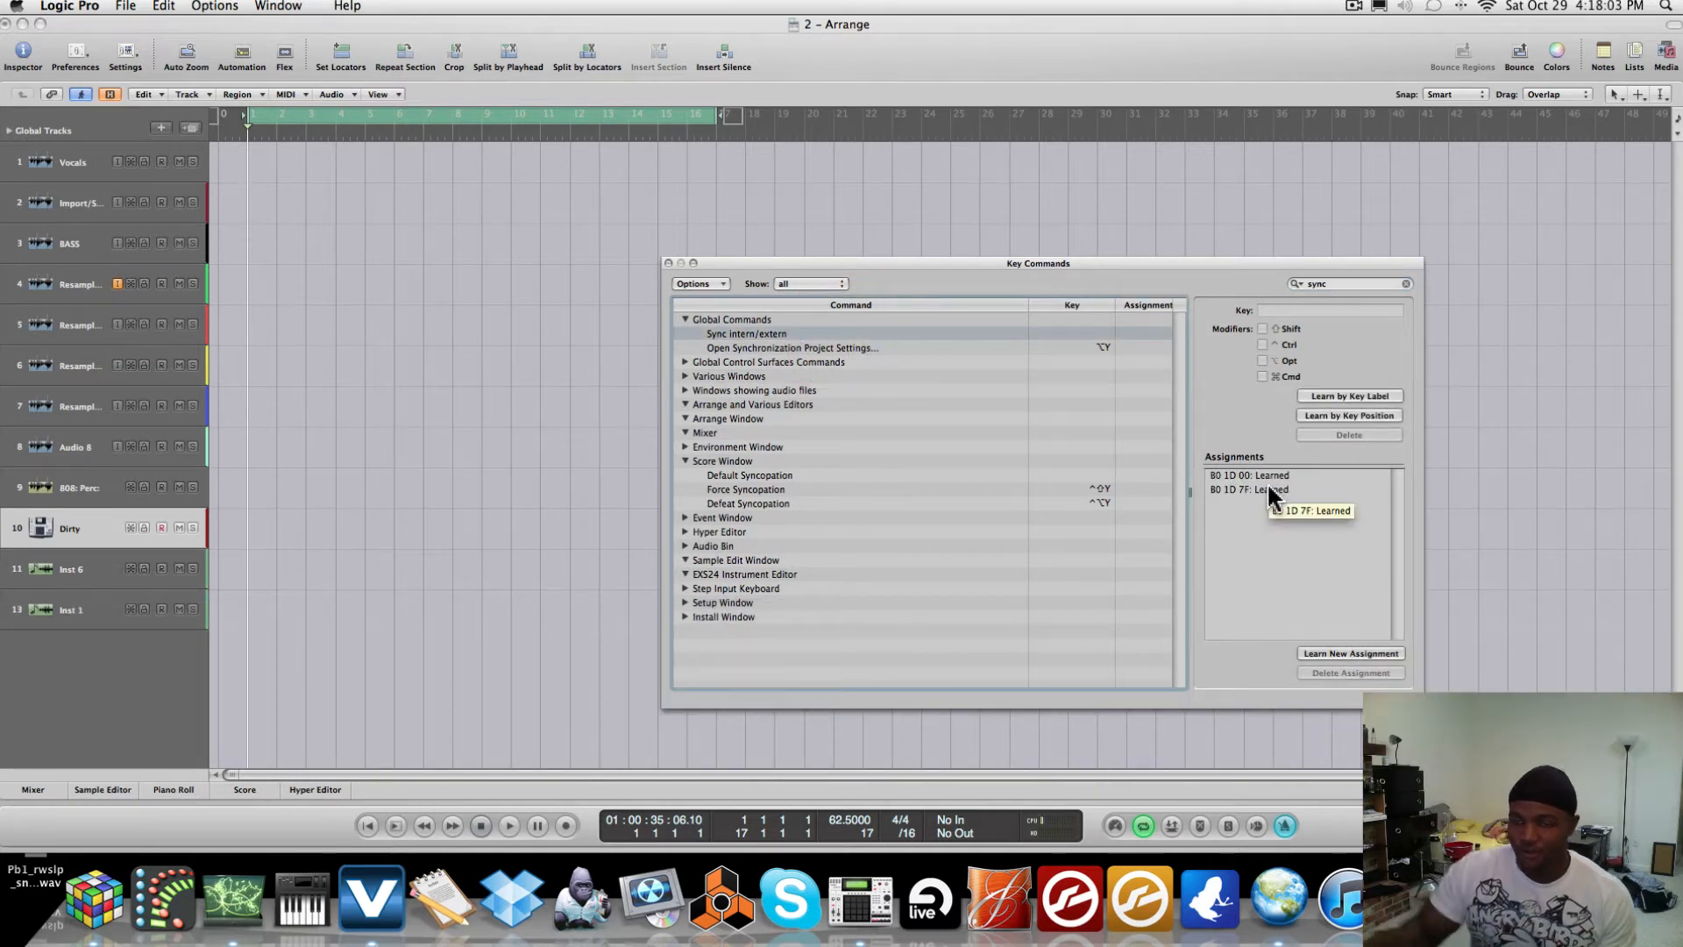
# - Delete Sync intern/extern's learned assignments and discard the unsaved Vyzex preset changes
pyautogui.click(1249, 475)
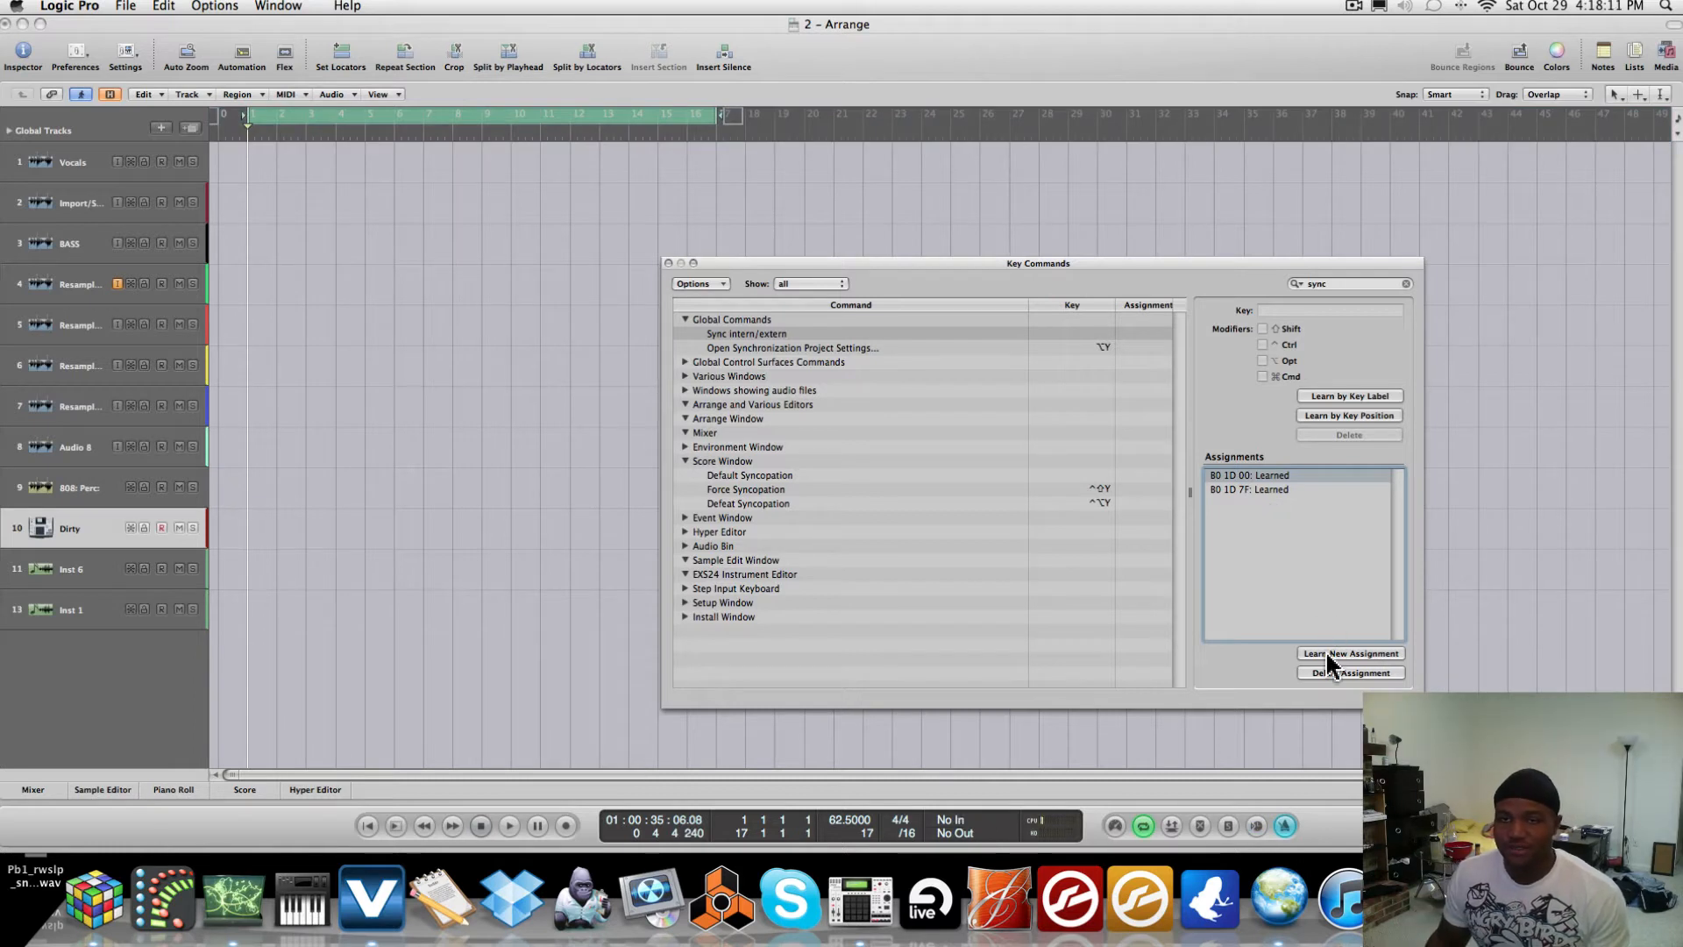
pyautogui.click(1349, 672)
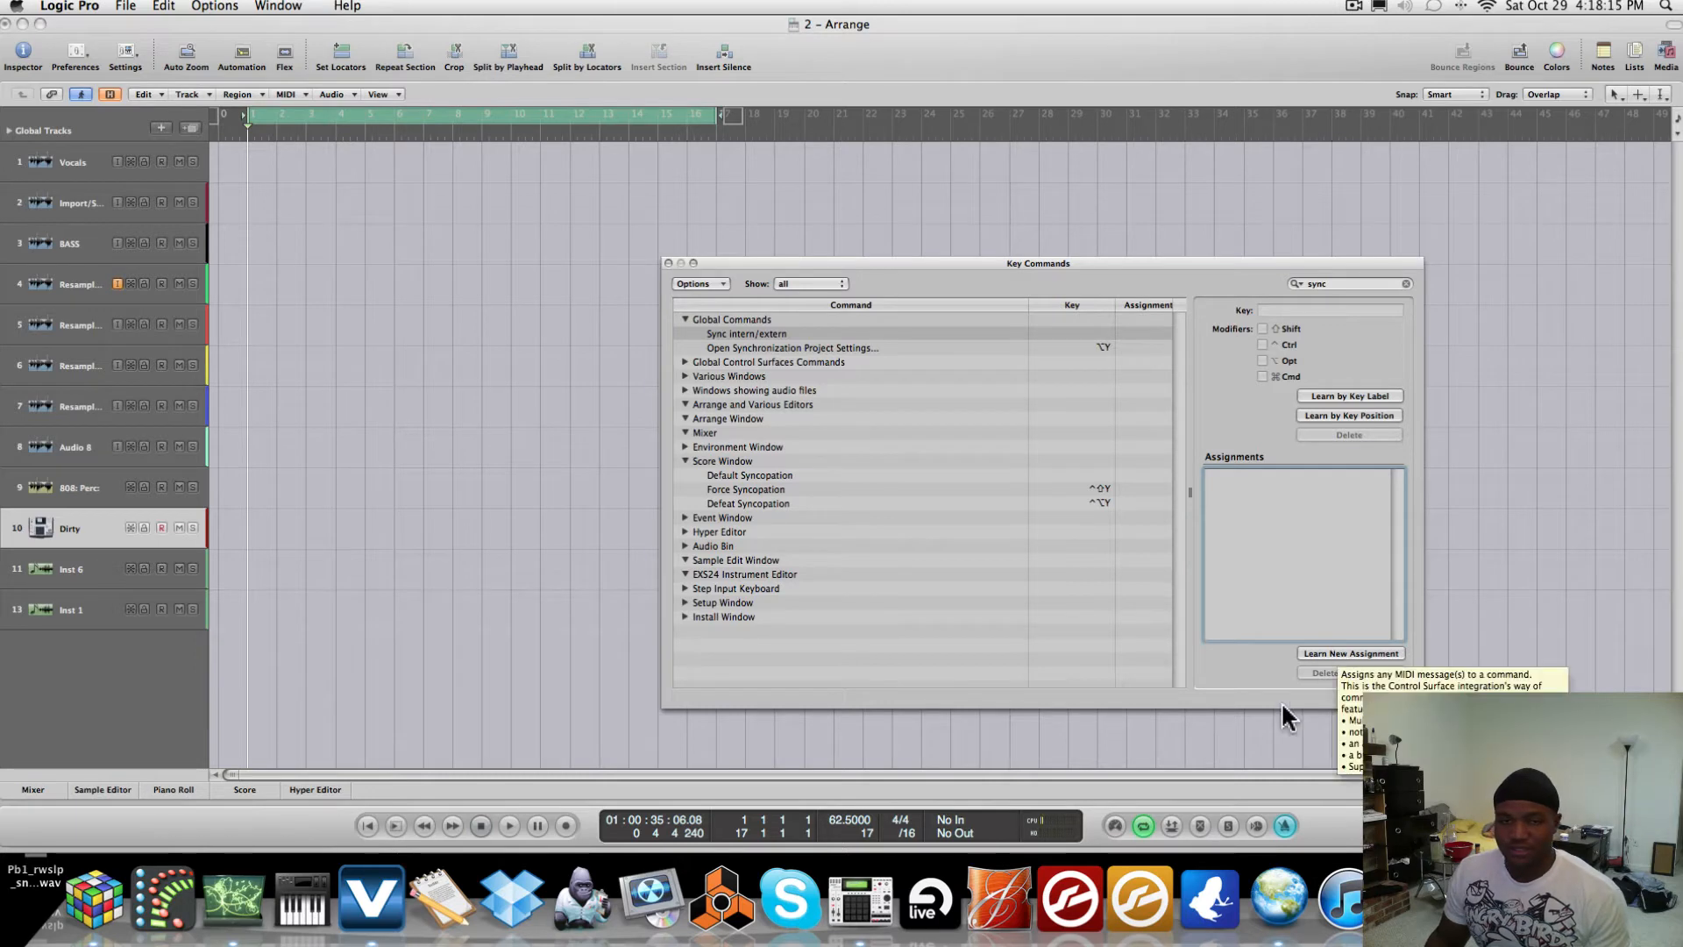
pyautogui.rightClick(430, 896)
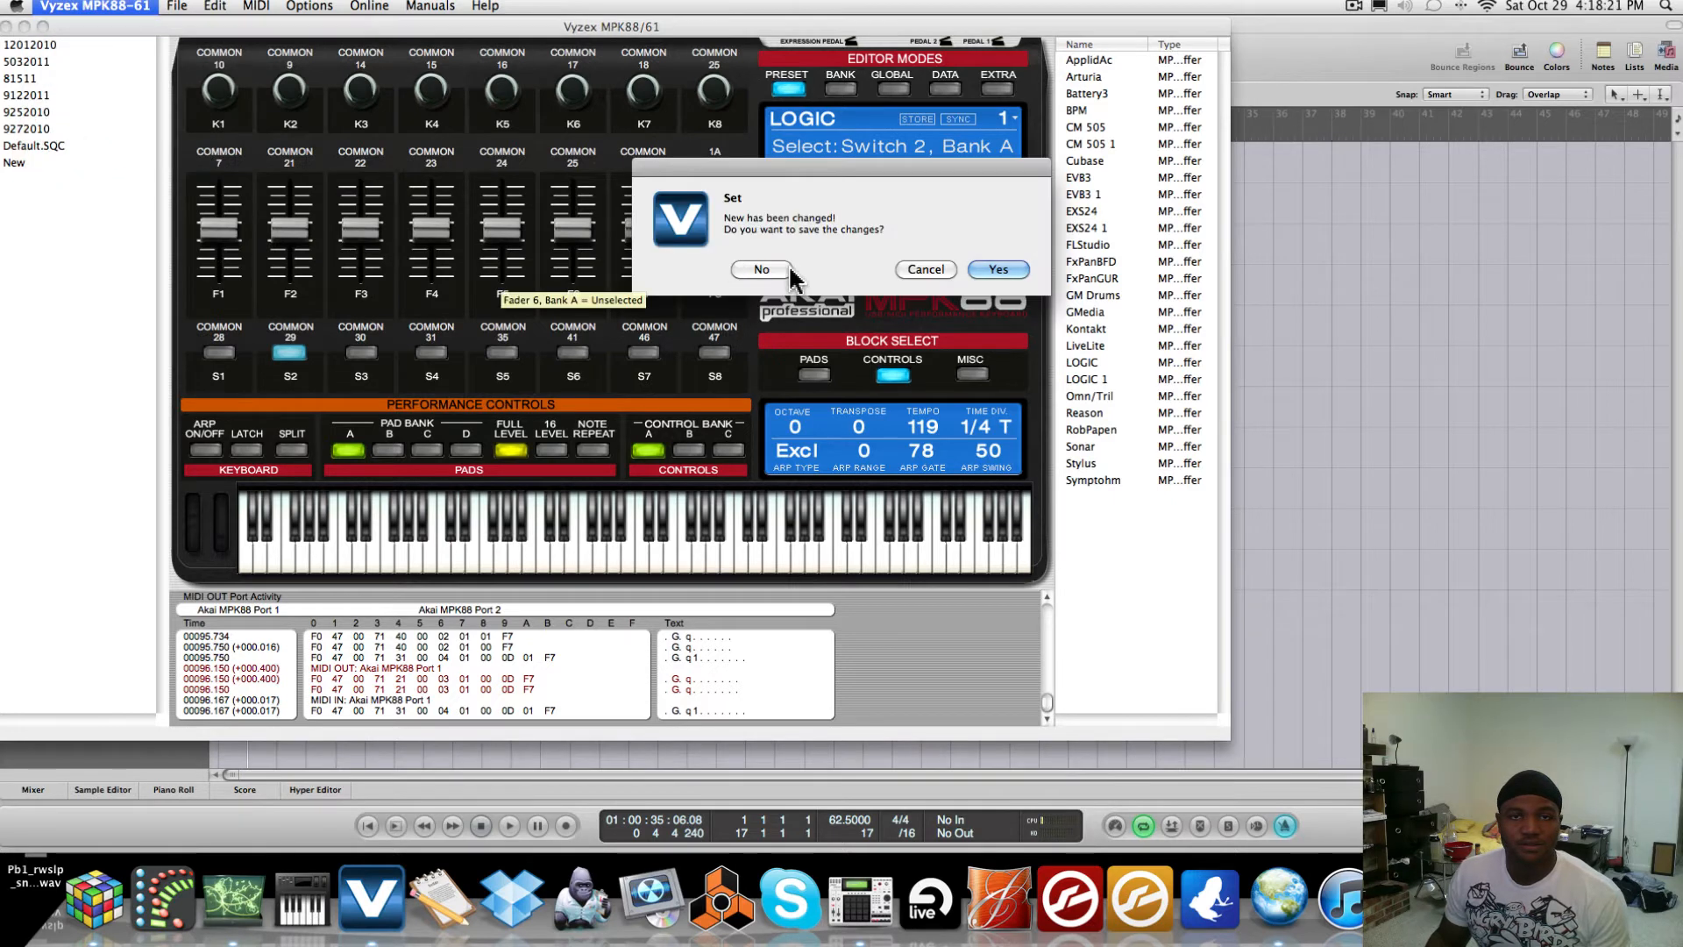
pyautogui.click(760, 269)
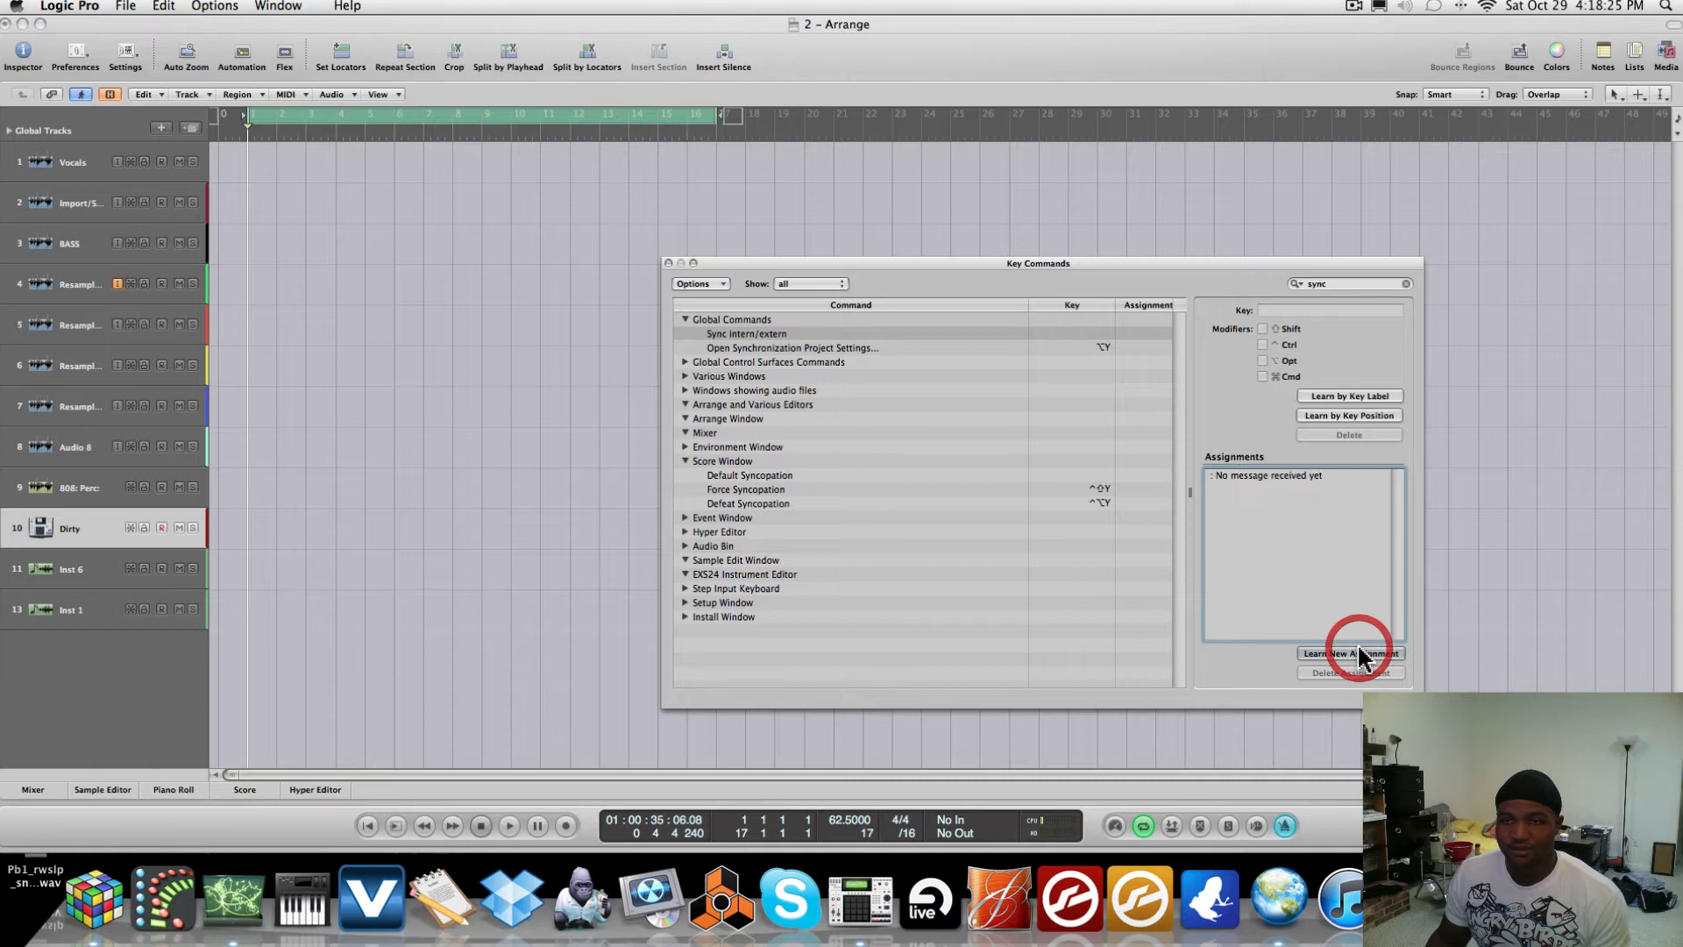
pyautogui.click(1350, 654)
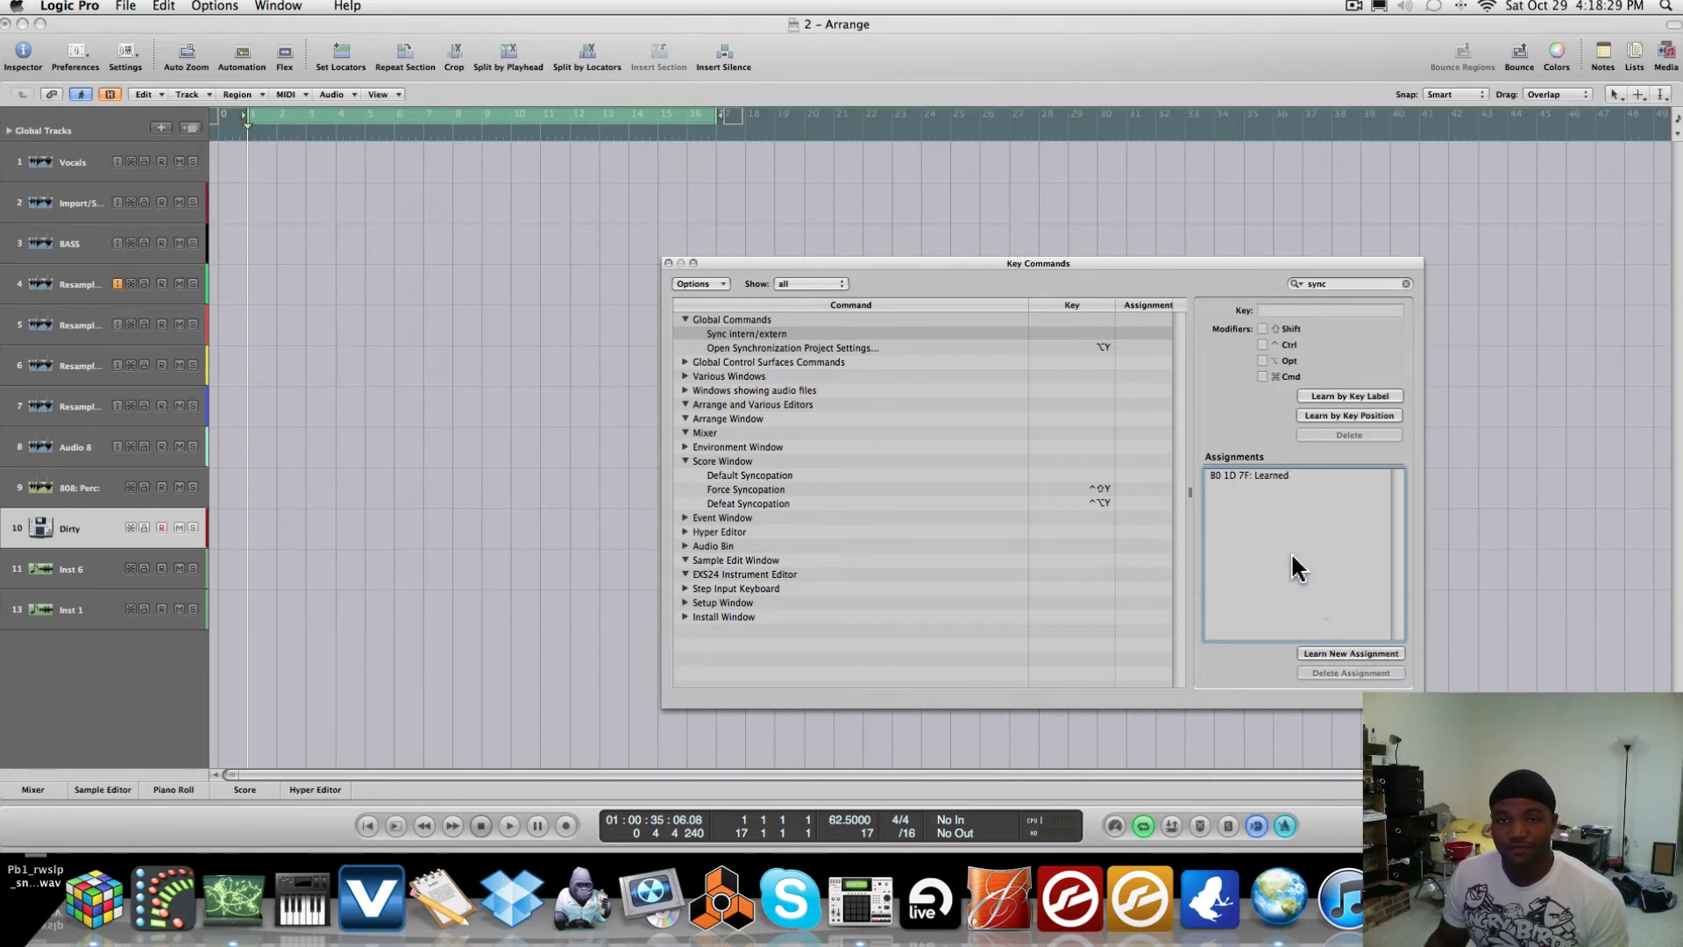
pyautogui.moveTo(1342, 660)
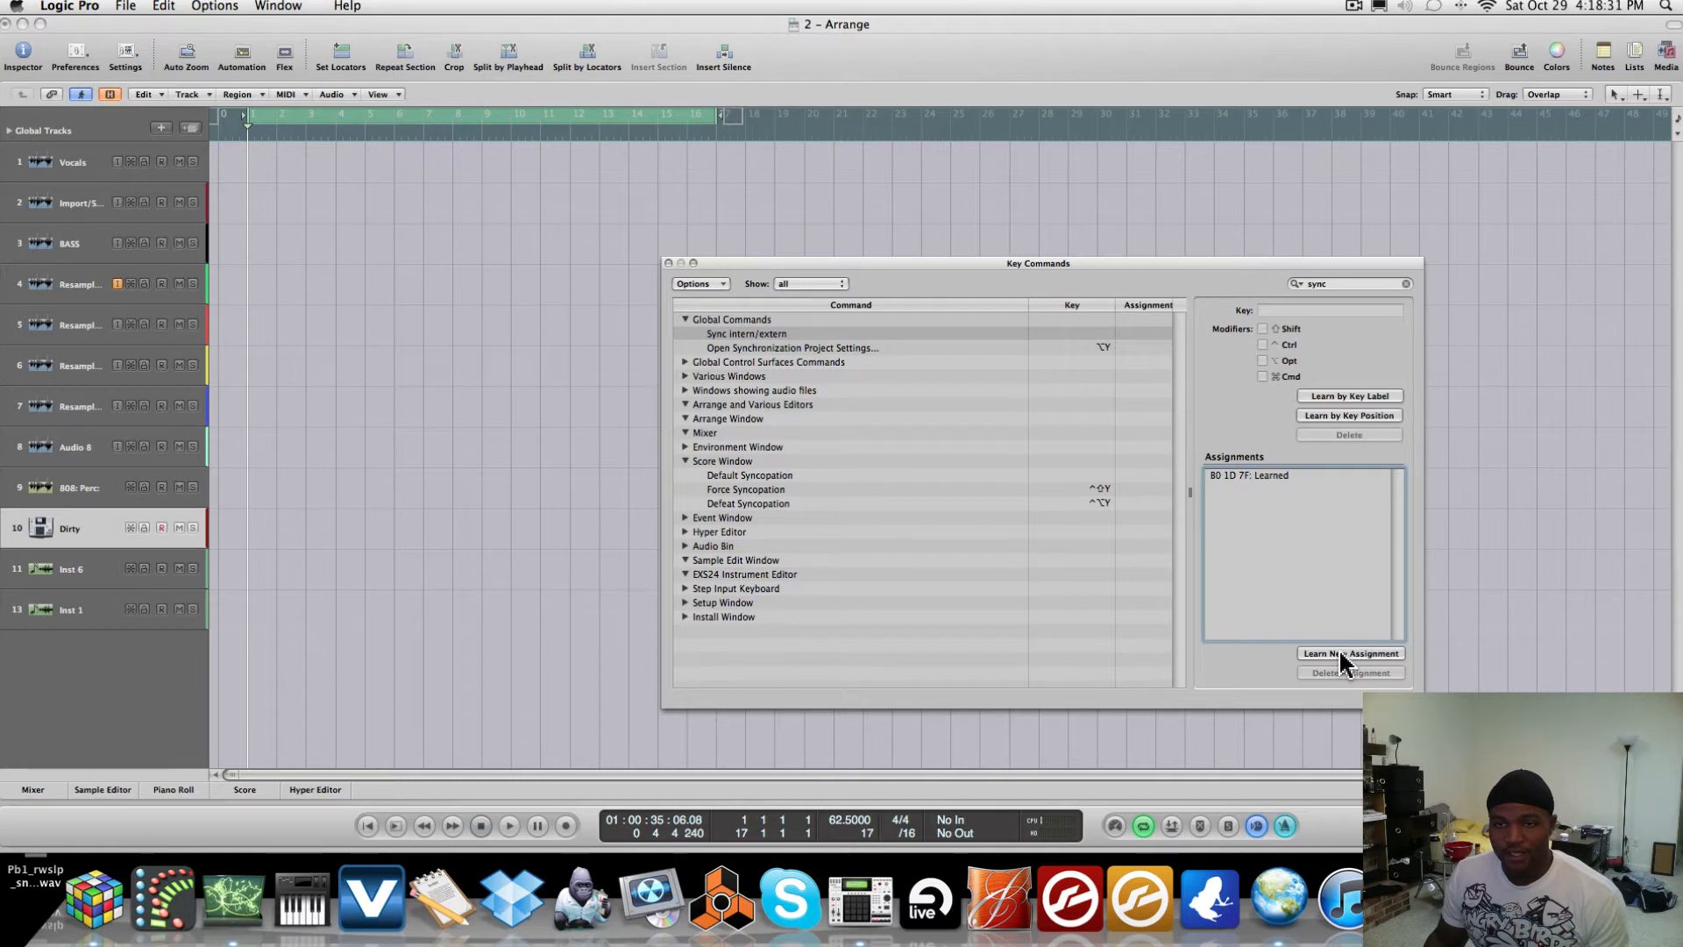
pyautogui.click(1351, 652)
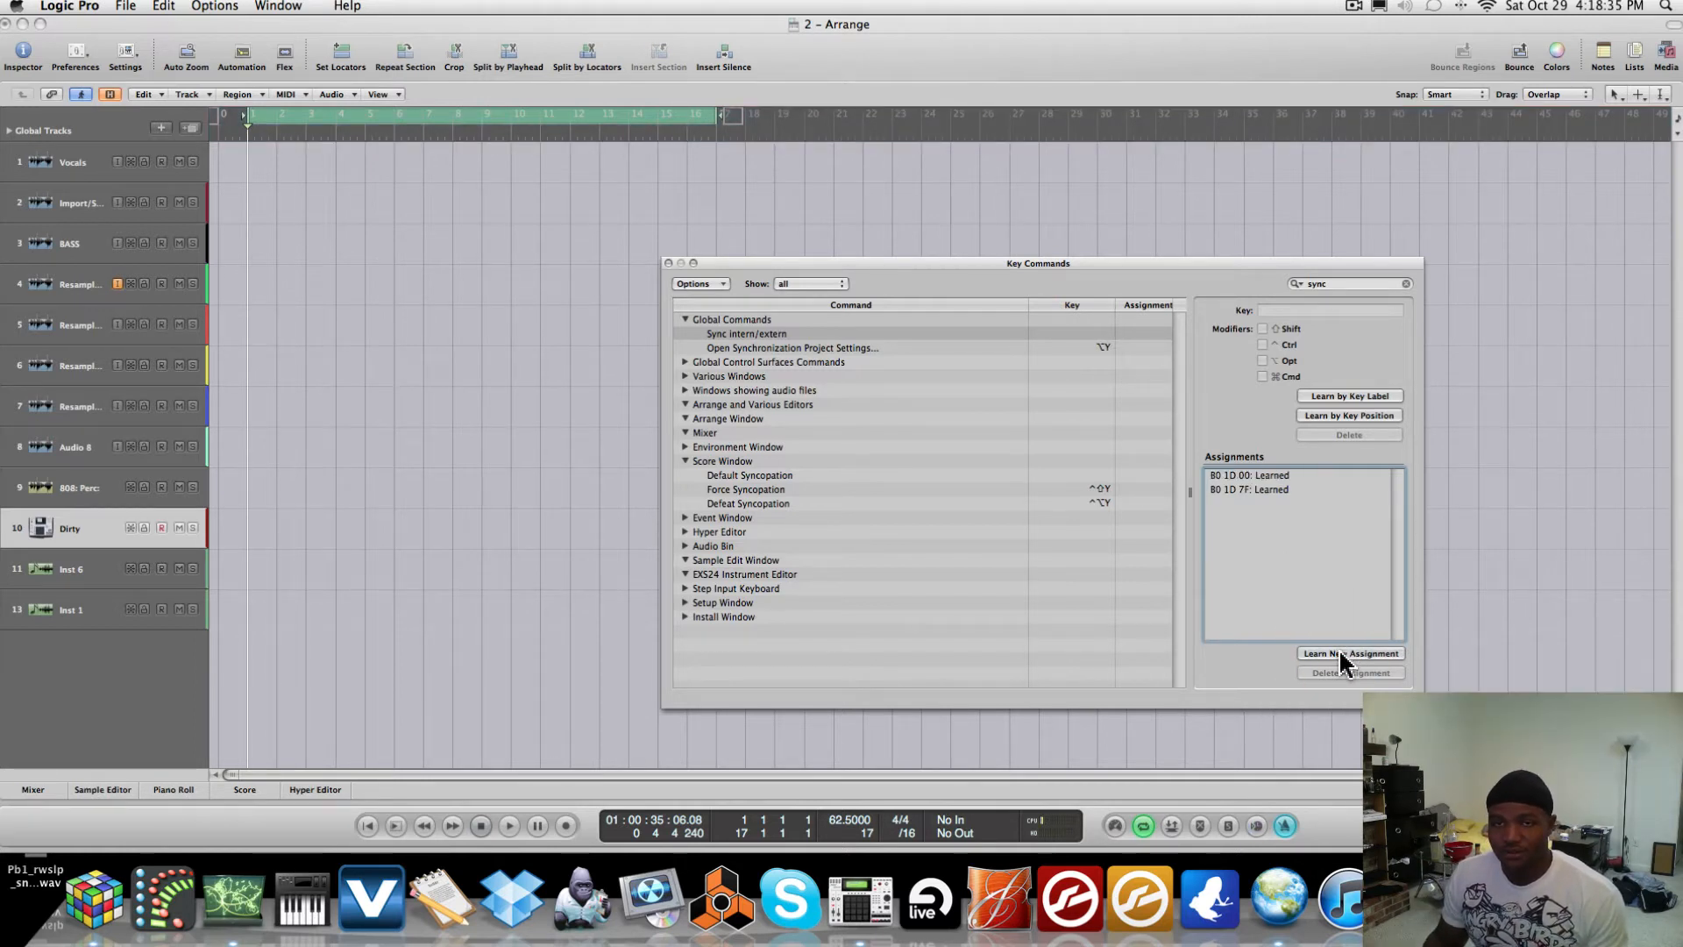
pyautogui.moveTo(1326, 660)
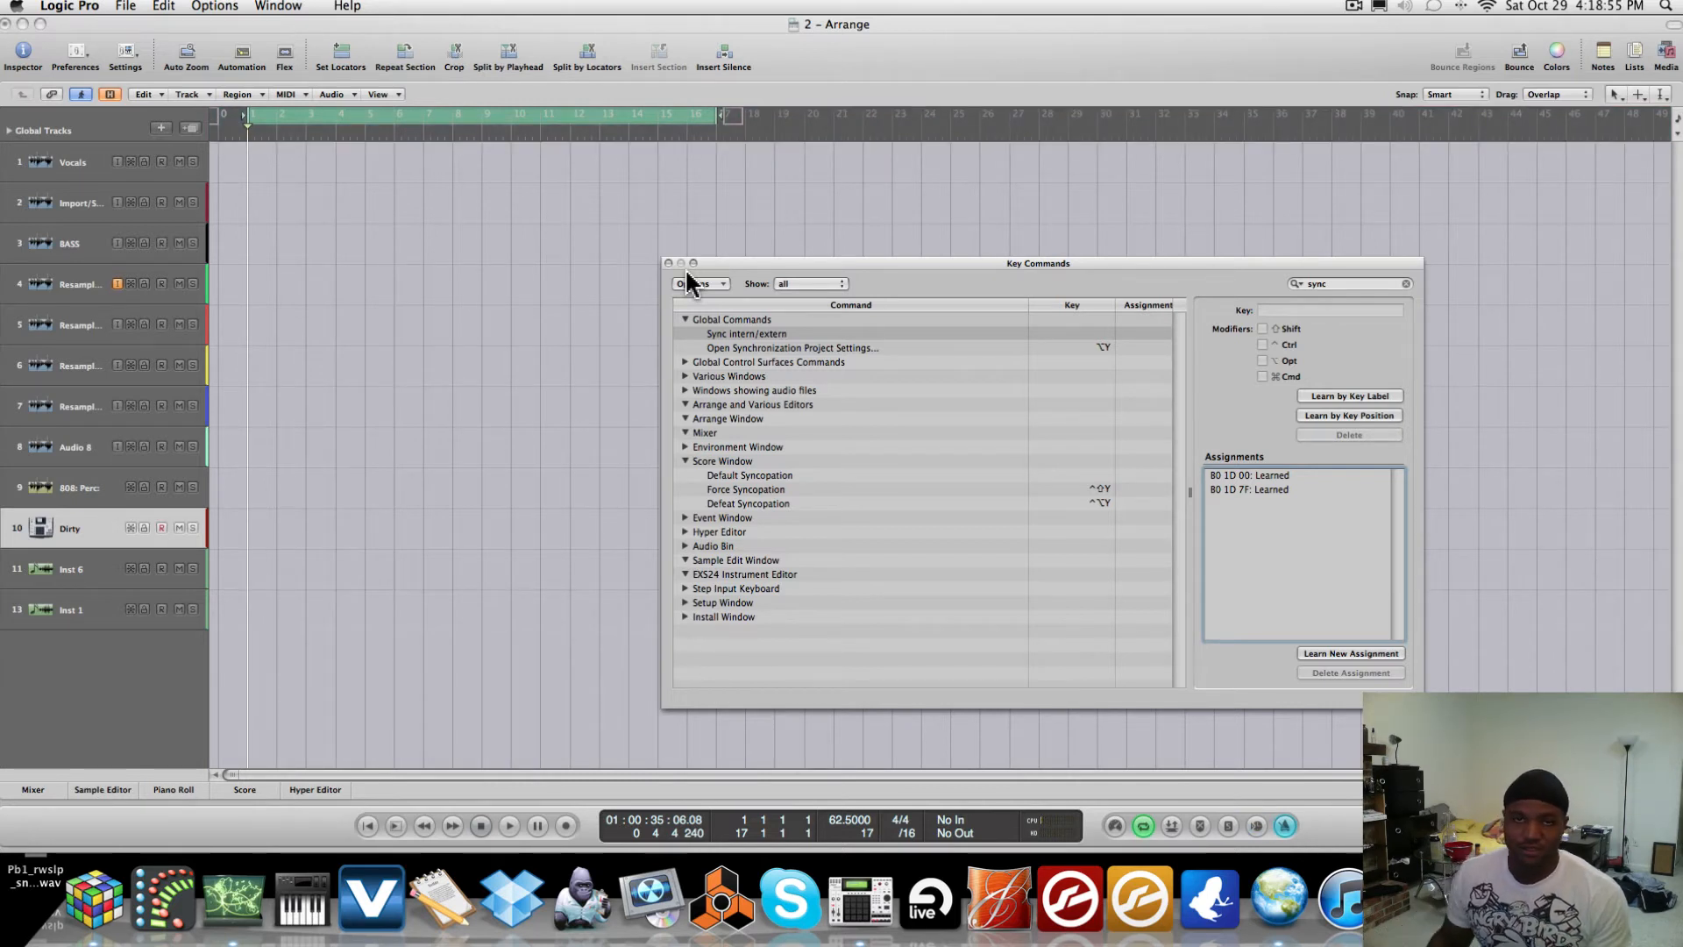
pyautogui.moveTo(674, 277)
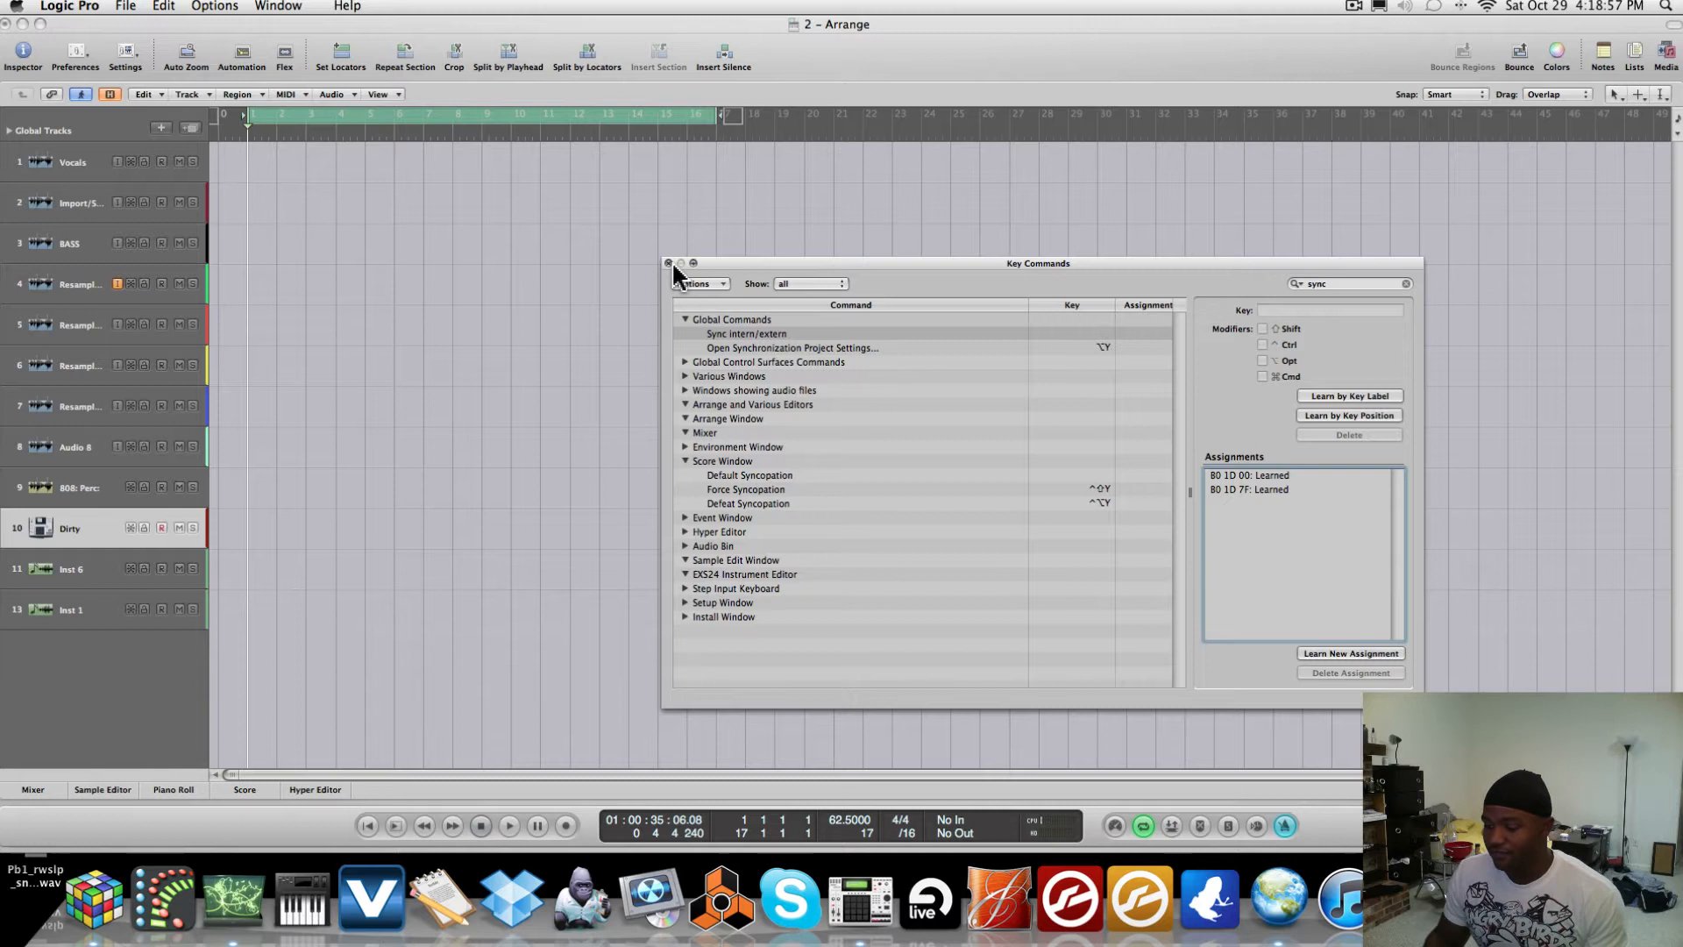
pyautogui.moveTo(1426, 369)
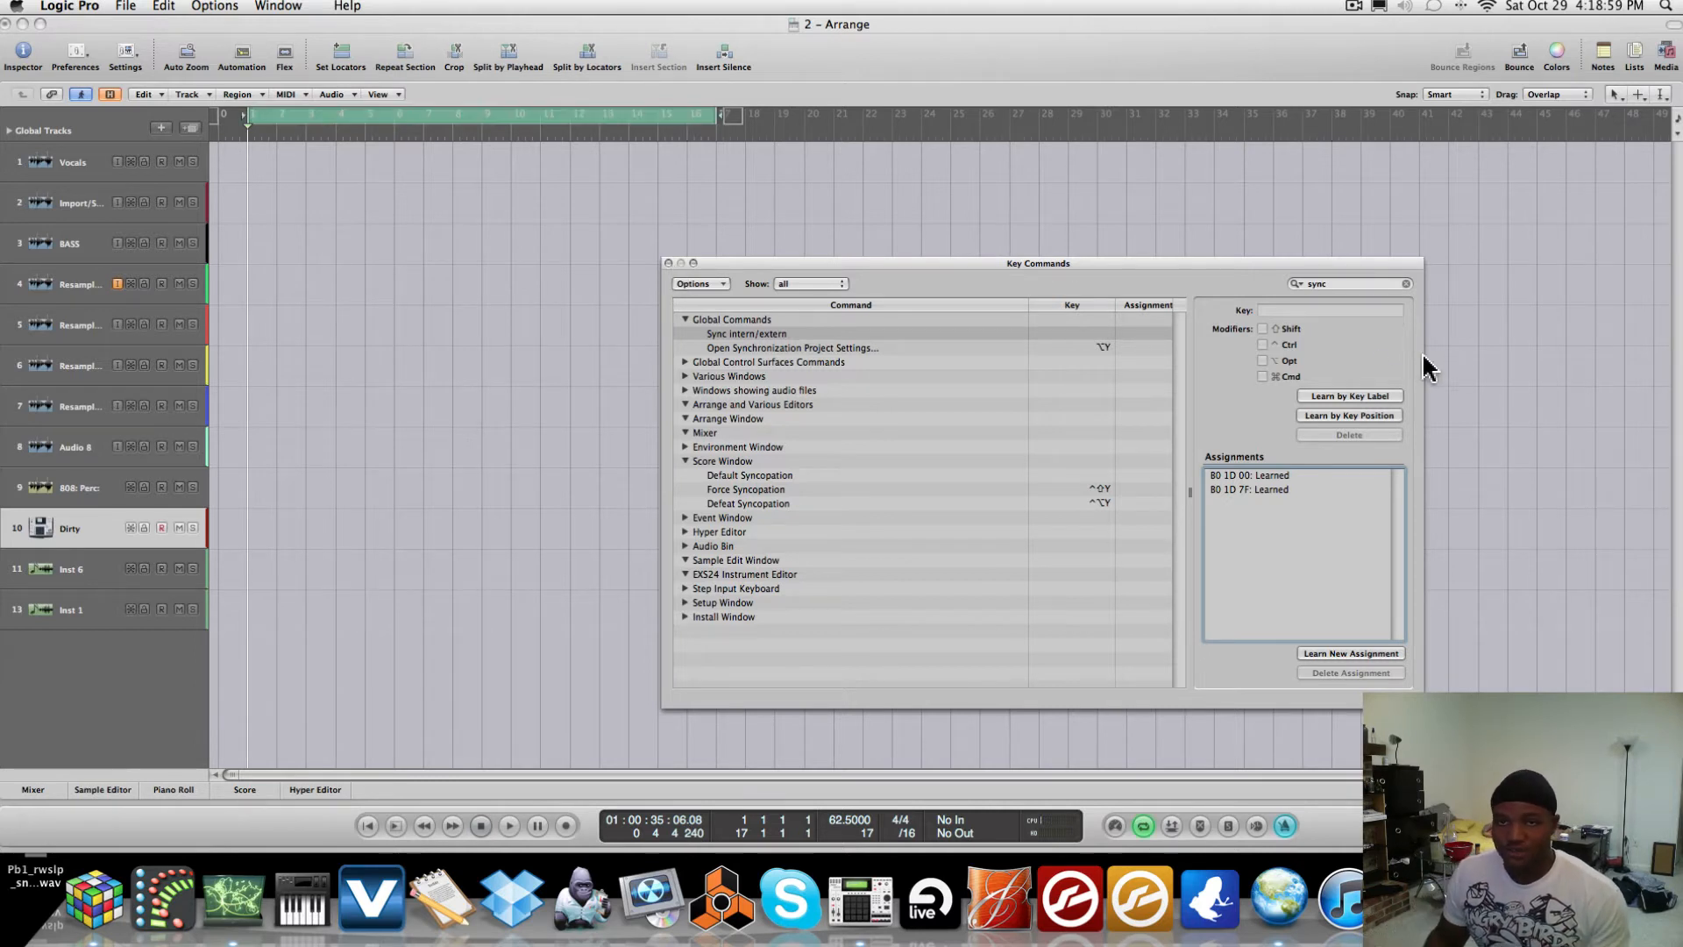
# - Filter the Key Commands list by 'cycle' to show Cycle Mode's assignments
pyautogui.write('cycl')
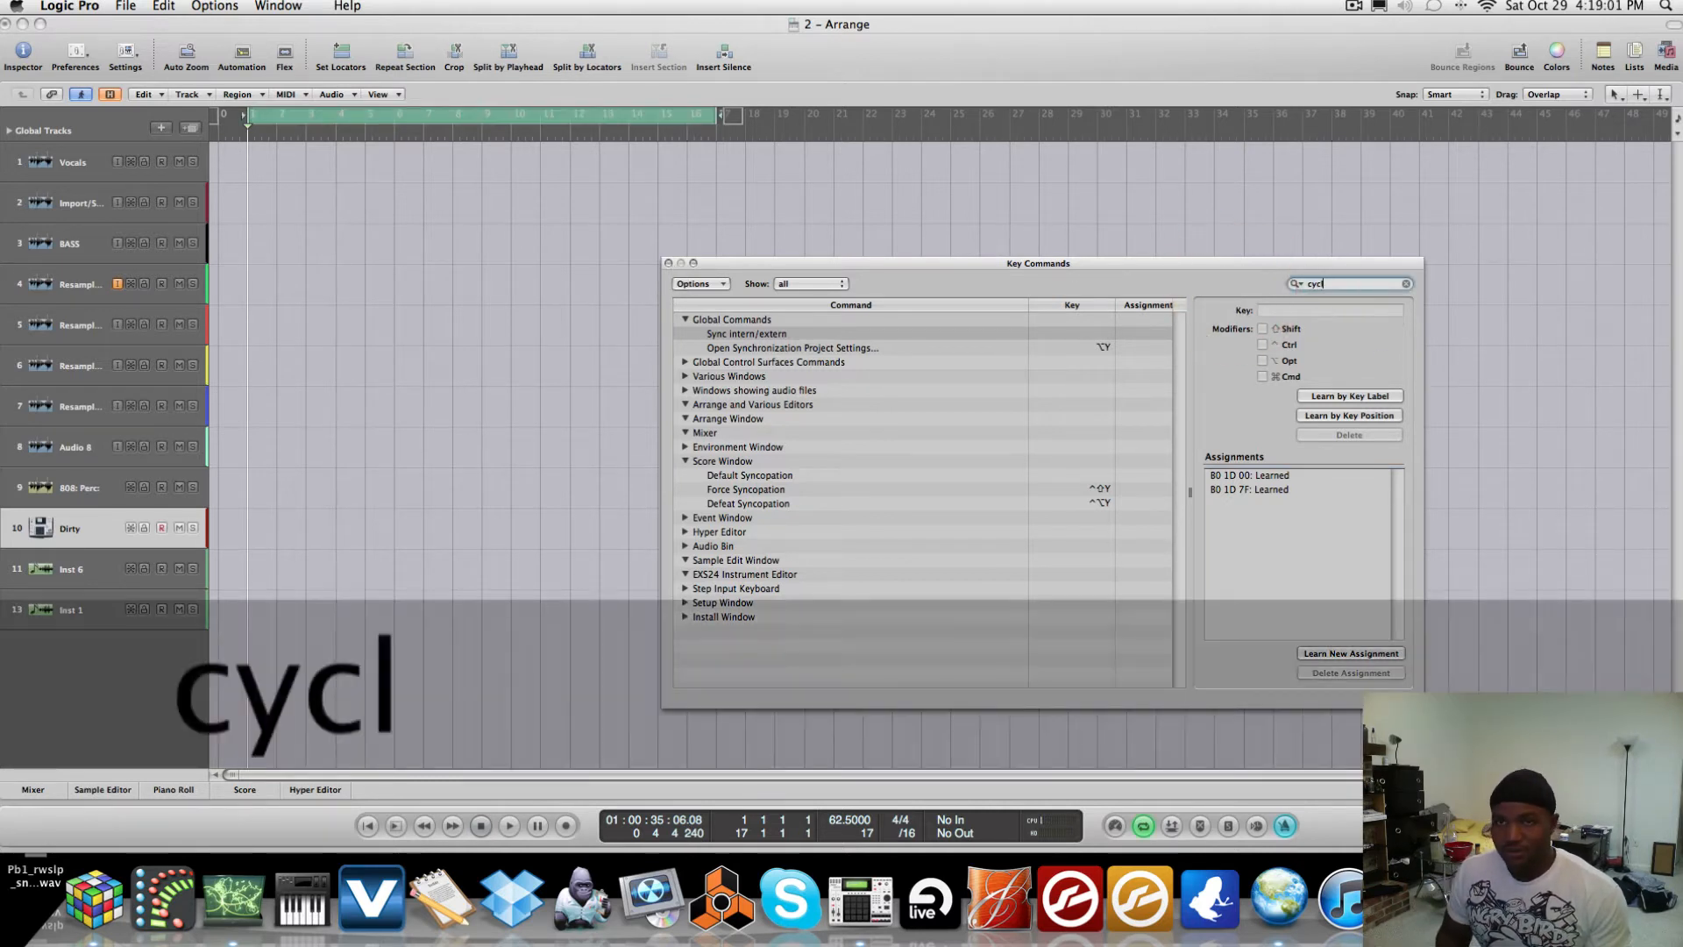
pyautogui.write('e')
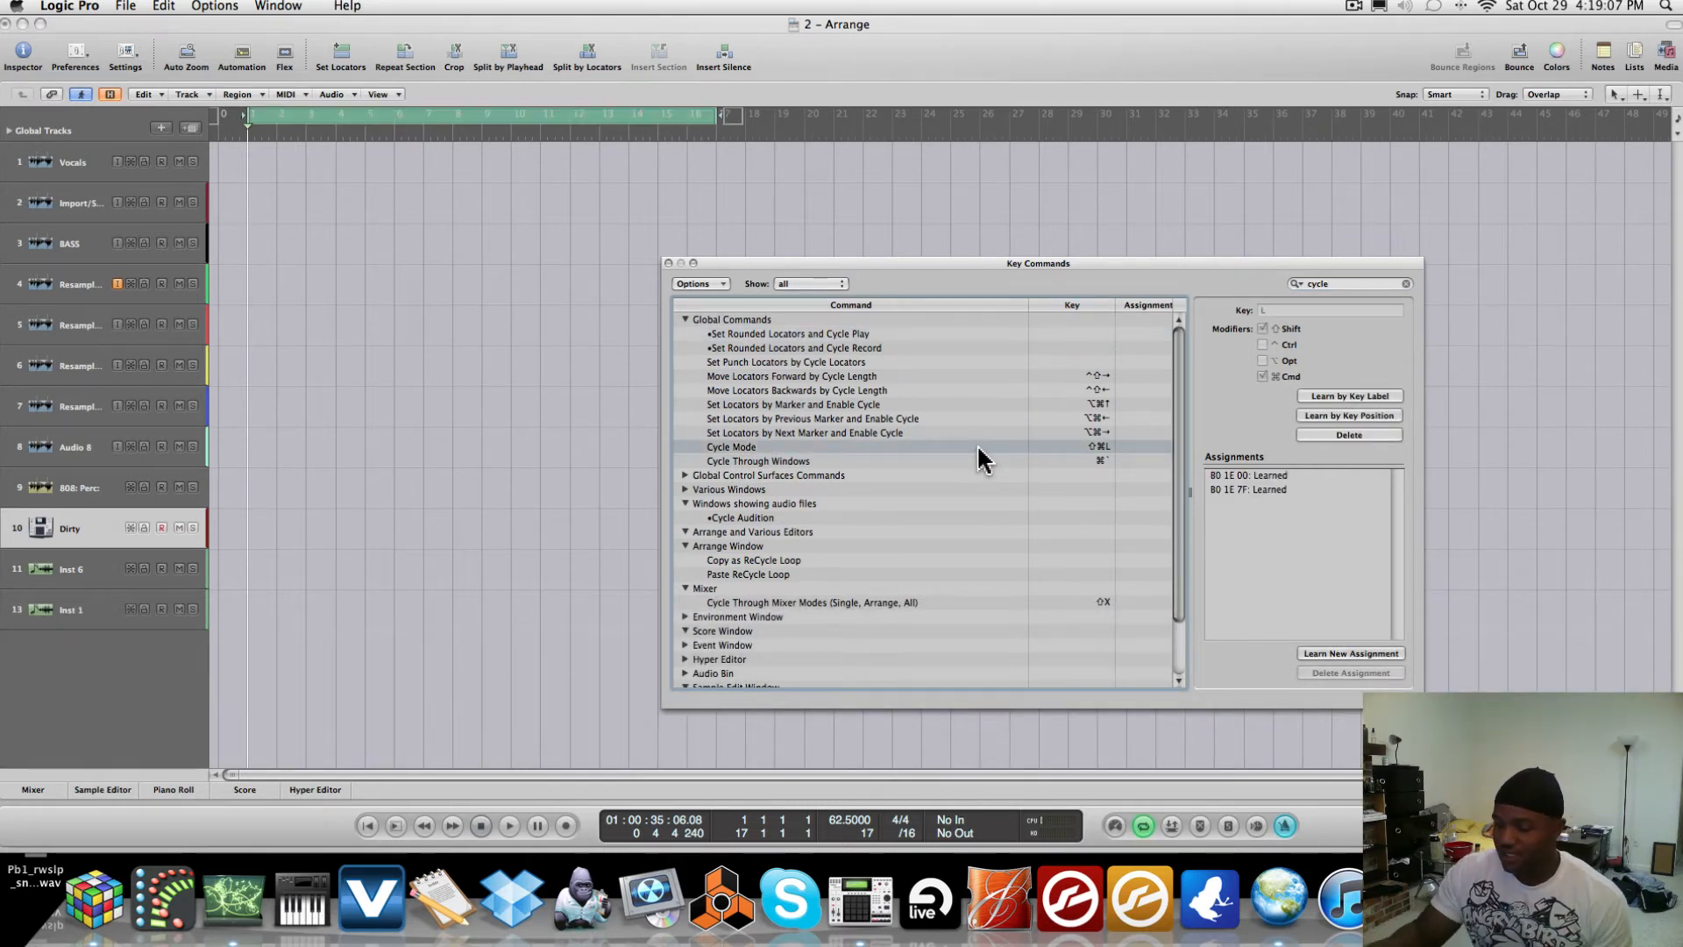
pyautogui.moveTo(976, 453)
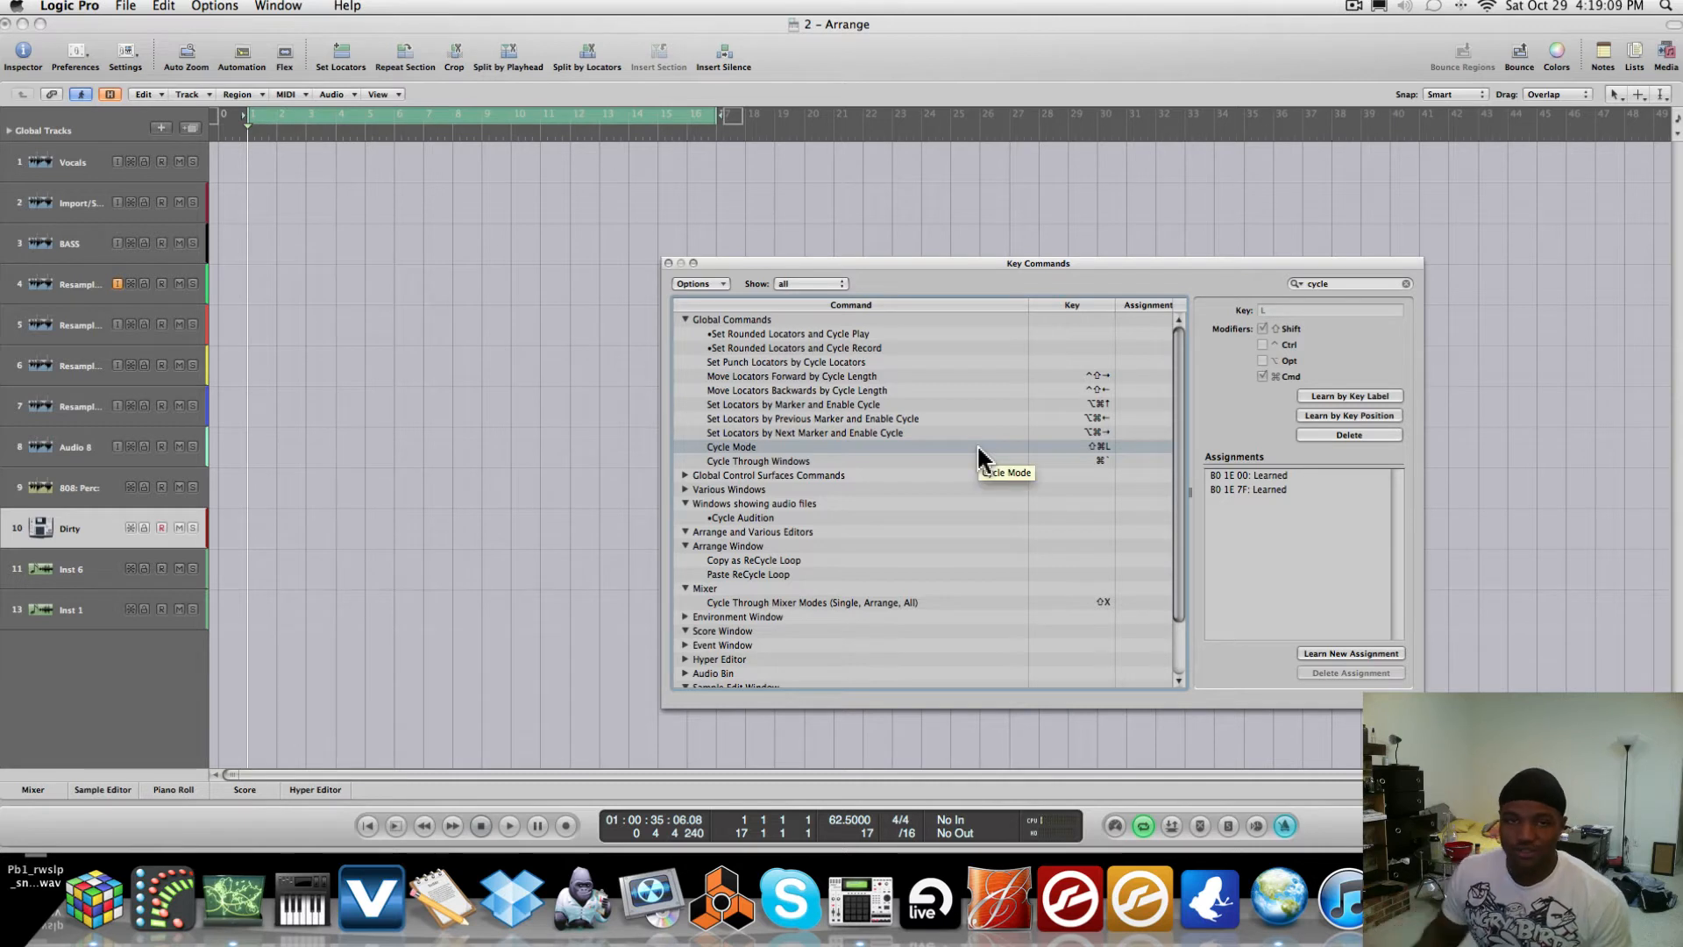
pyautogui.moveTo(1018, 389)
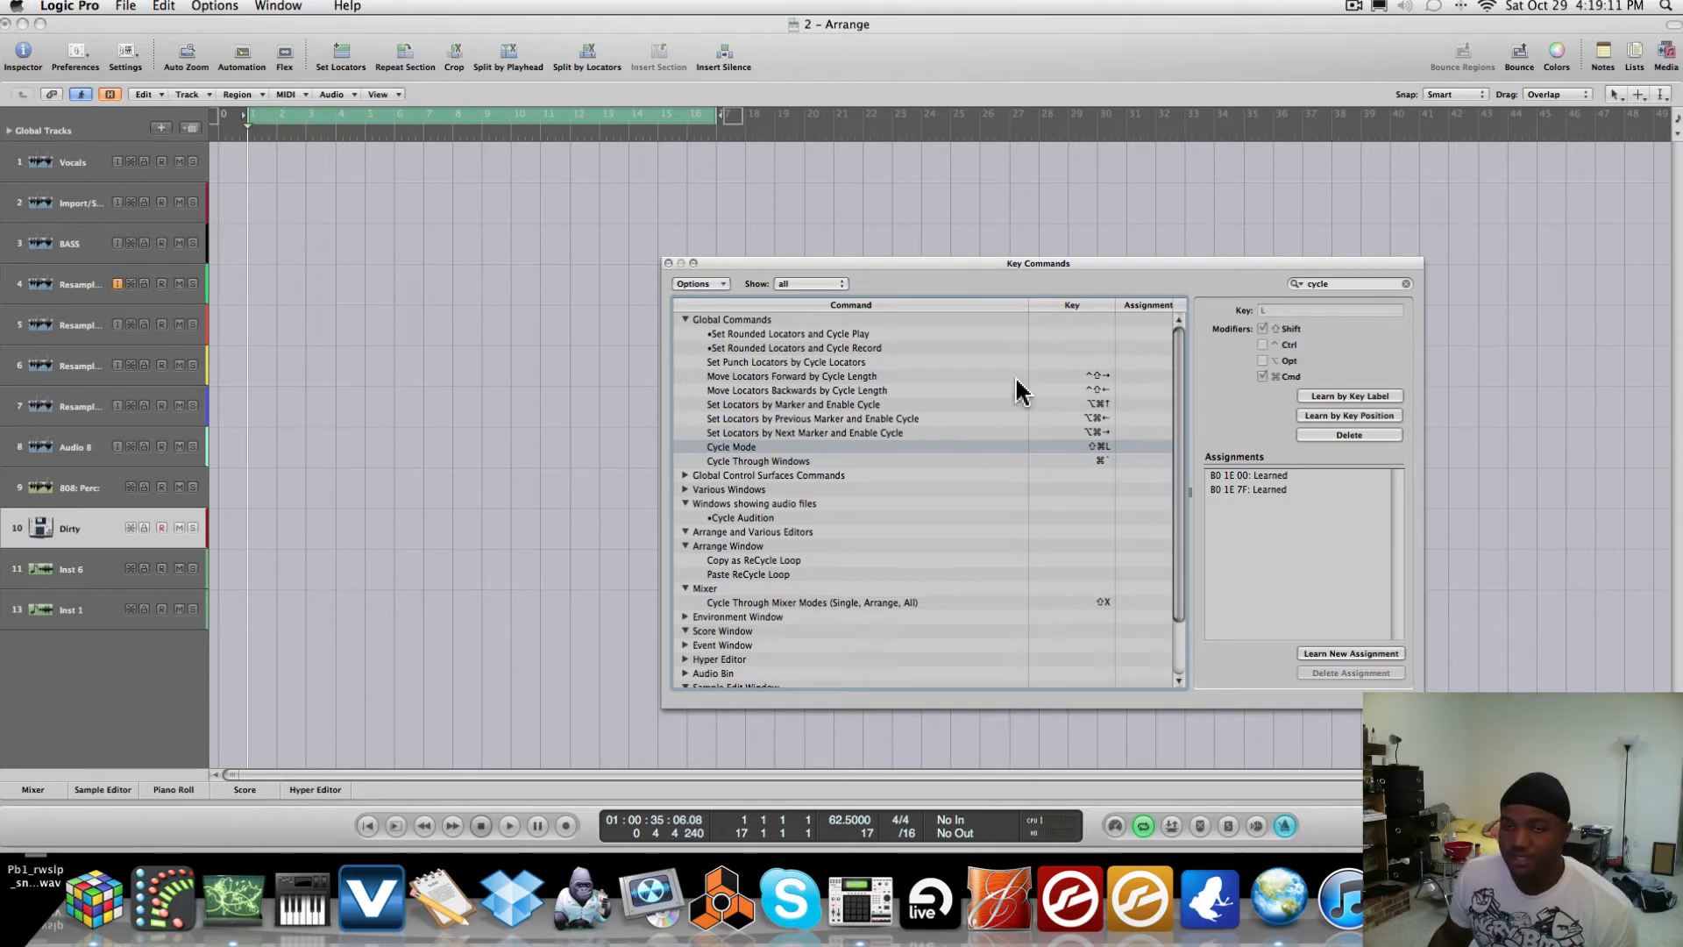
pyautogui.moveTo(1297, 333)
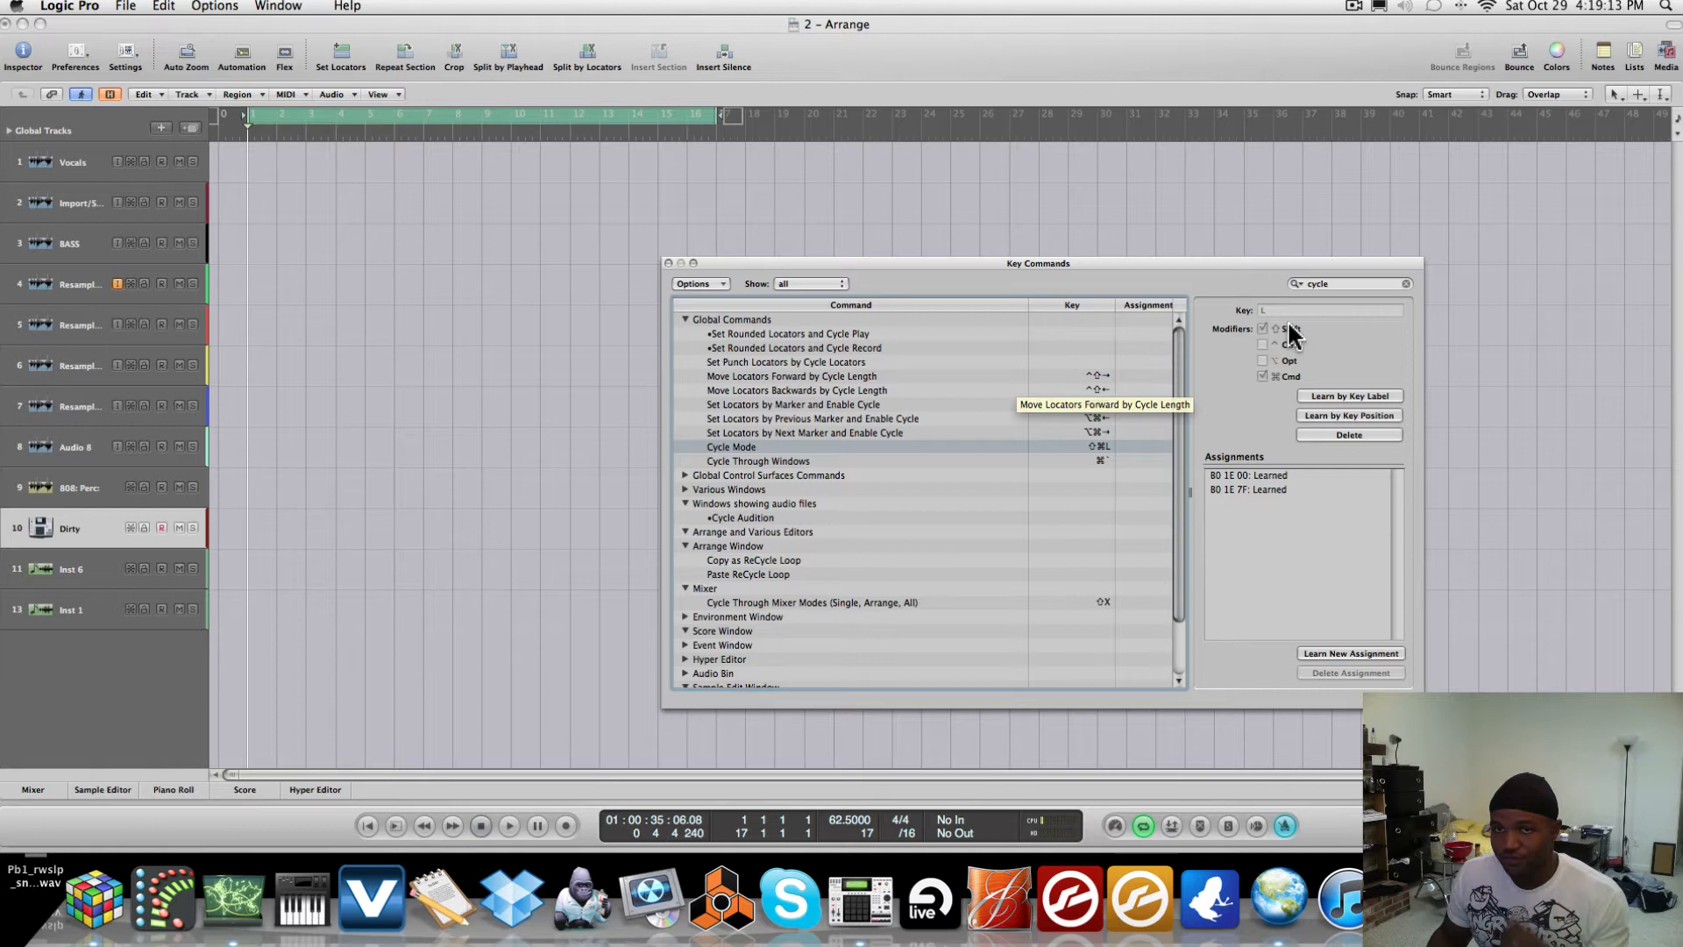
pyautogui.moveTo(1047, 257)
pyautogui.write('s')
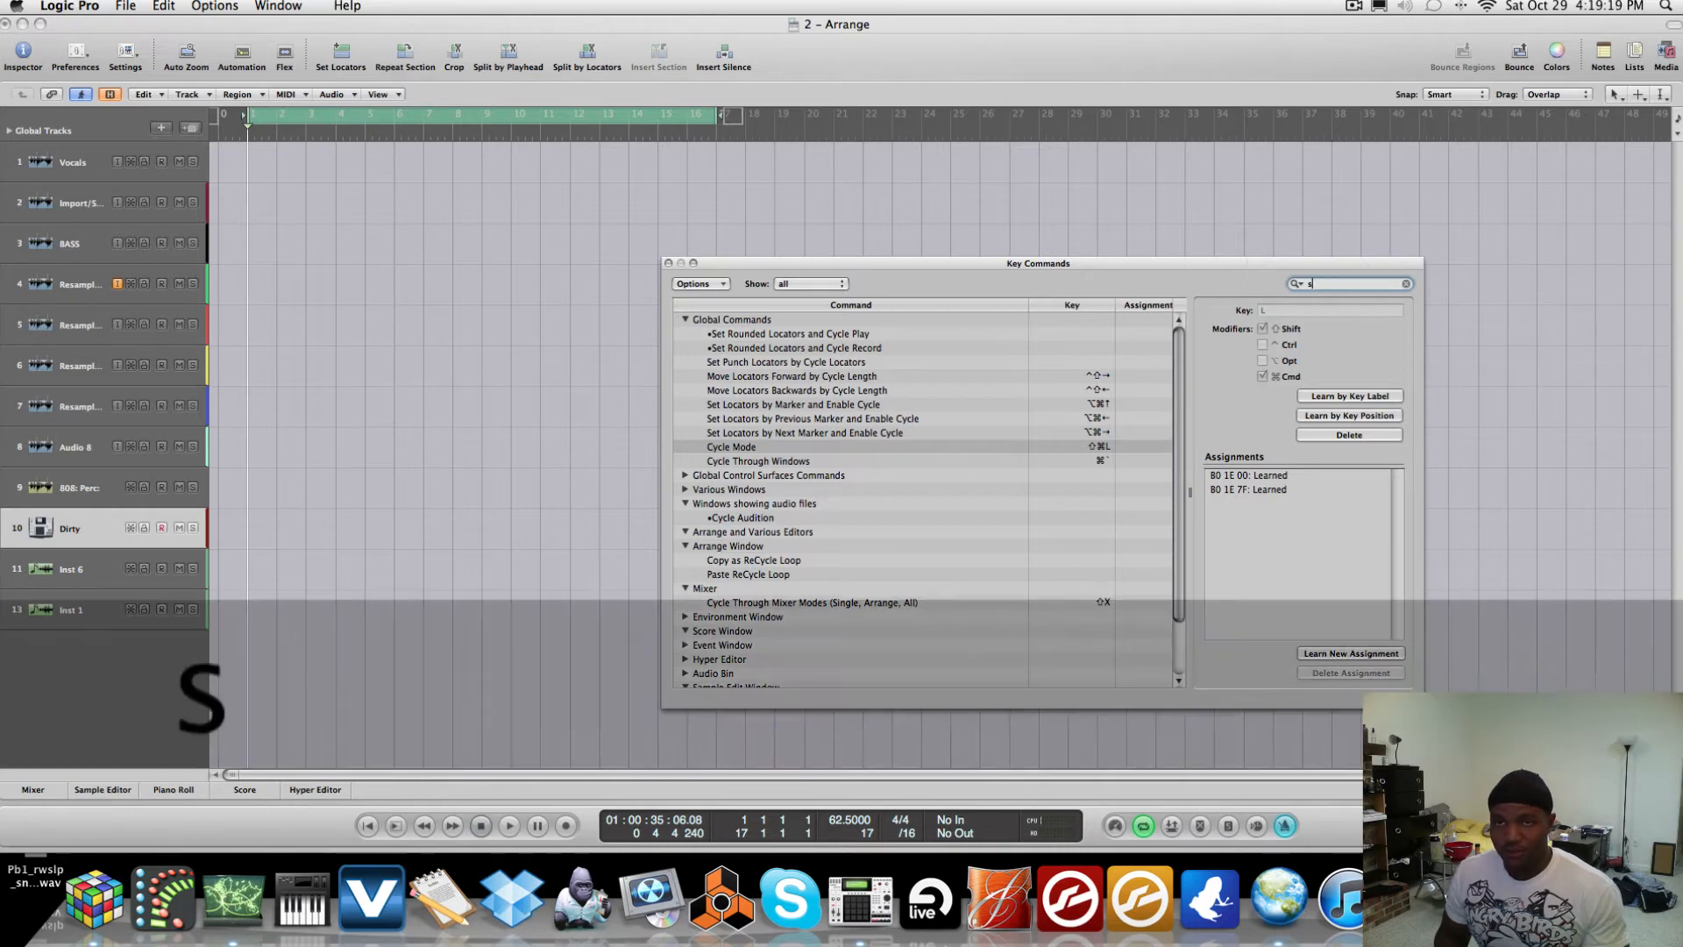
# - Check Split Regions/Events by Playhead Position, clear the search, close Key Commands, switch to Vyzex
pyautogui.write('plit')
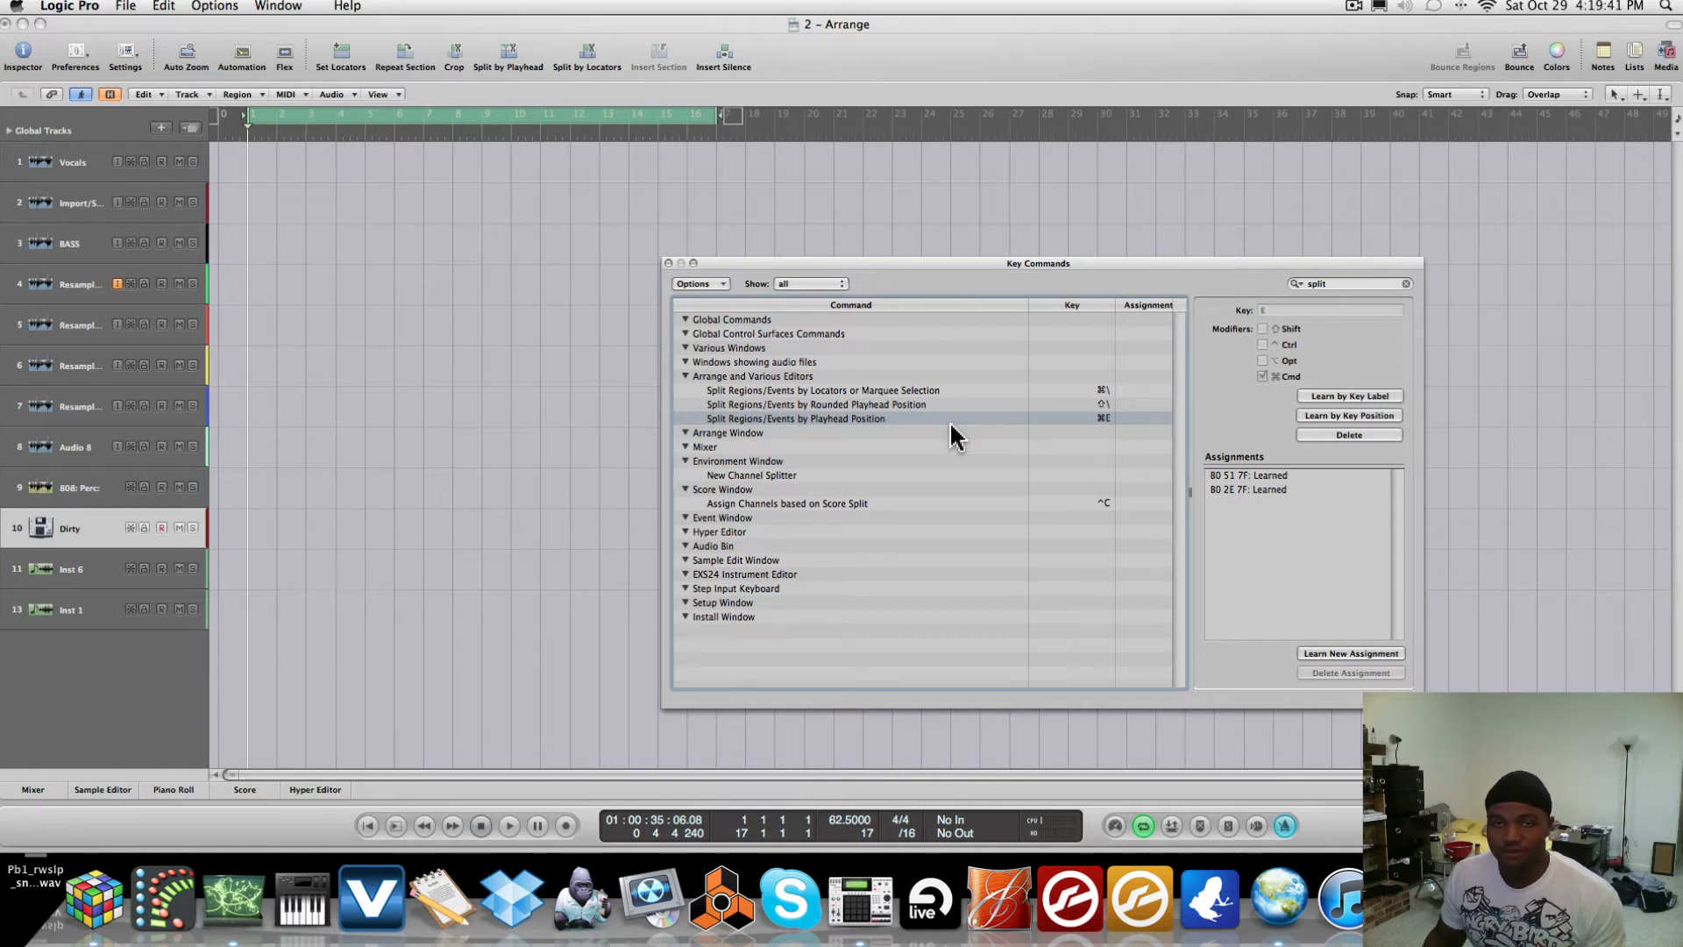
pyautogui.moveTo(1015, 449)
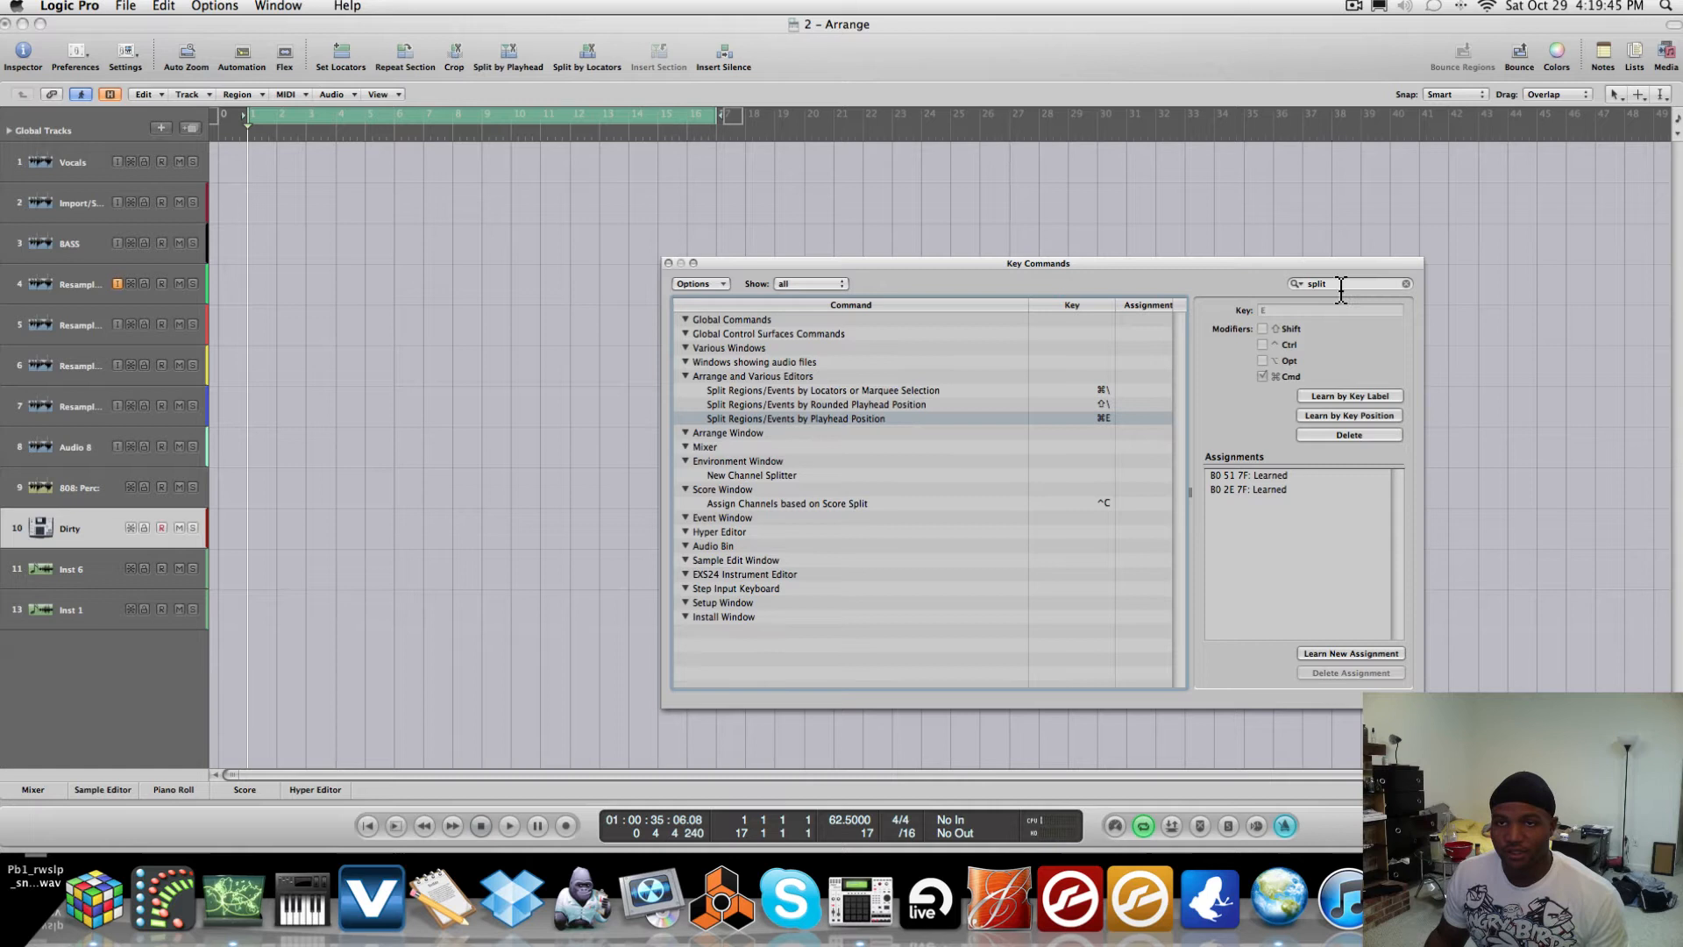
pyautogui.click(1407, 283)
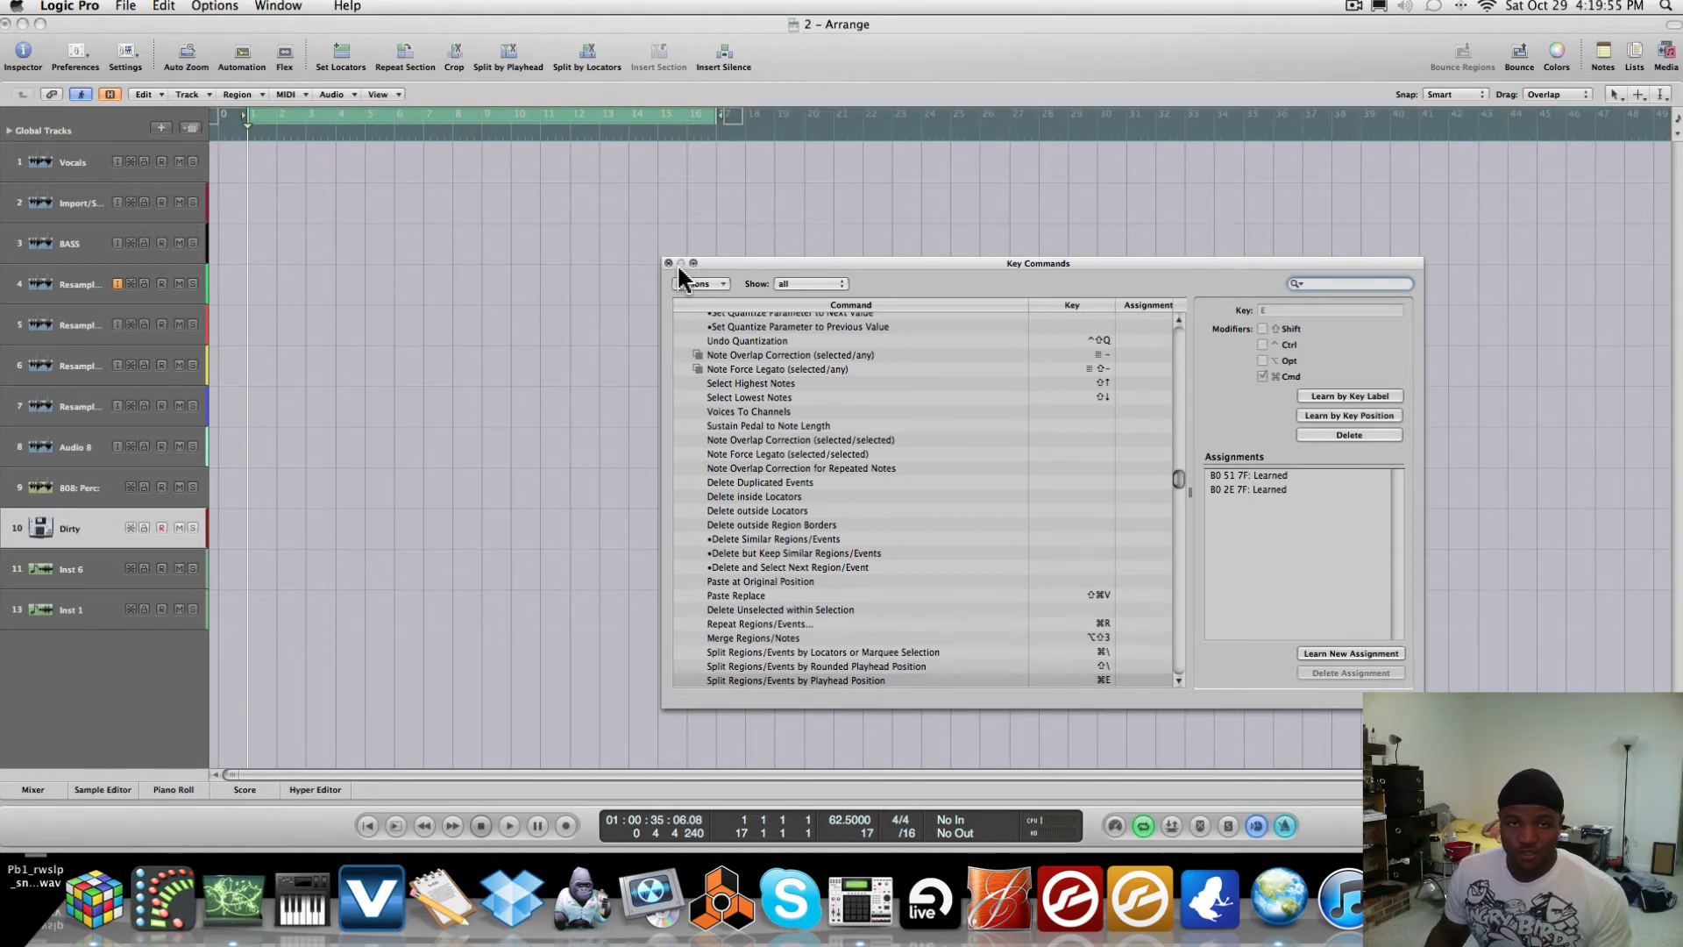
pyautogui.click(669, 263)
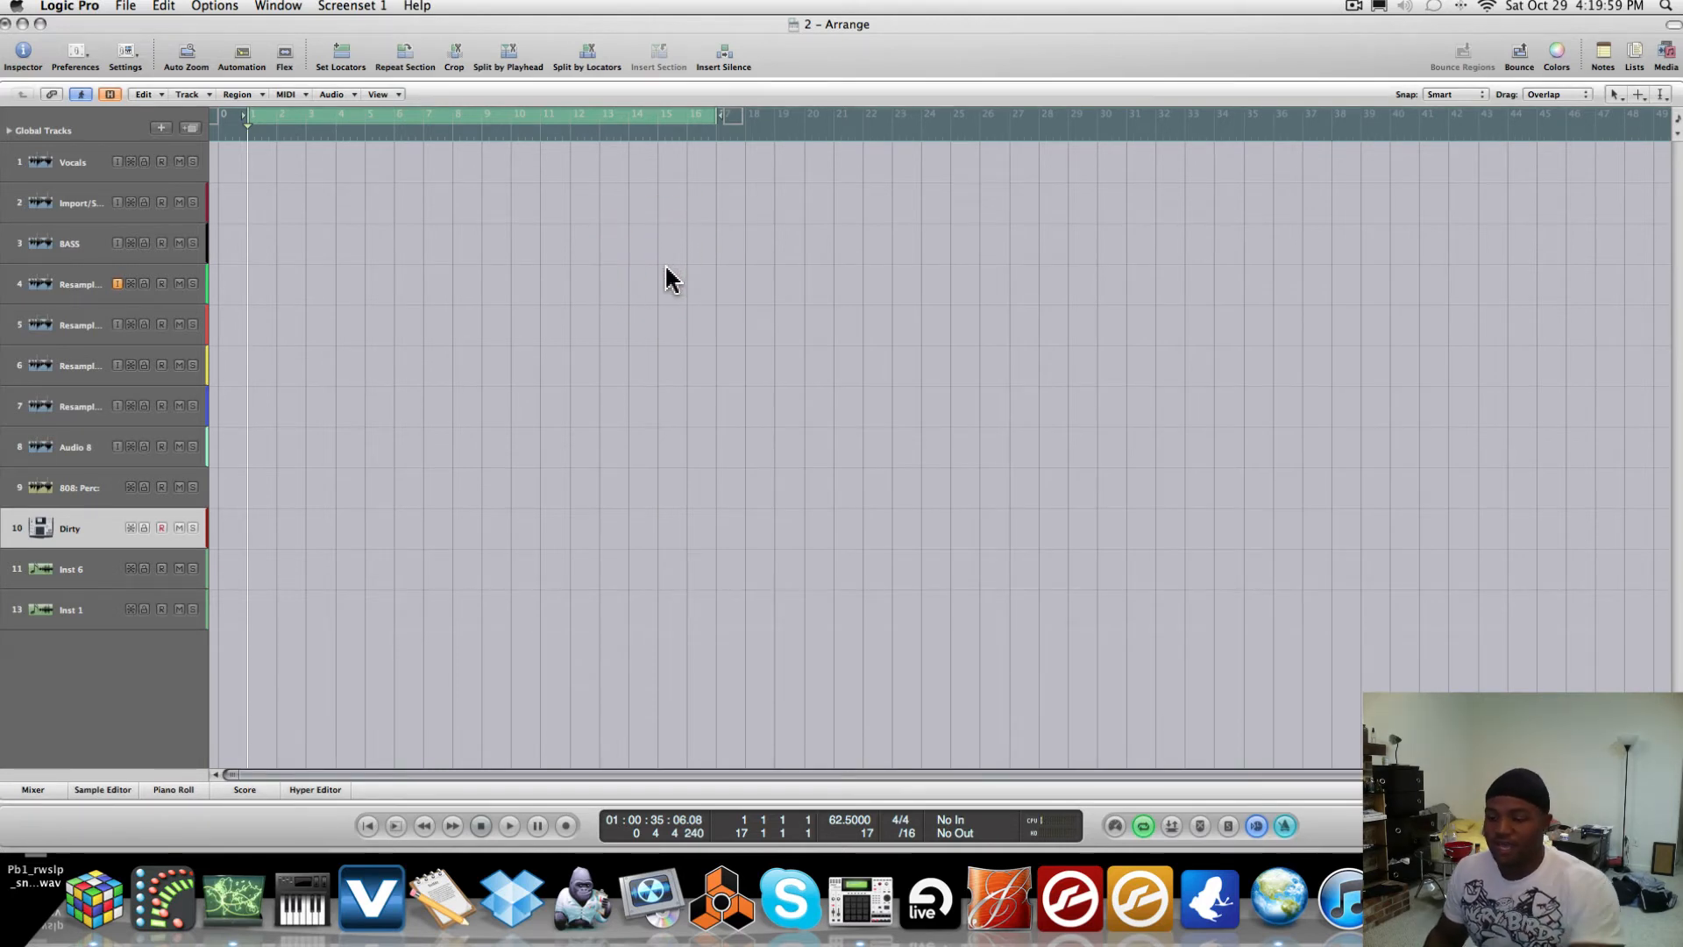
pyautogui.moveTo(698, 310)
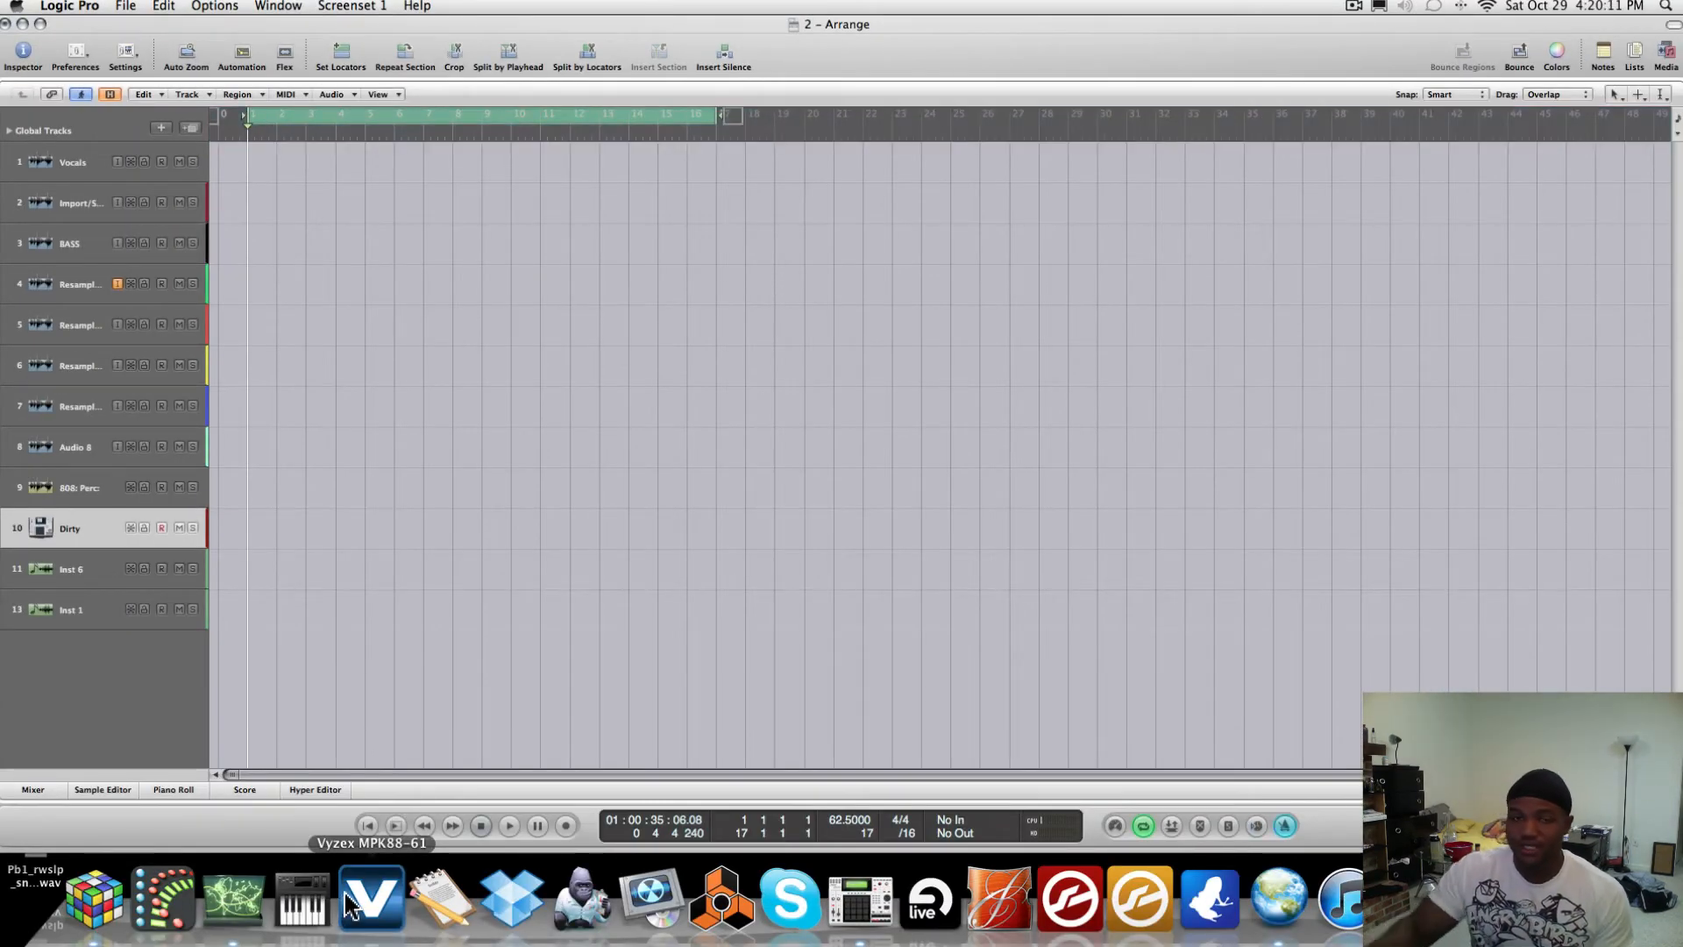
pyautogui.click(370, 896)
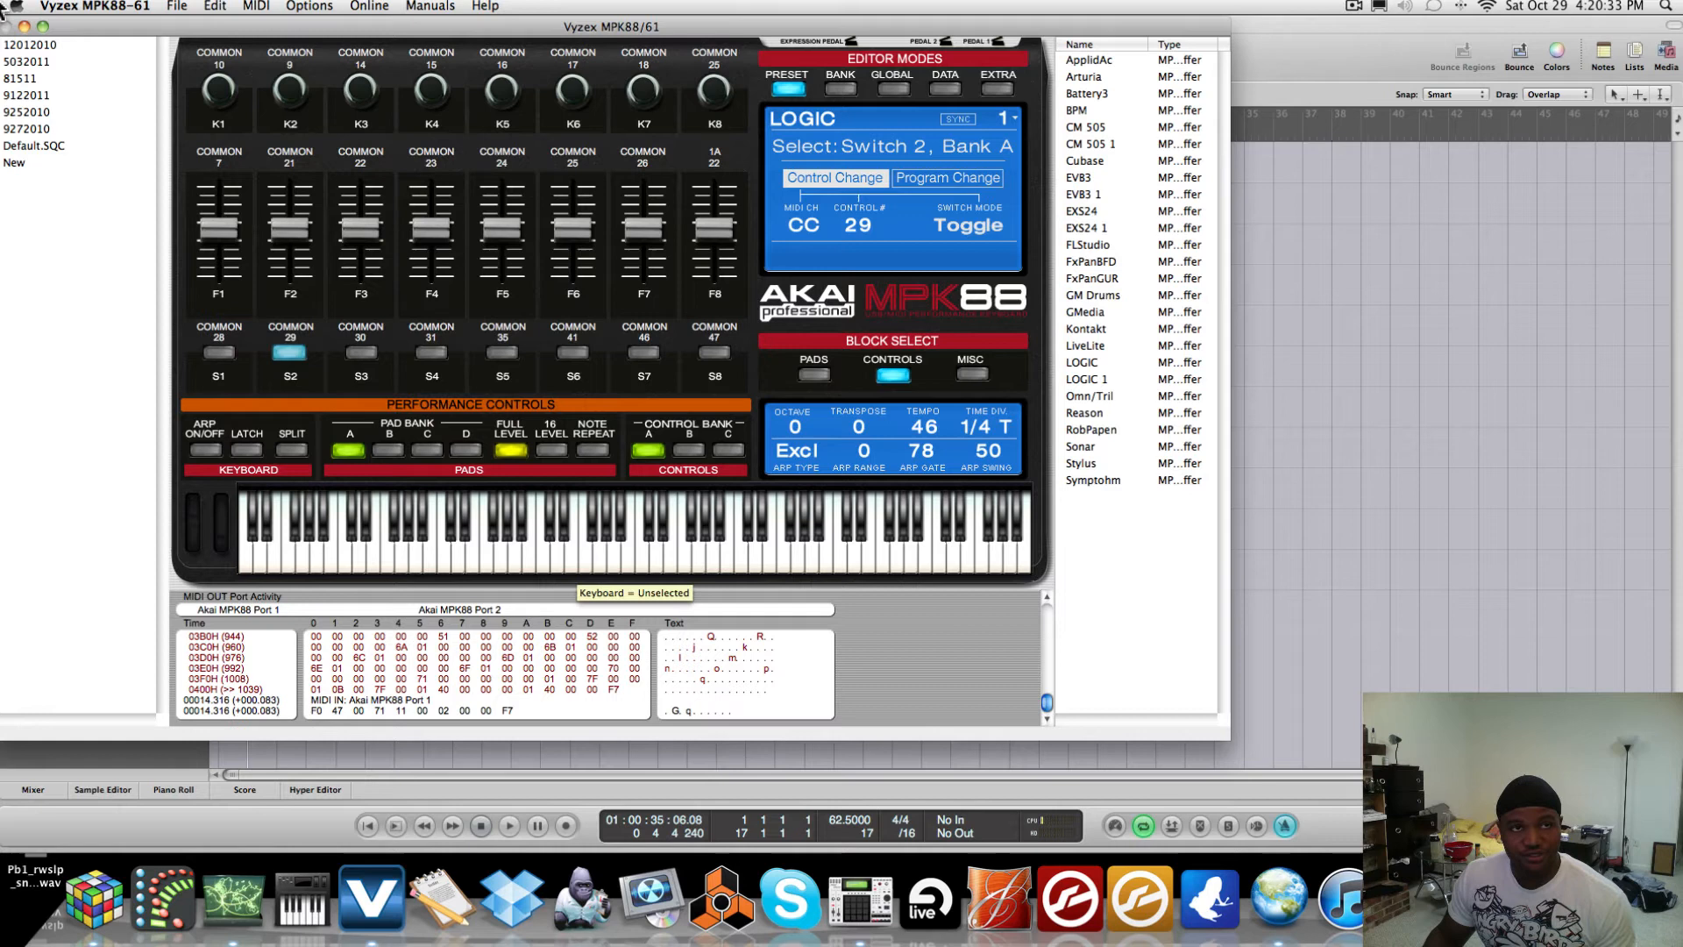
# - Force quit Vyzex MPK88-61 from the Apple menu's Force Quit window
pyautogui.click(16, 6)
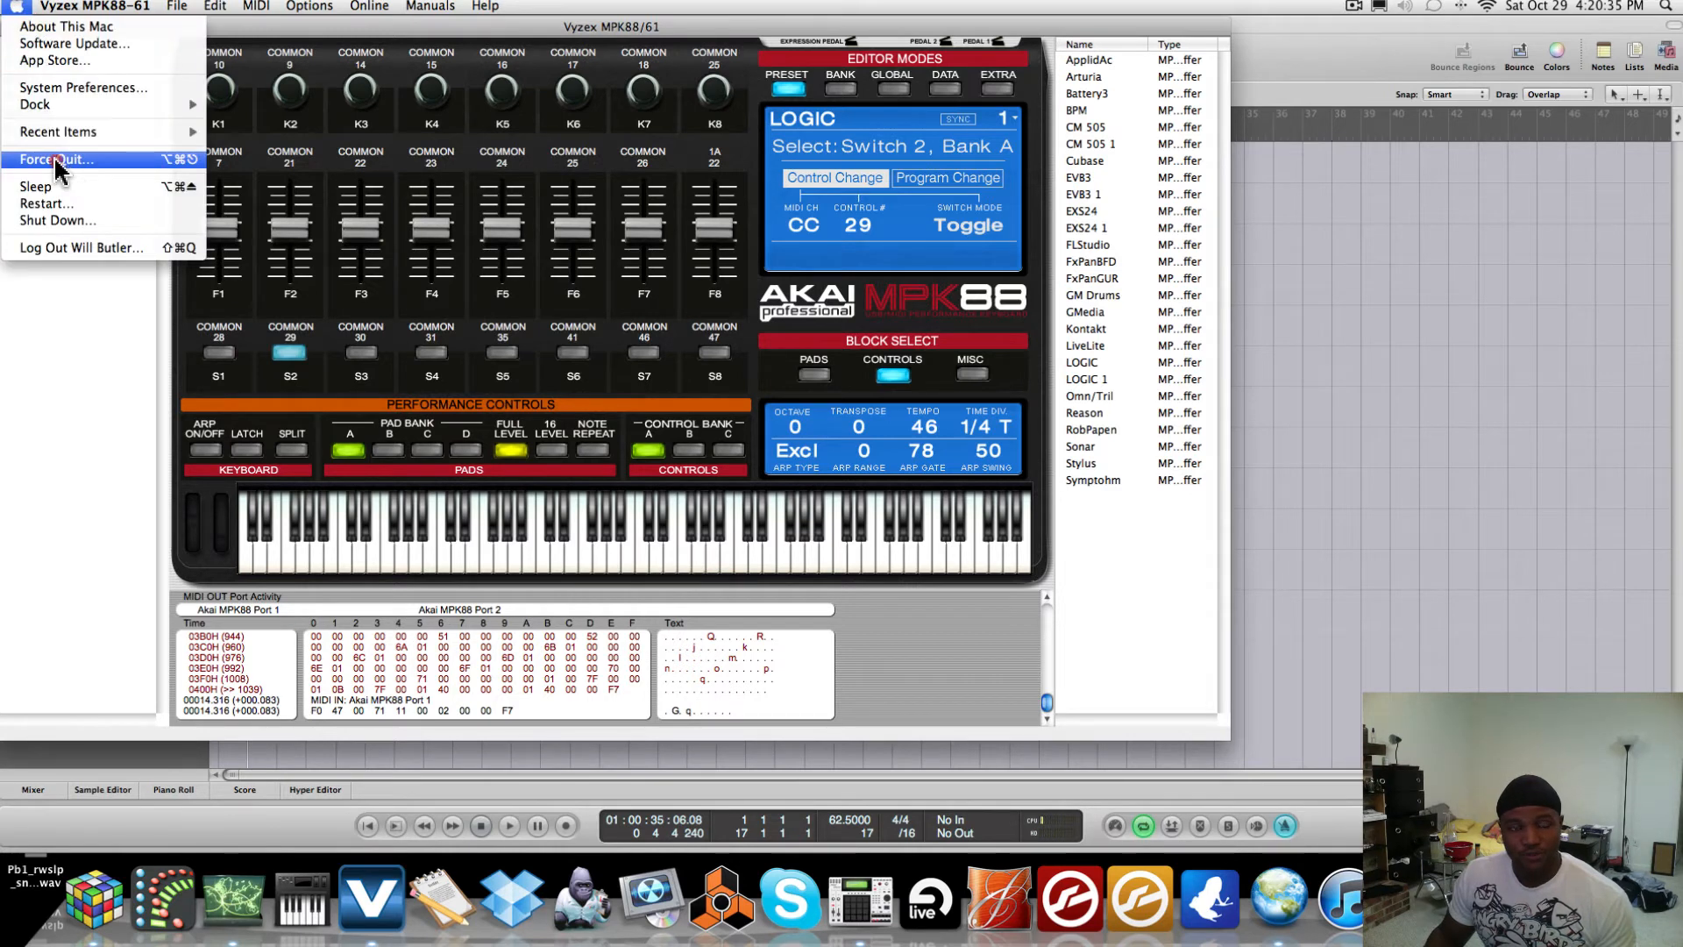
pyautogui.click(56, 158)
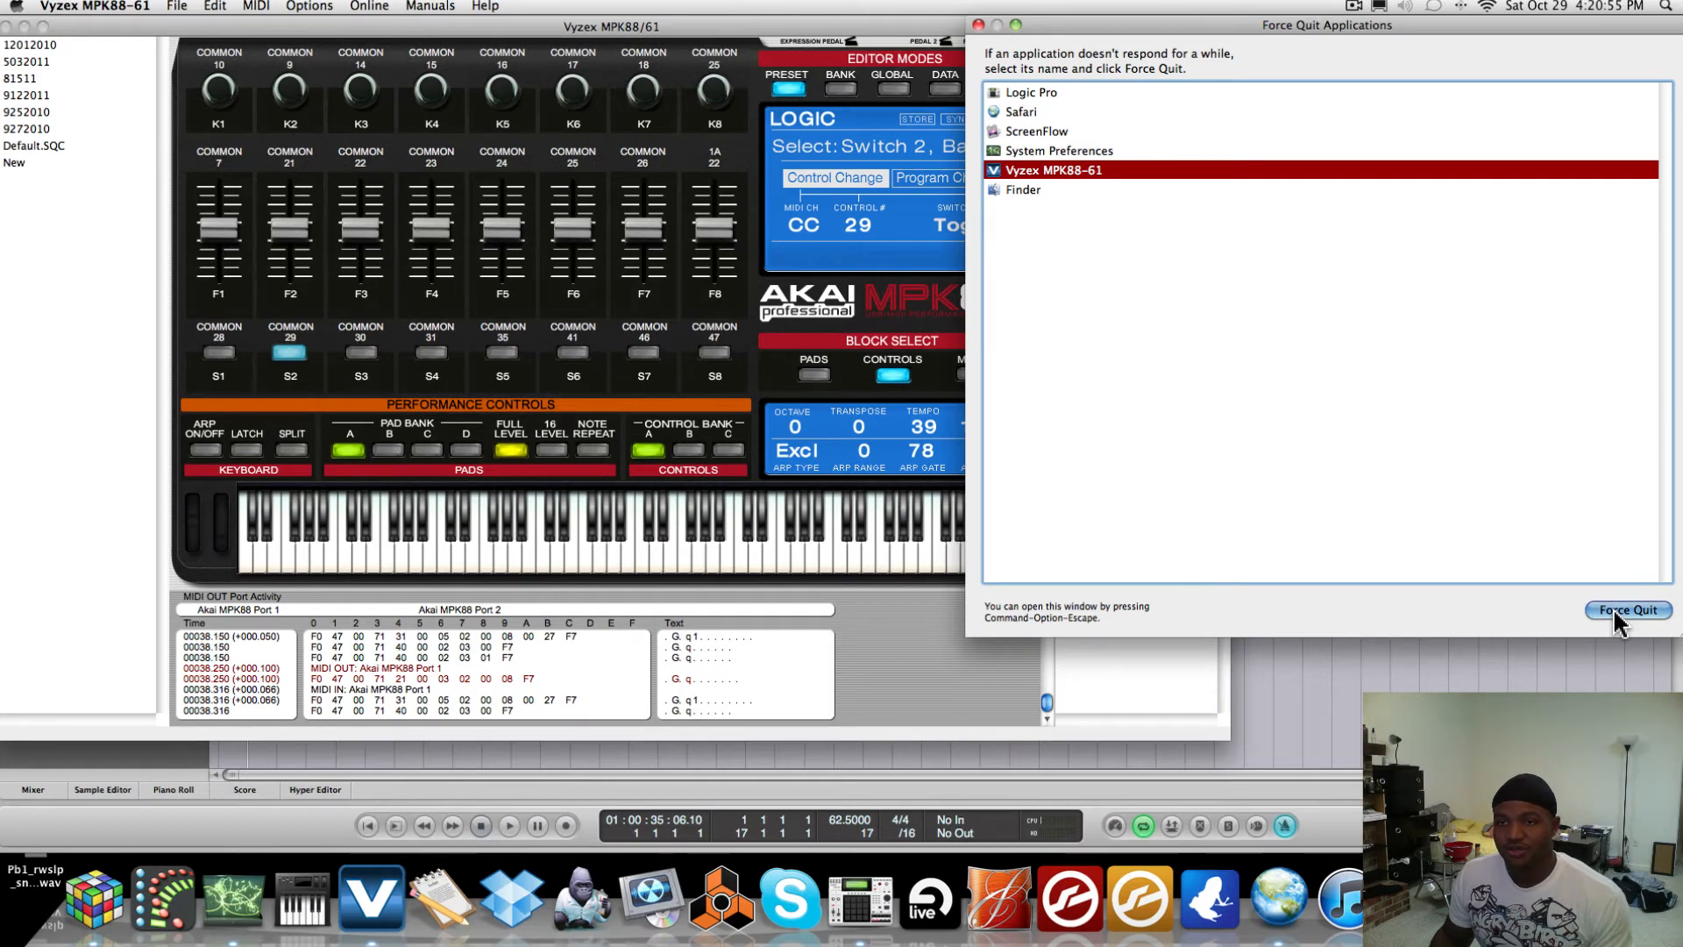
pyautogui.click(1627, 610)
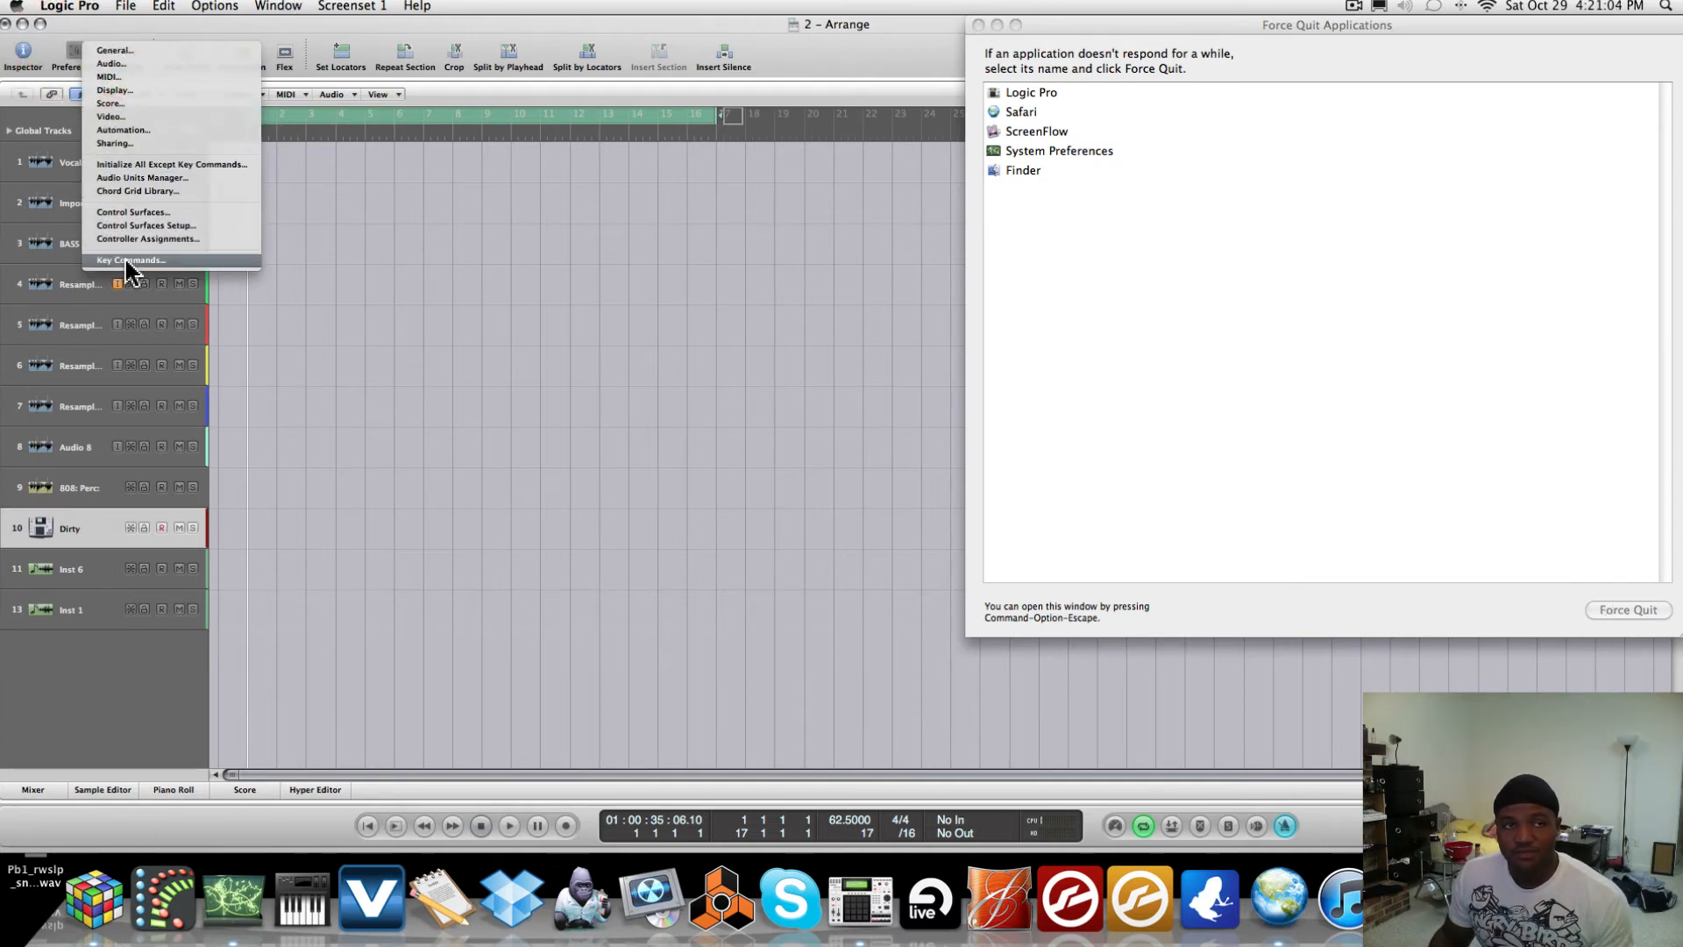
# - Relearn Tap Tempo's assignment from the MPK88 tap message, then close Key Commands
pyautogui.click(129, 259)
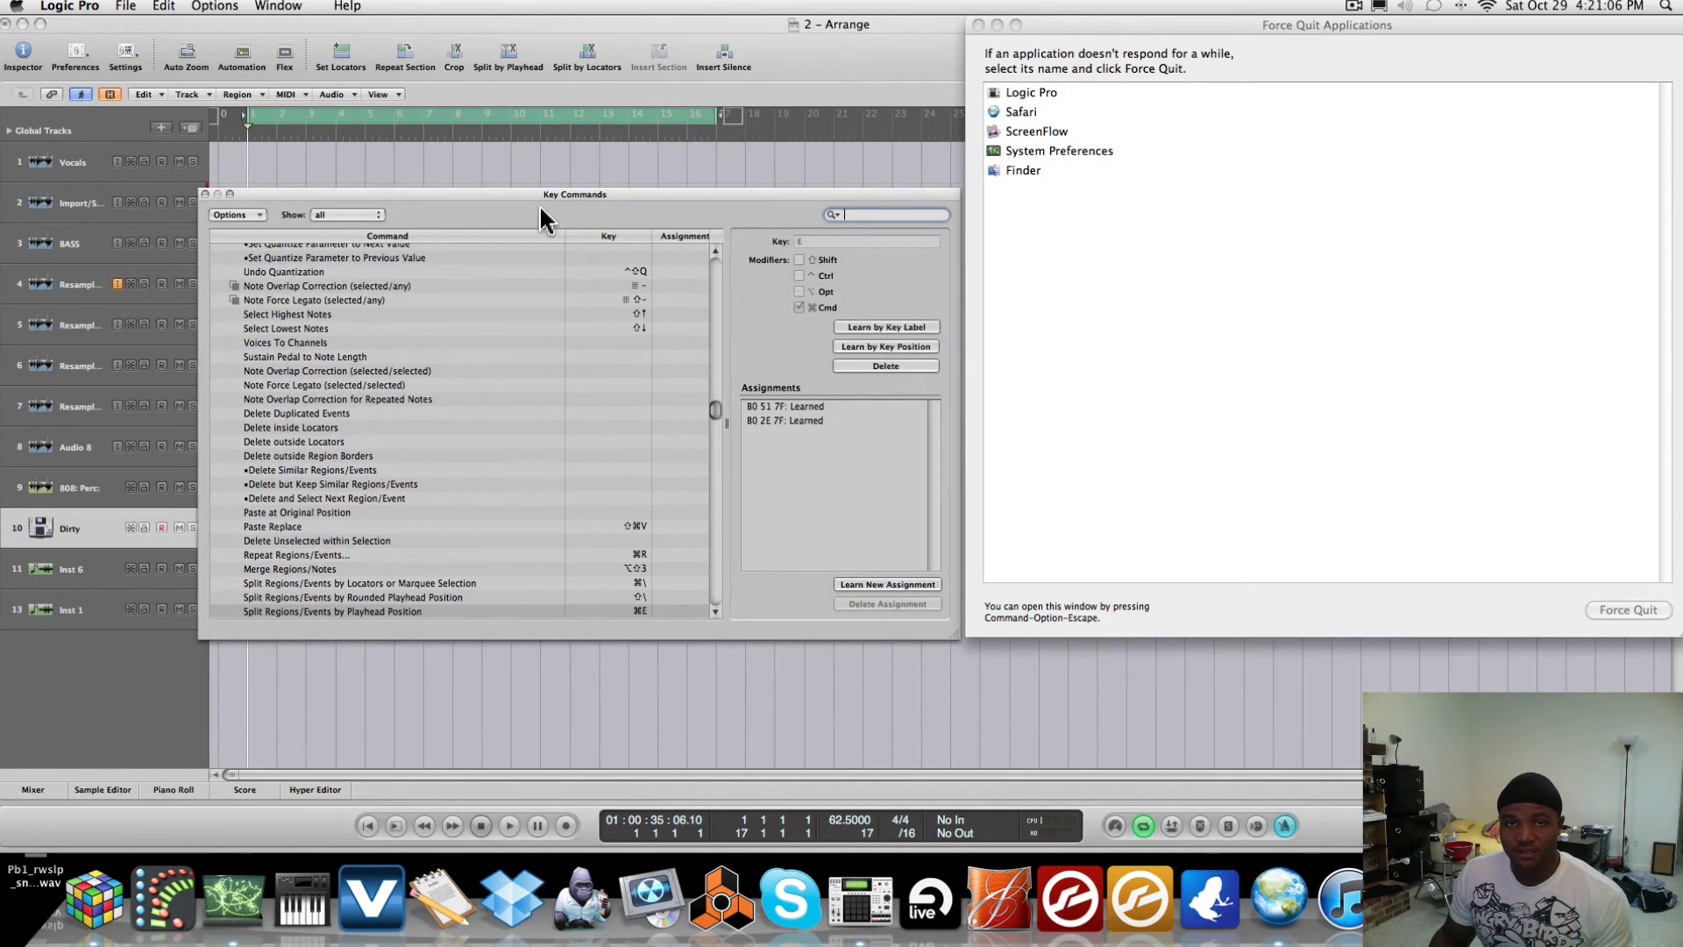
pyautogui.write('tap t')
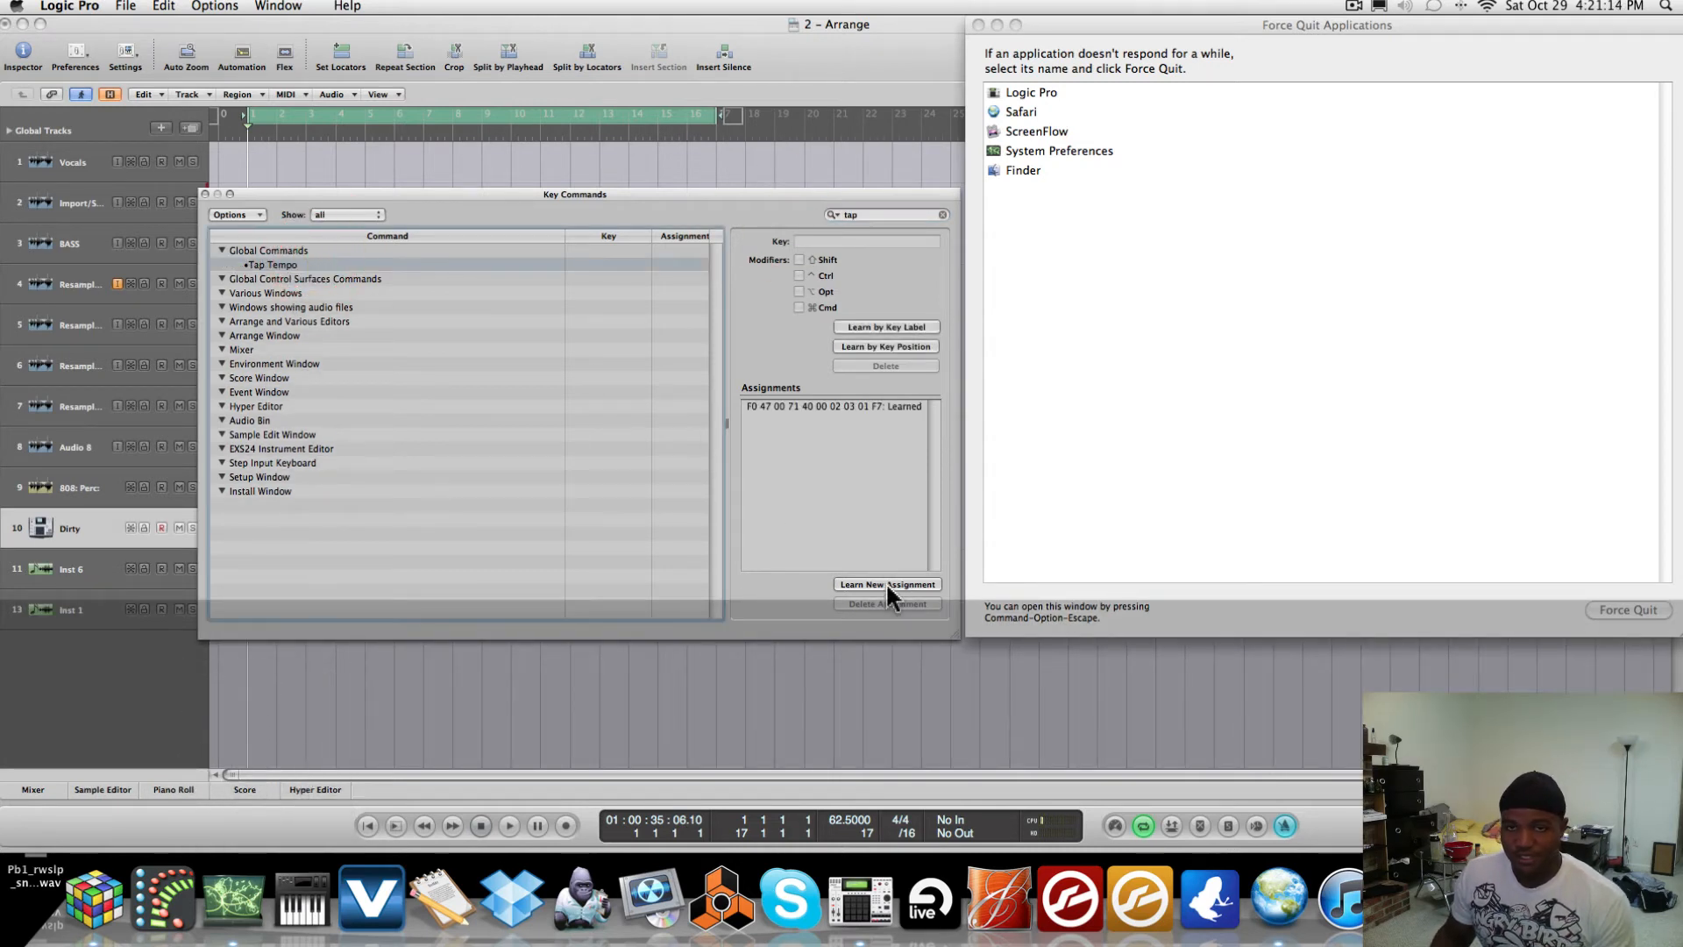
pyautogui.click(885, 604)
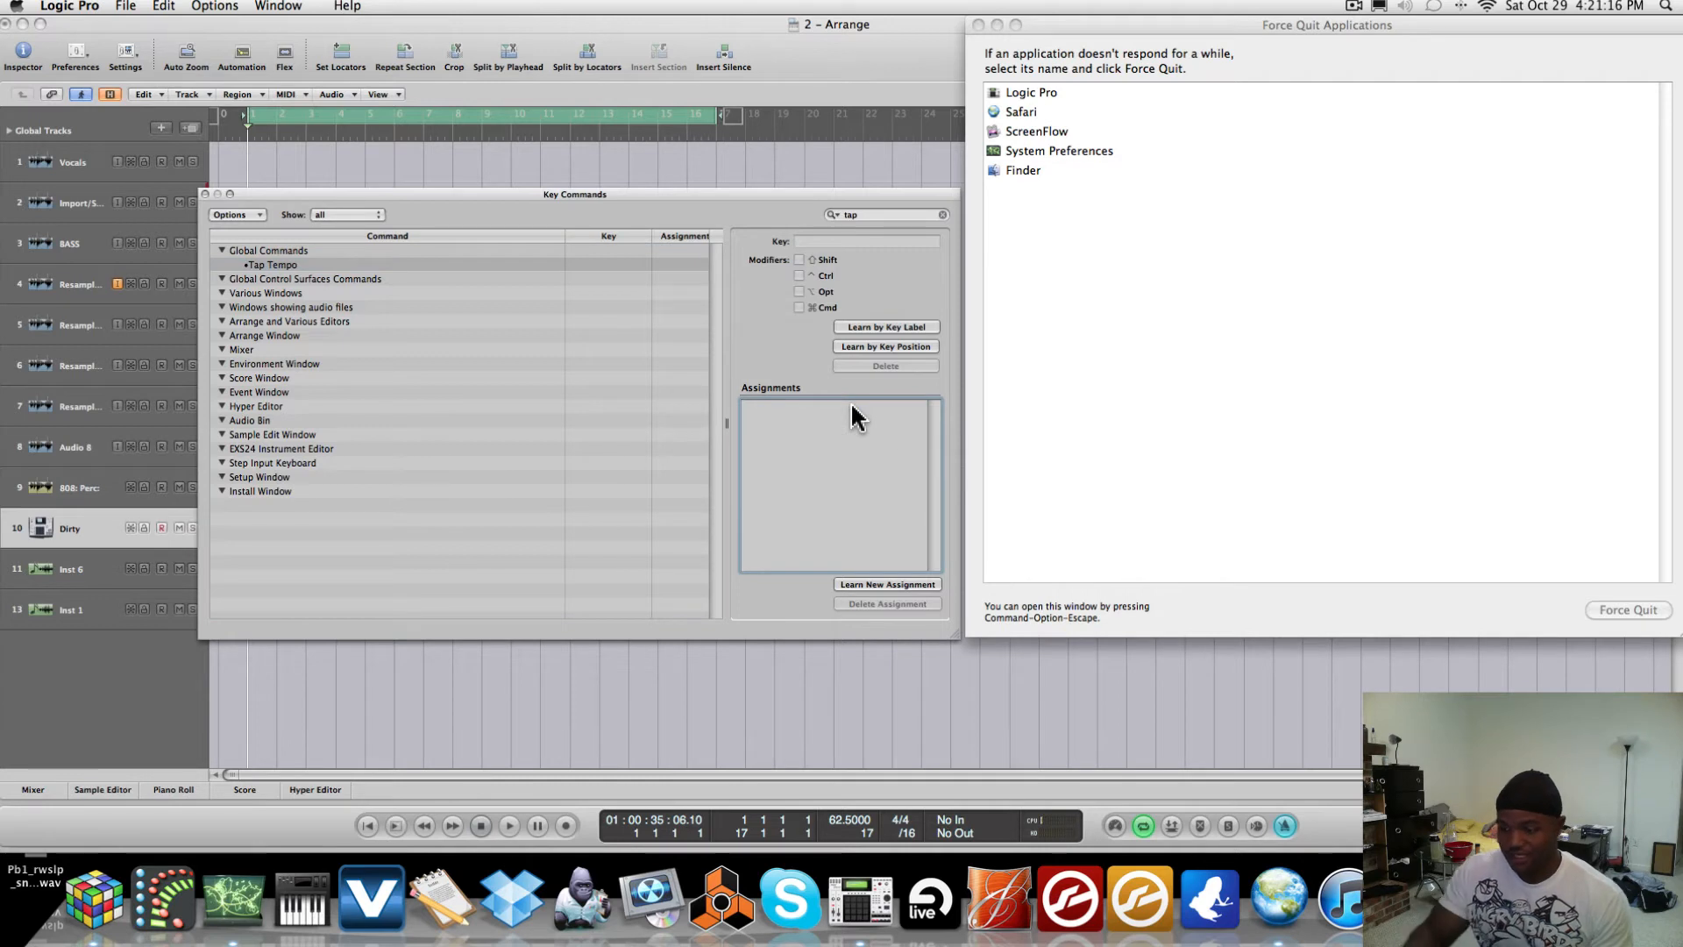
pyautogui.click(885, 584)
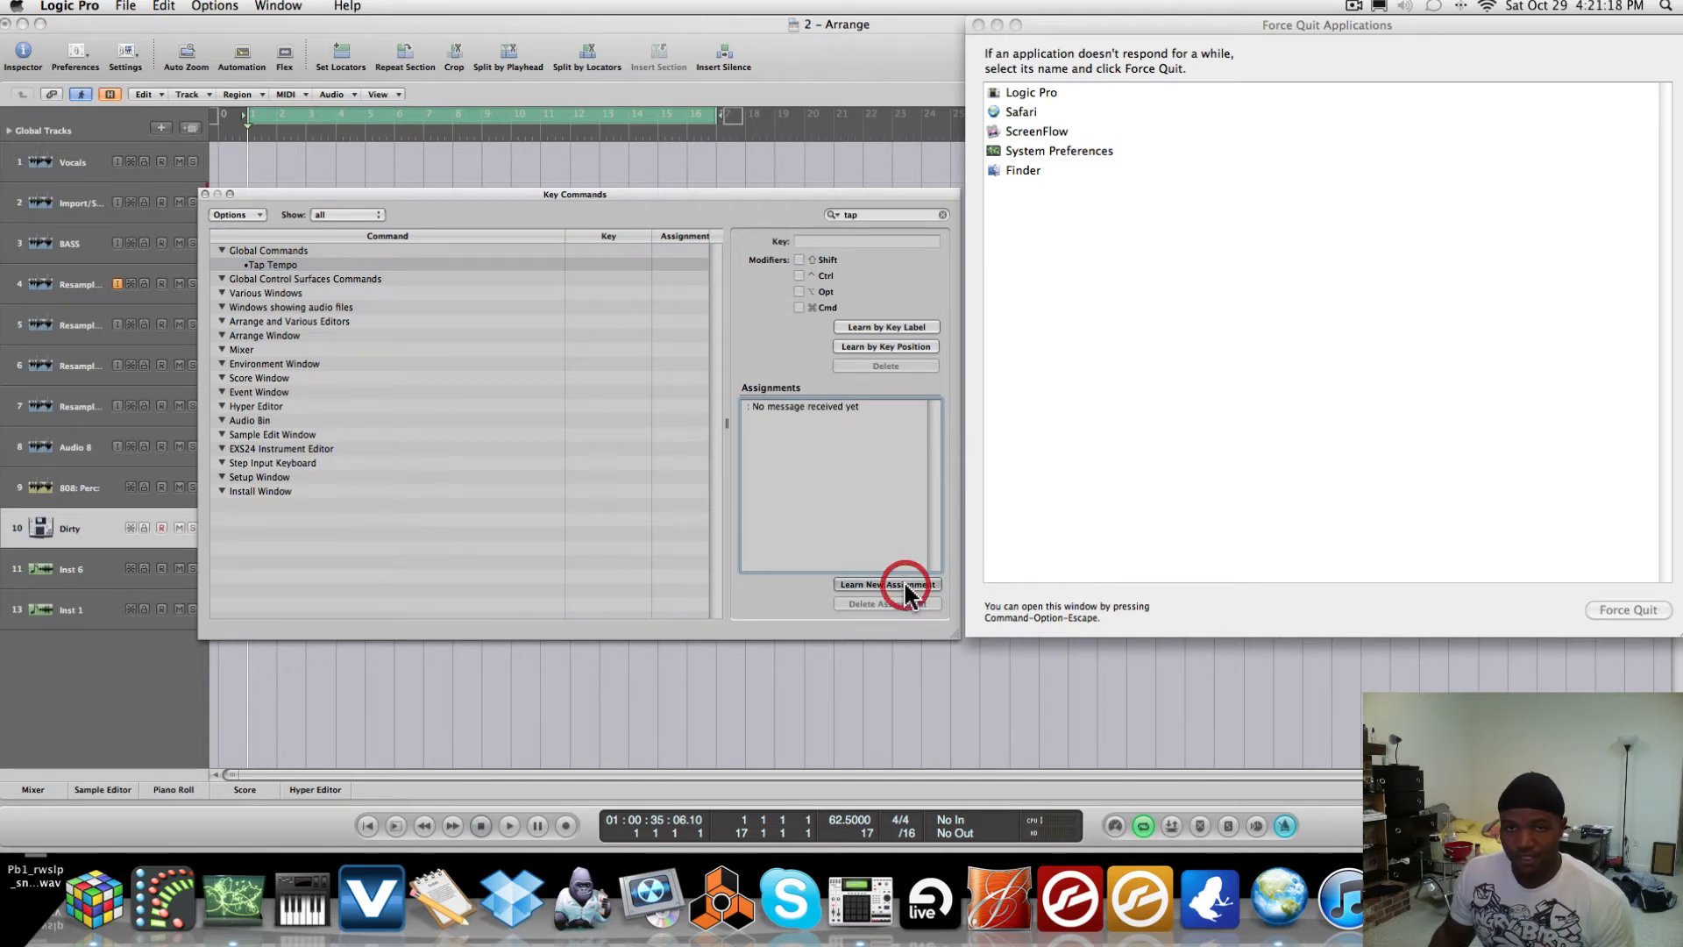
pyautogui.click(885, 584)
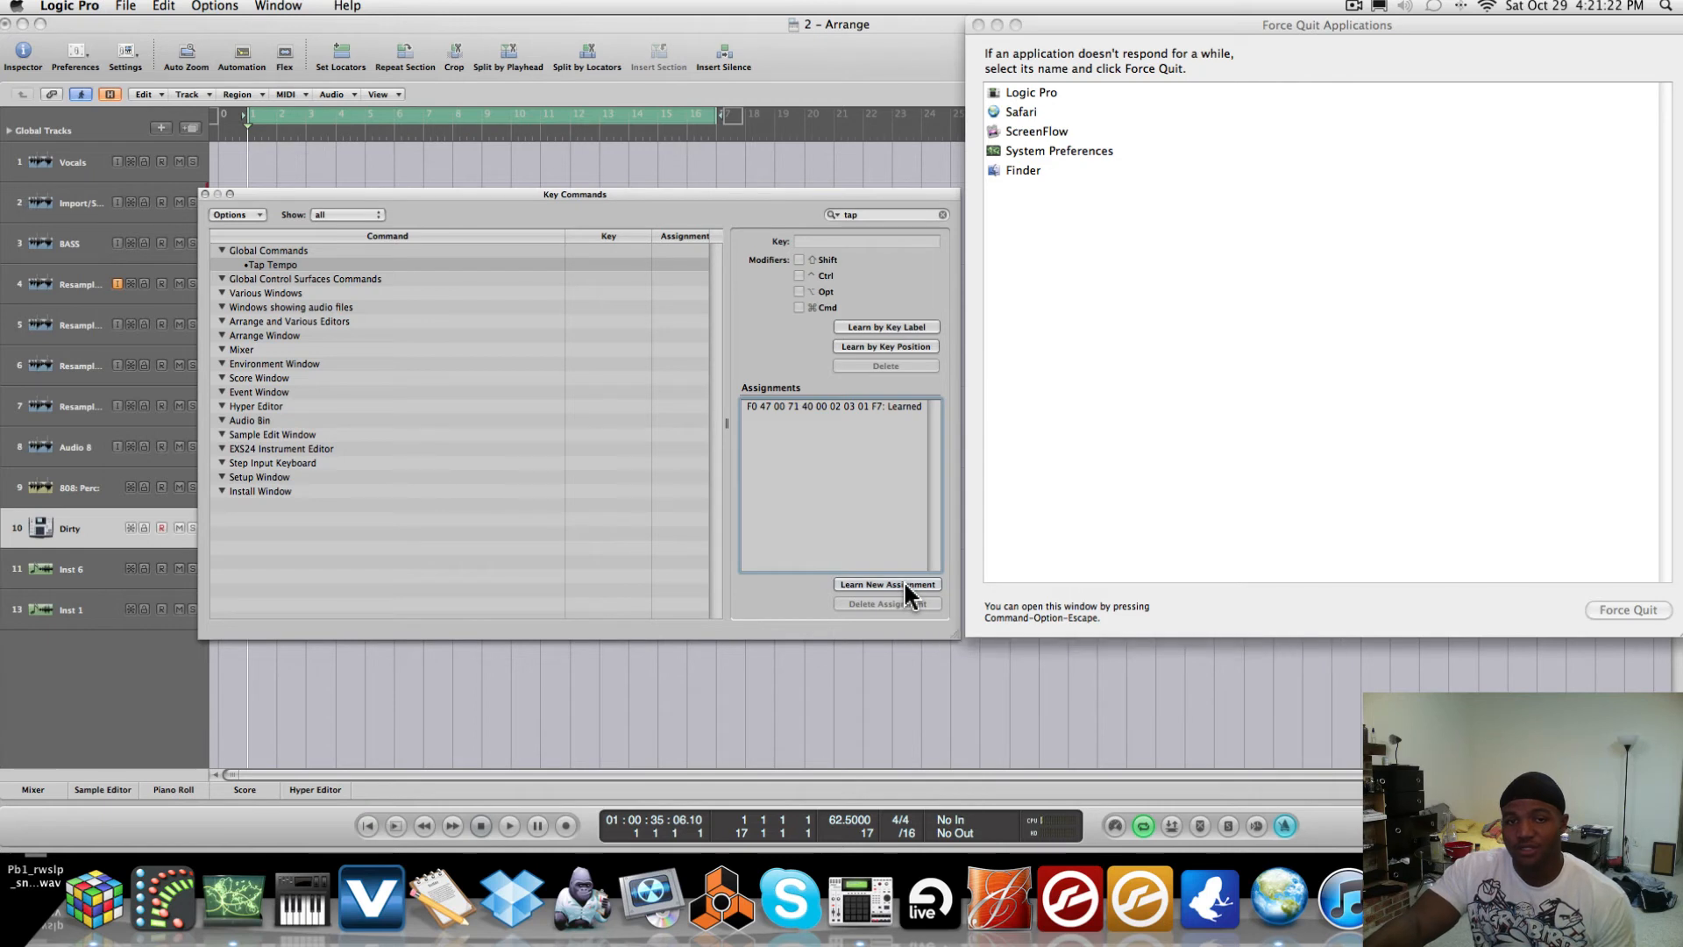
pyautogui.moveTo(903, 602)
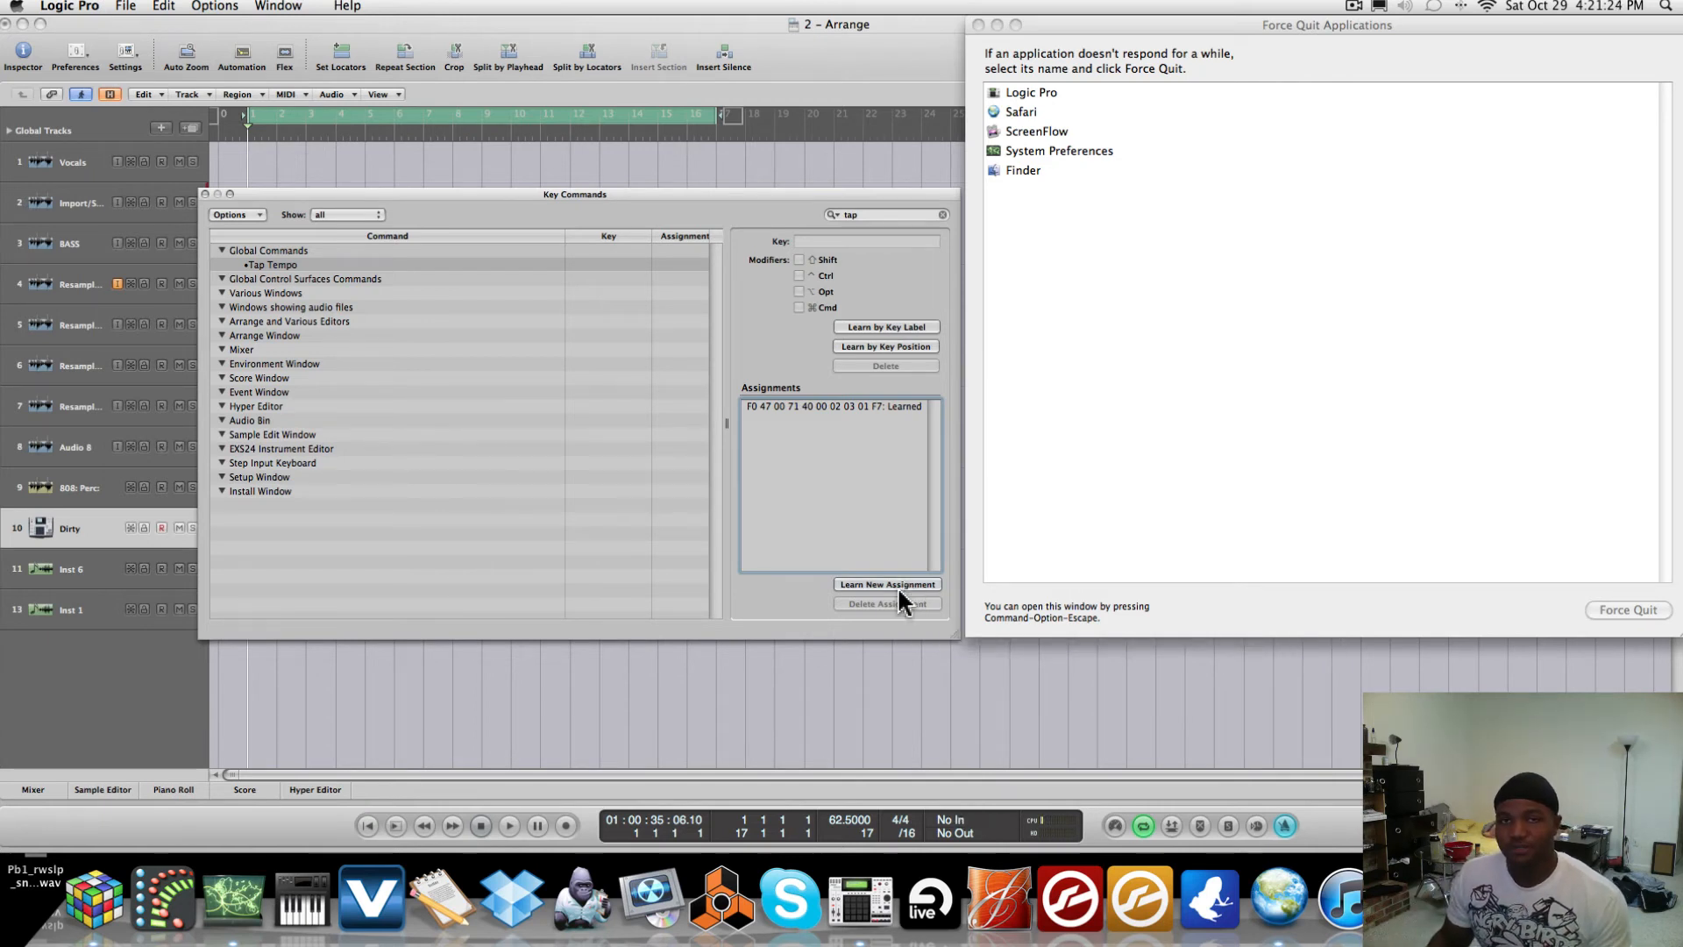
pyautogui.moveTo(177, 202)
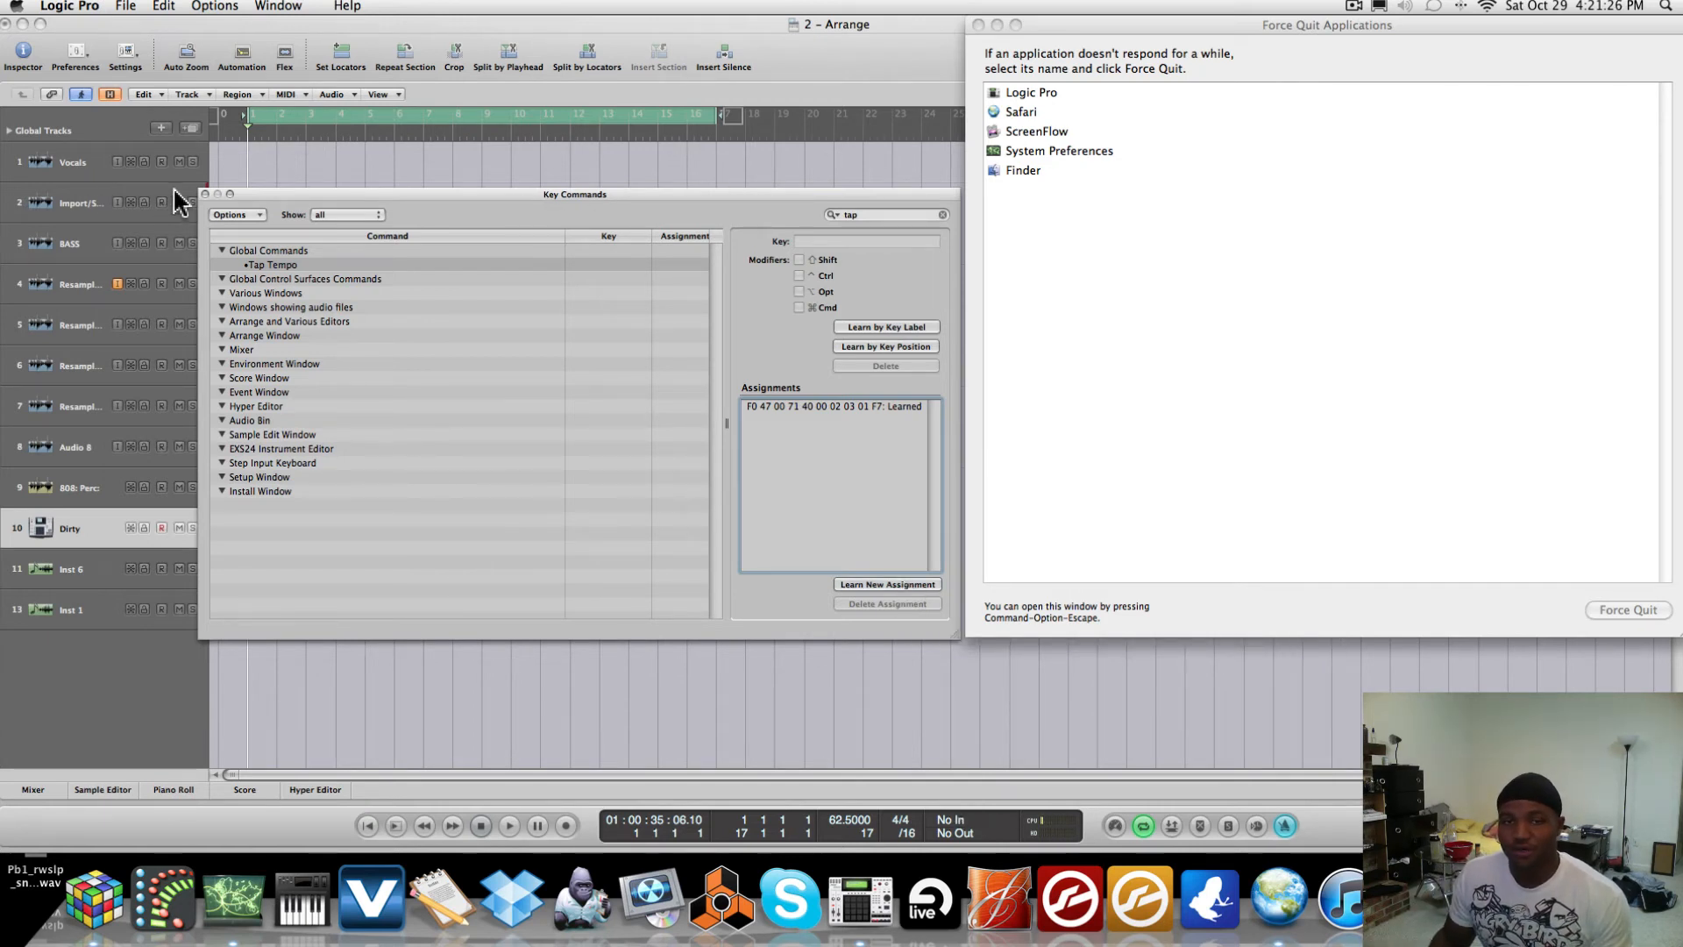
pyautogui.moveTo(521, 362)
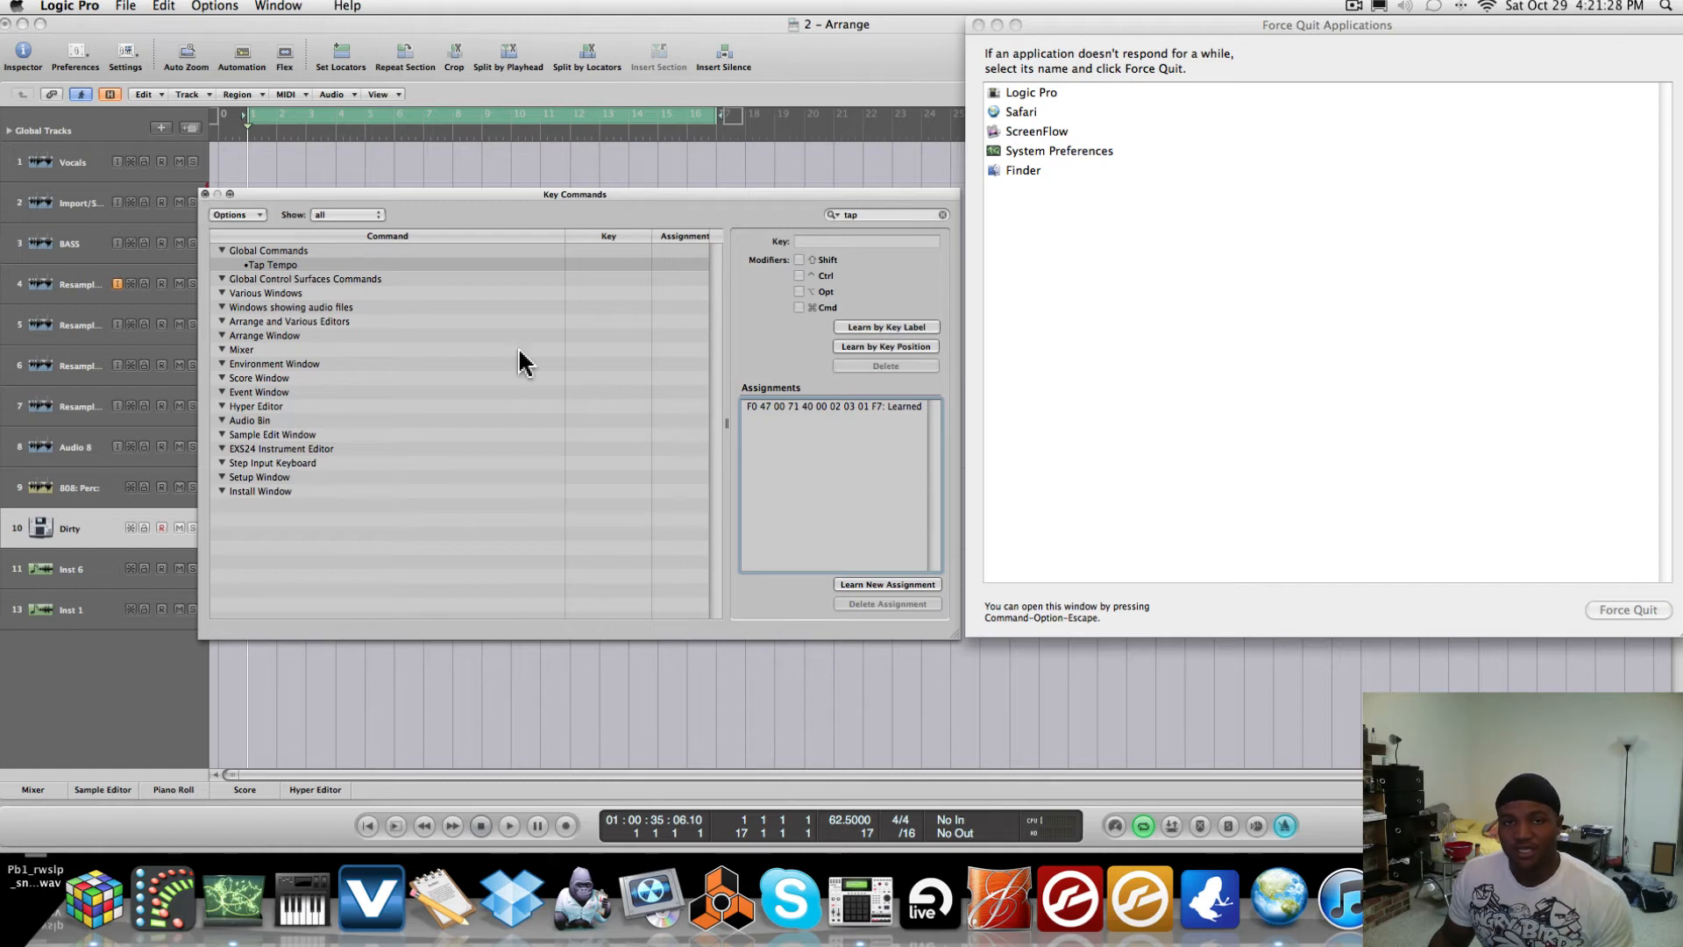
pyautogui.click(206, 195)
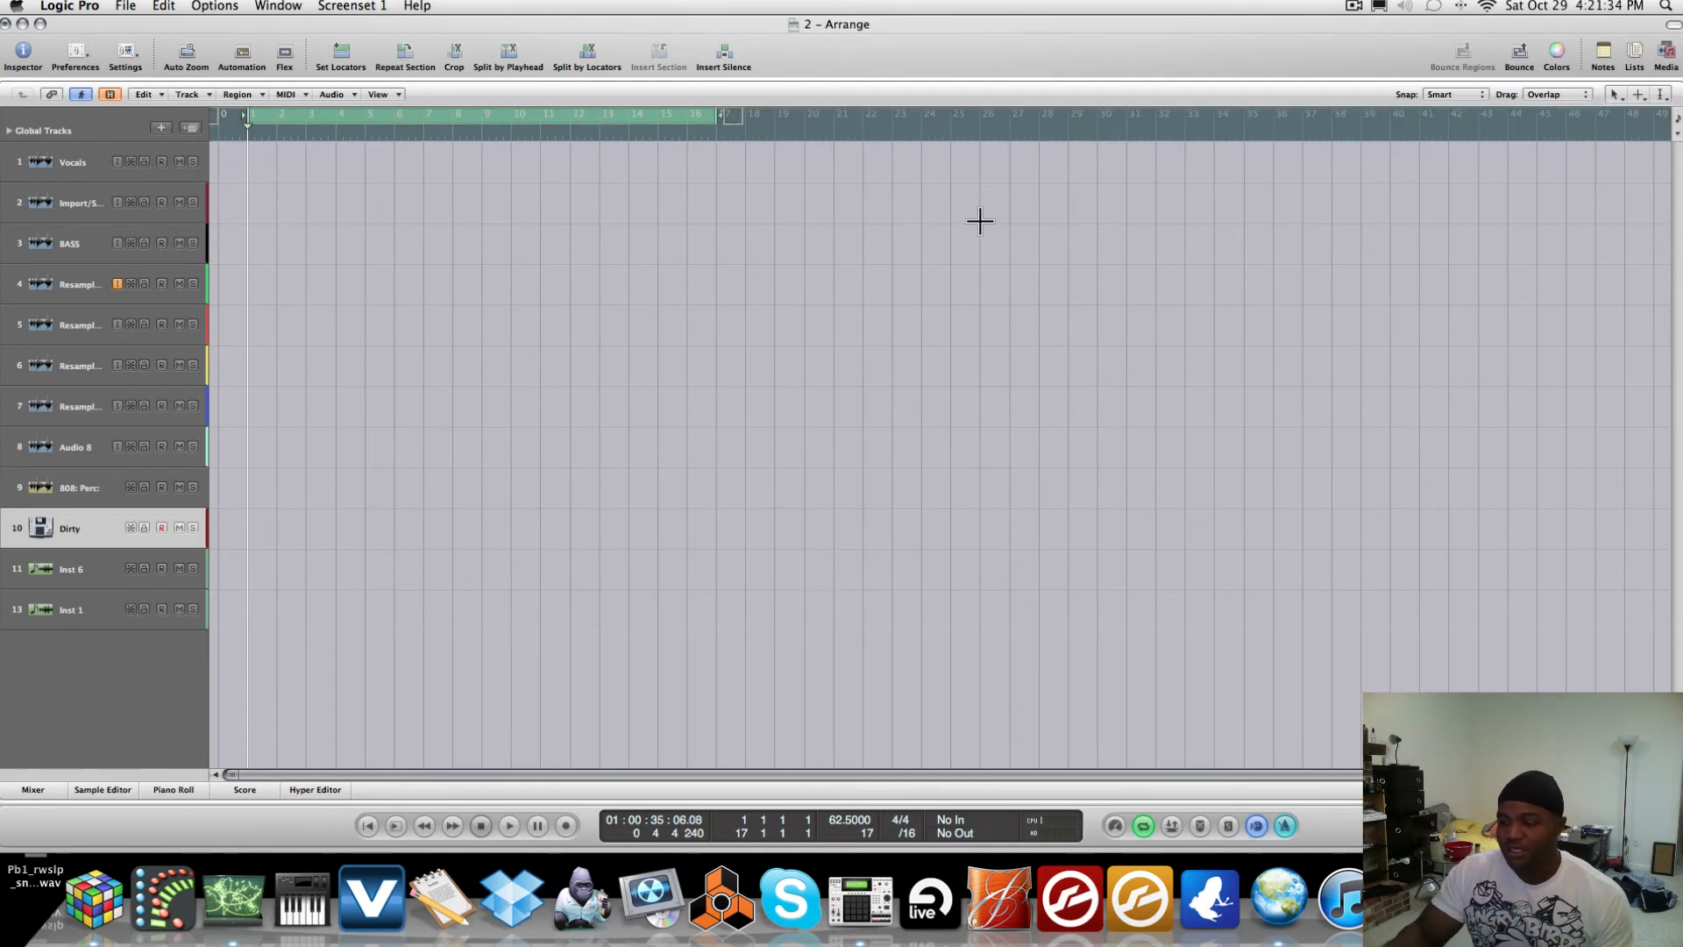
pyautogui.moveTo(1293, 644)
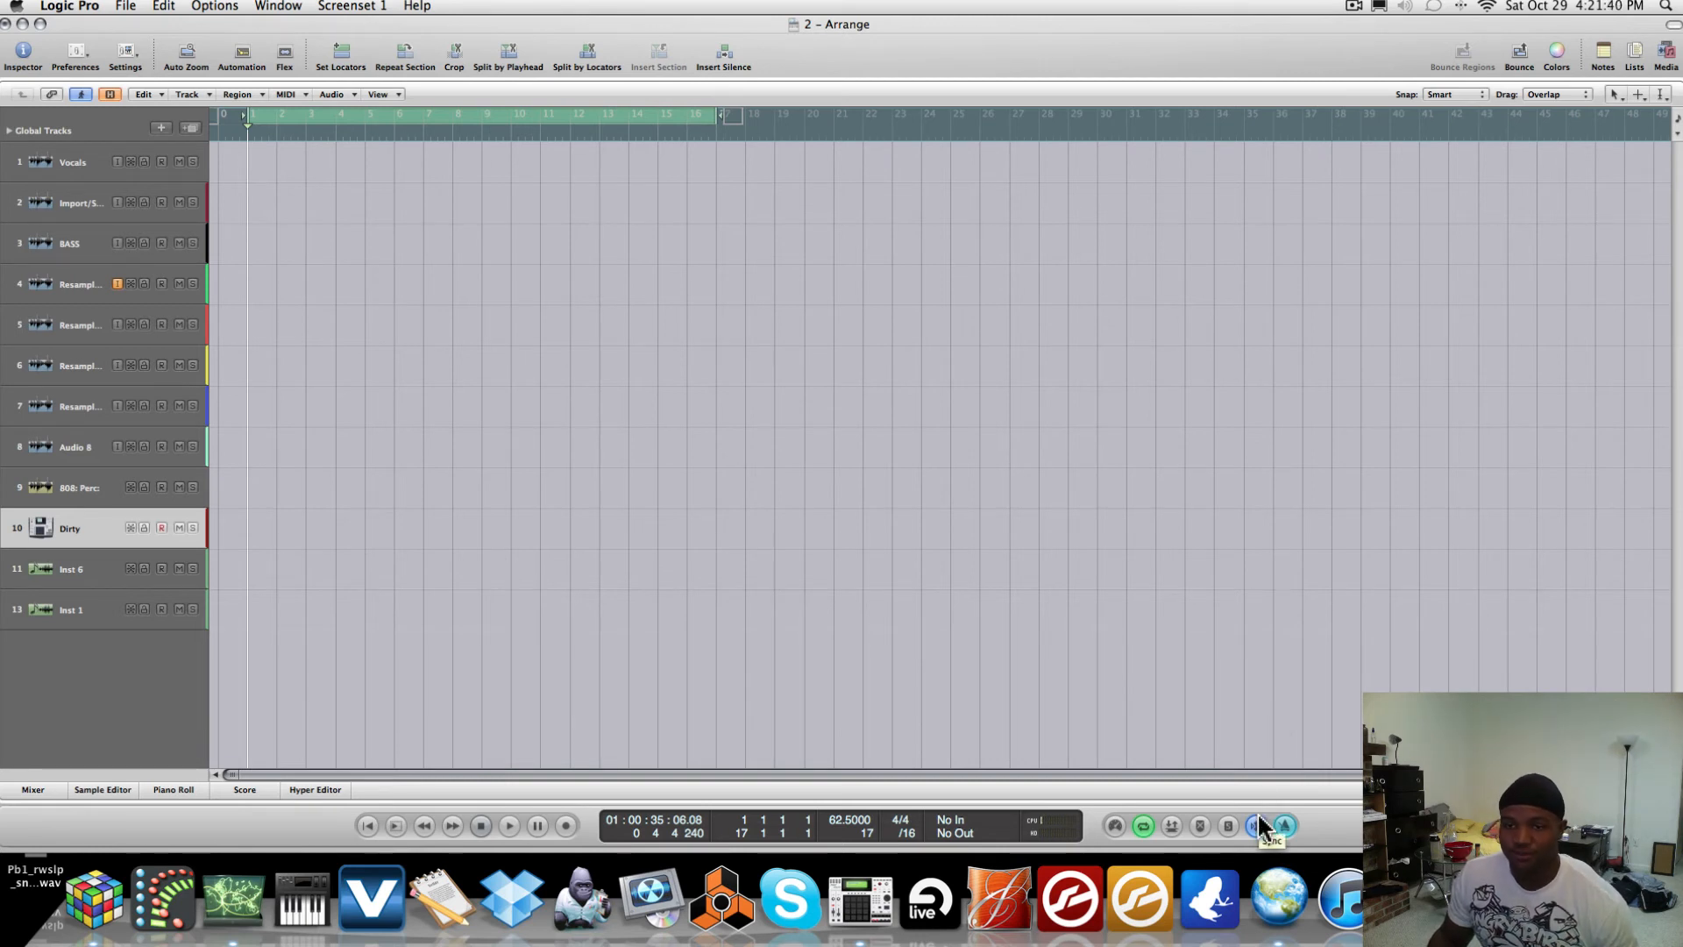
# - Enable manual tempo sync and start playback to tap the tempo to 89.59 BPM
pyautogui.click(1252, 826)
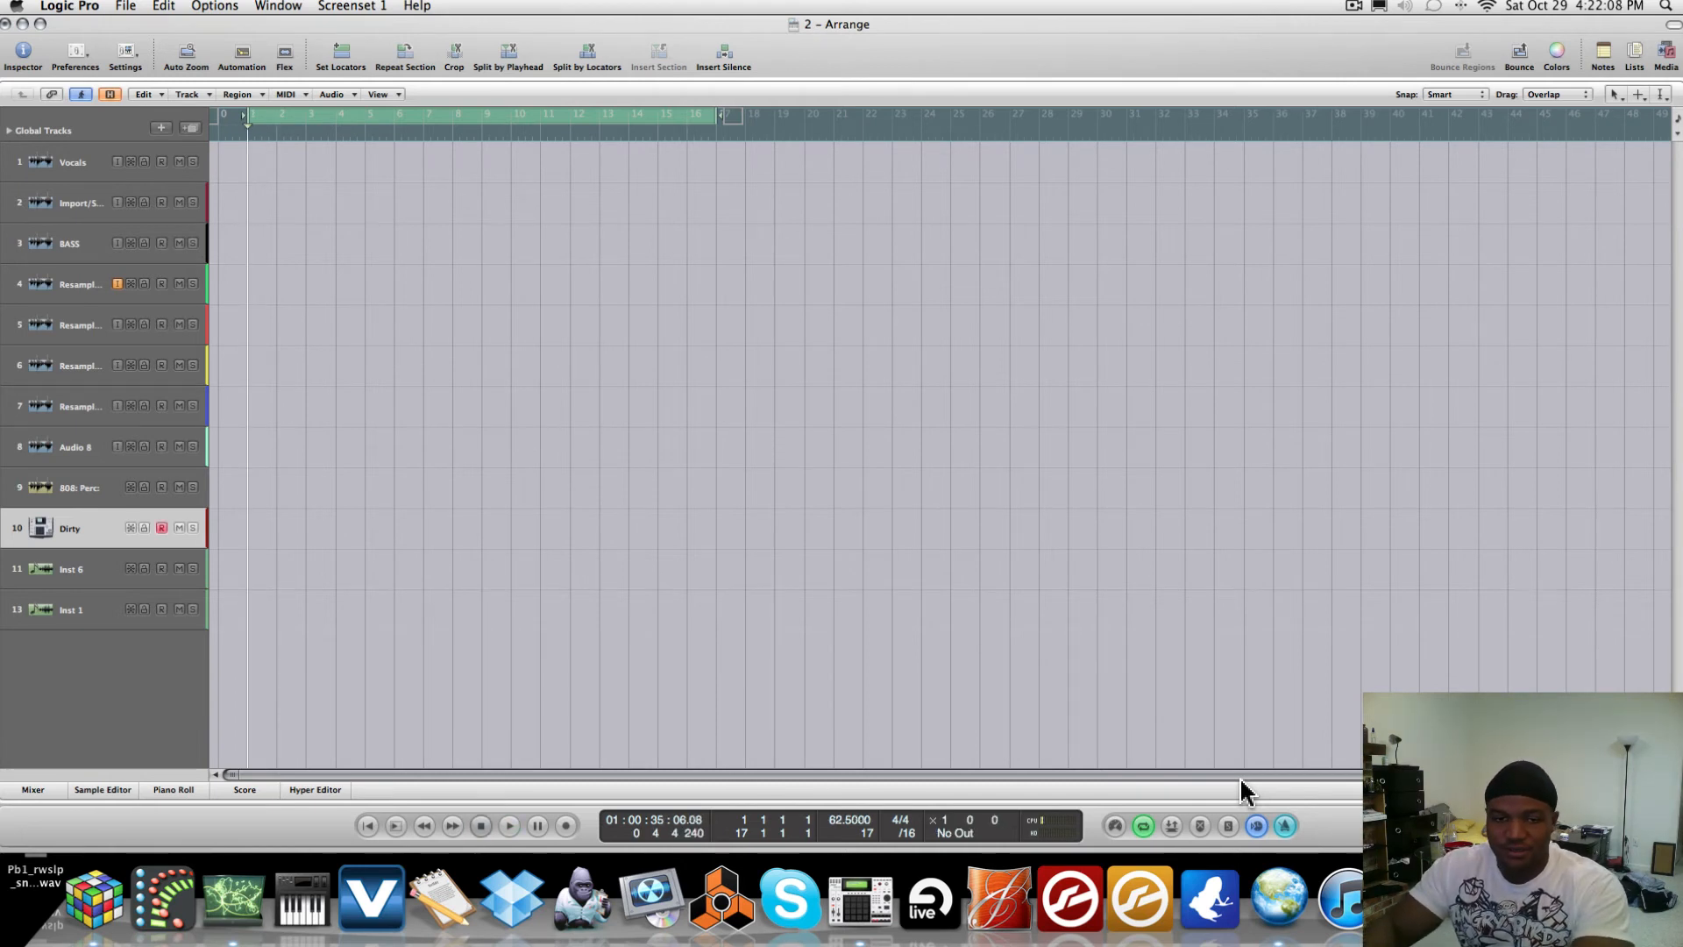
pyautogui.click(508, 824)
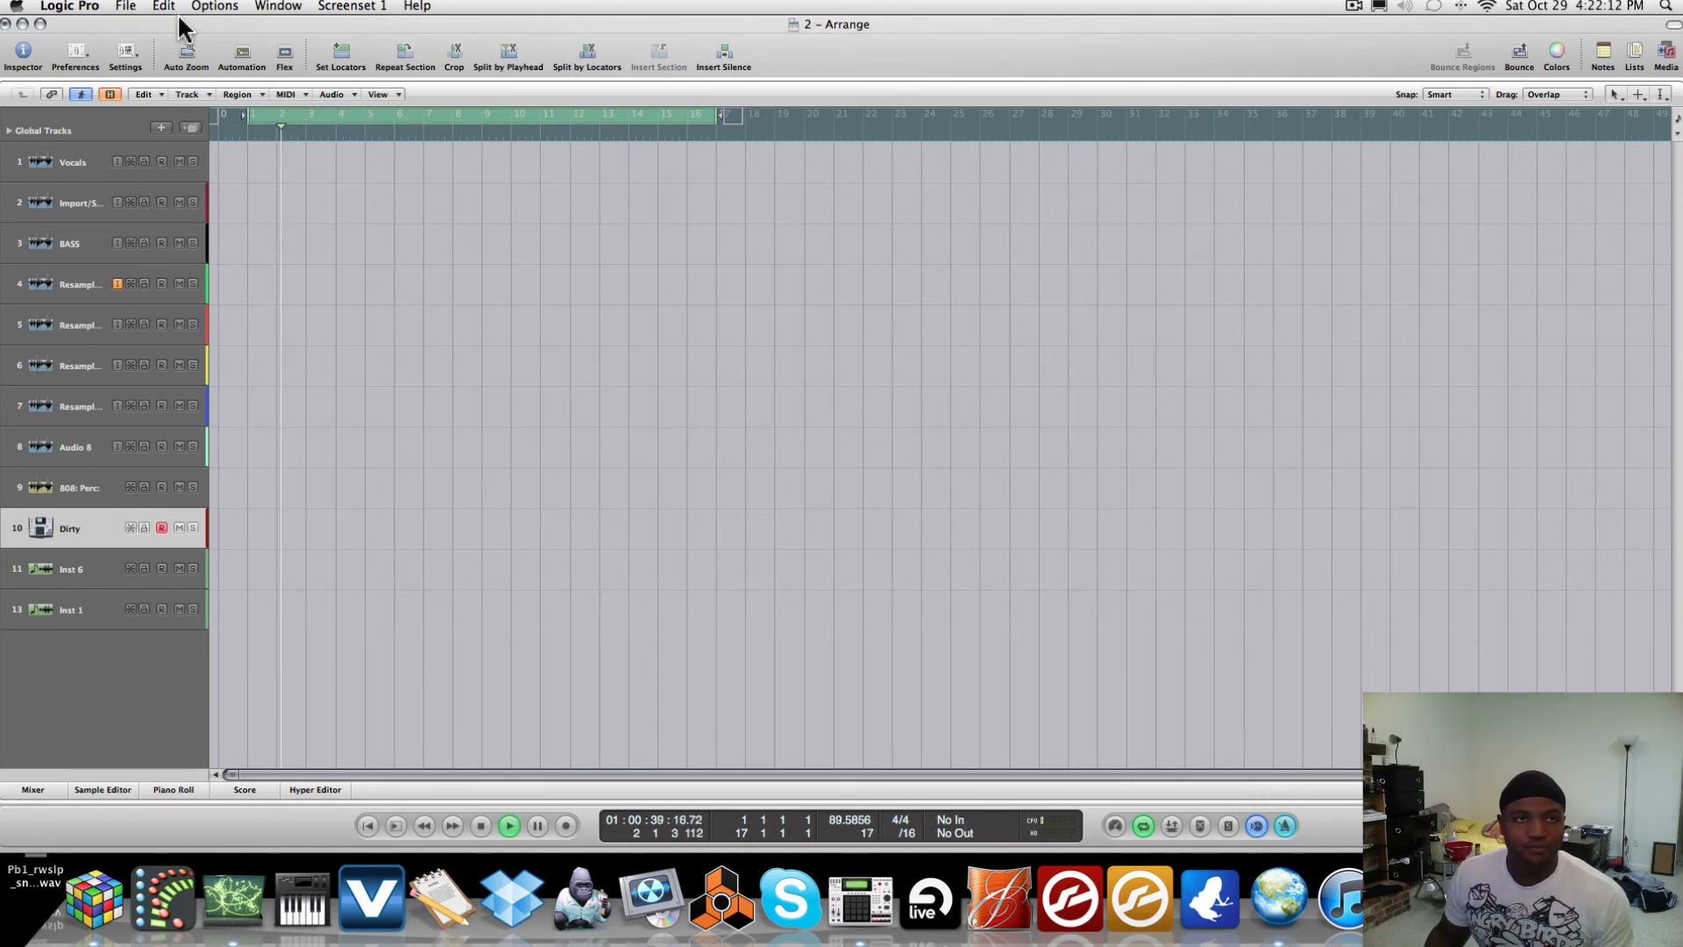
# - Open Options > Tempo > Tempo Interpreter and change Tap Step from 1/8 to 1/4
pyautogui.click(277, 6)
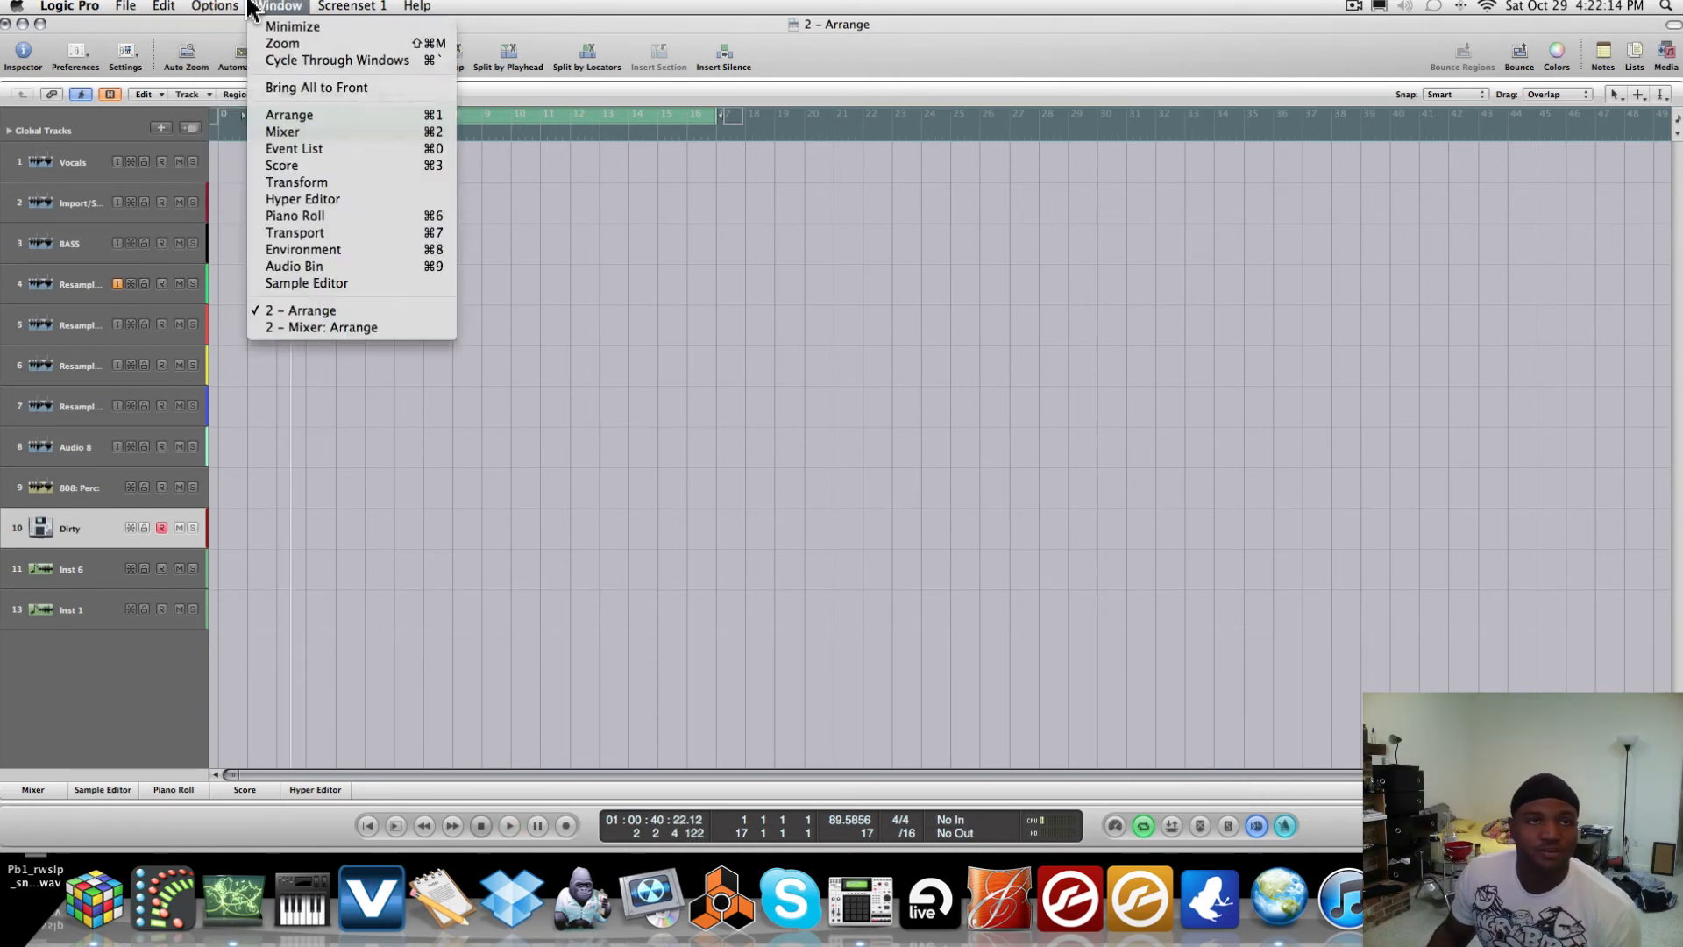
pyautogui.click(214, 6)
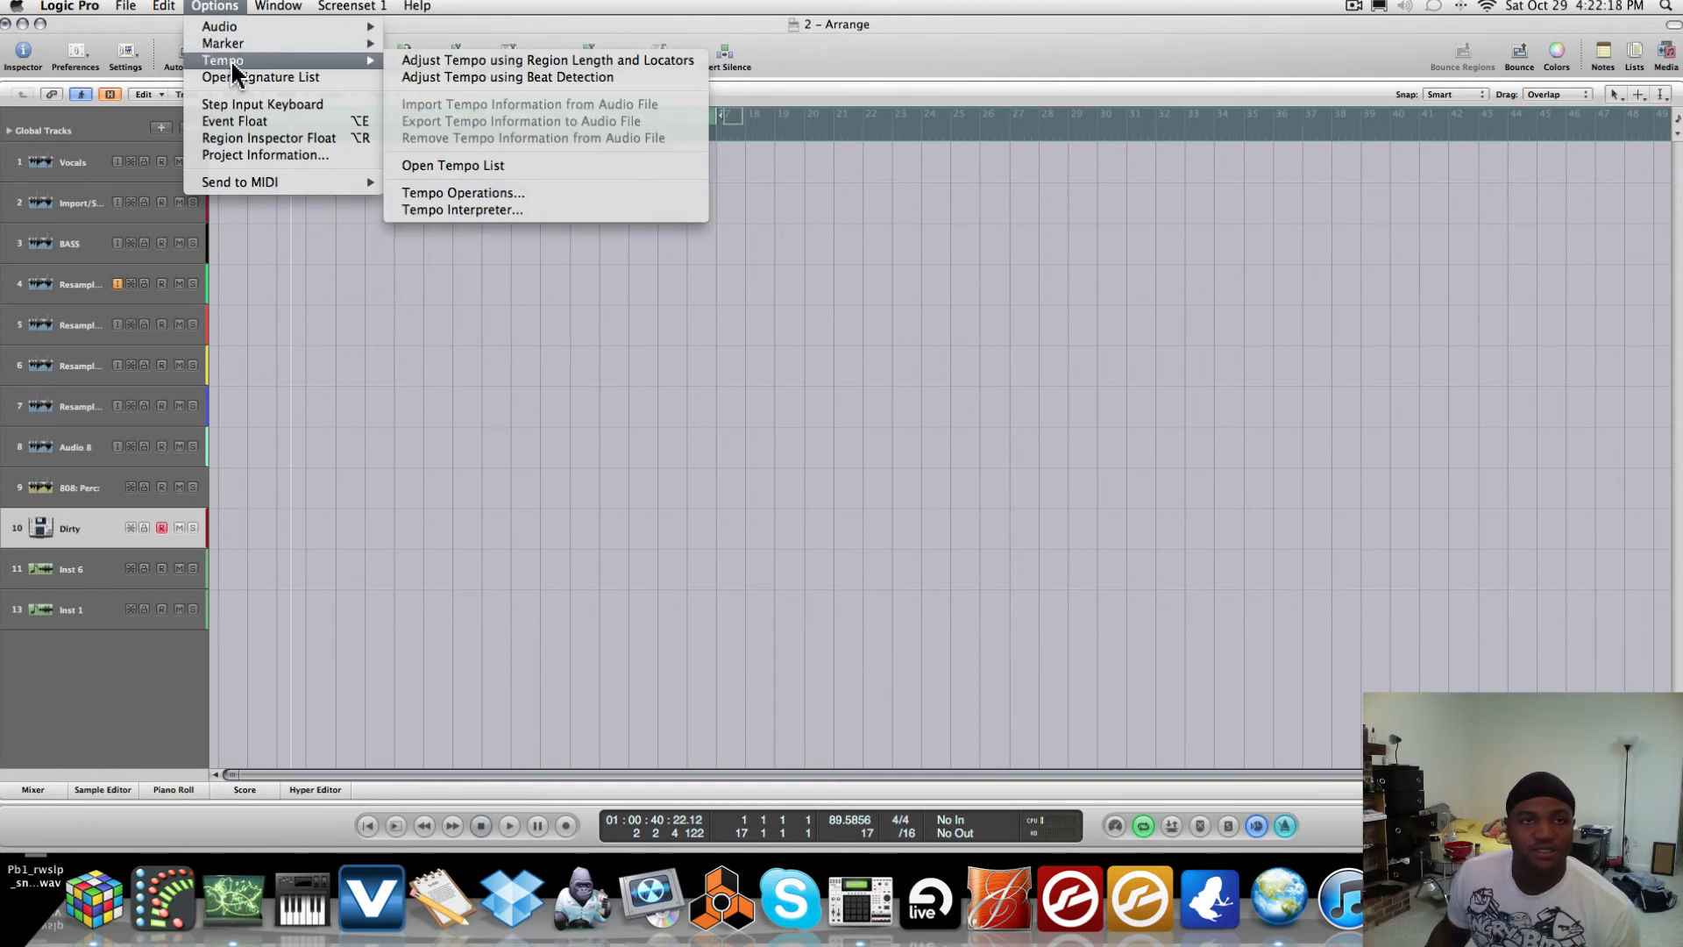
pyautogui.moveTo(505, 195)
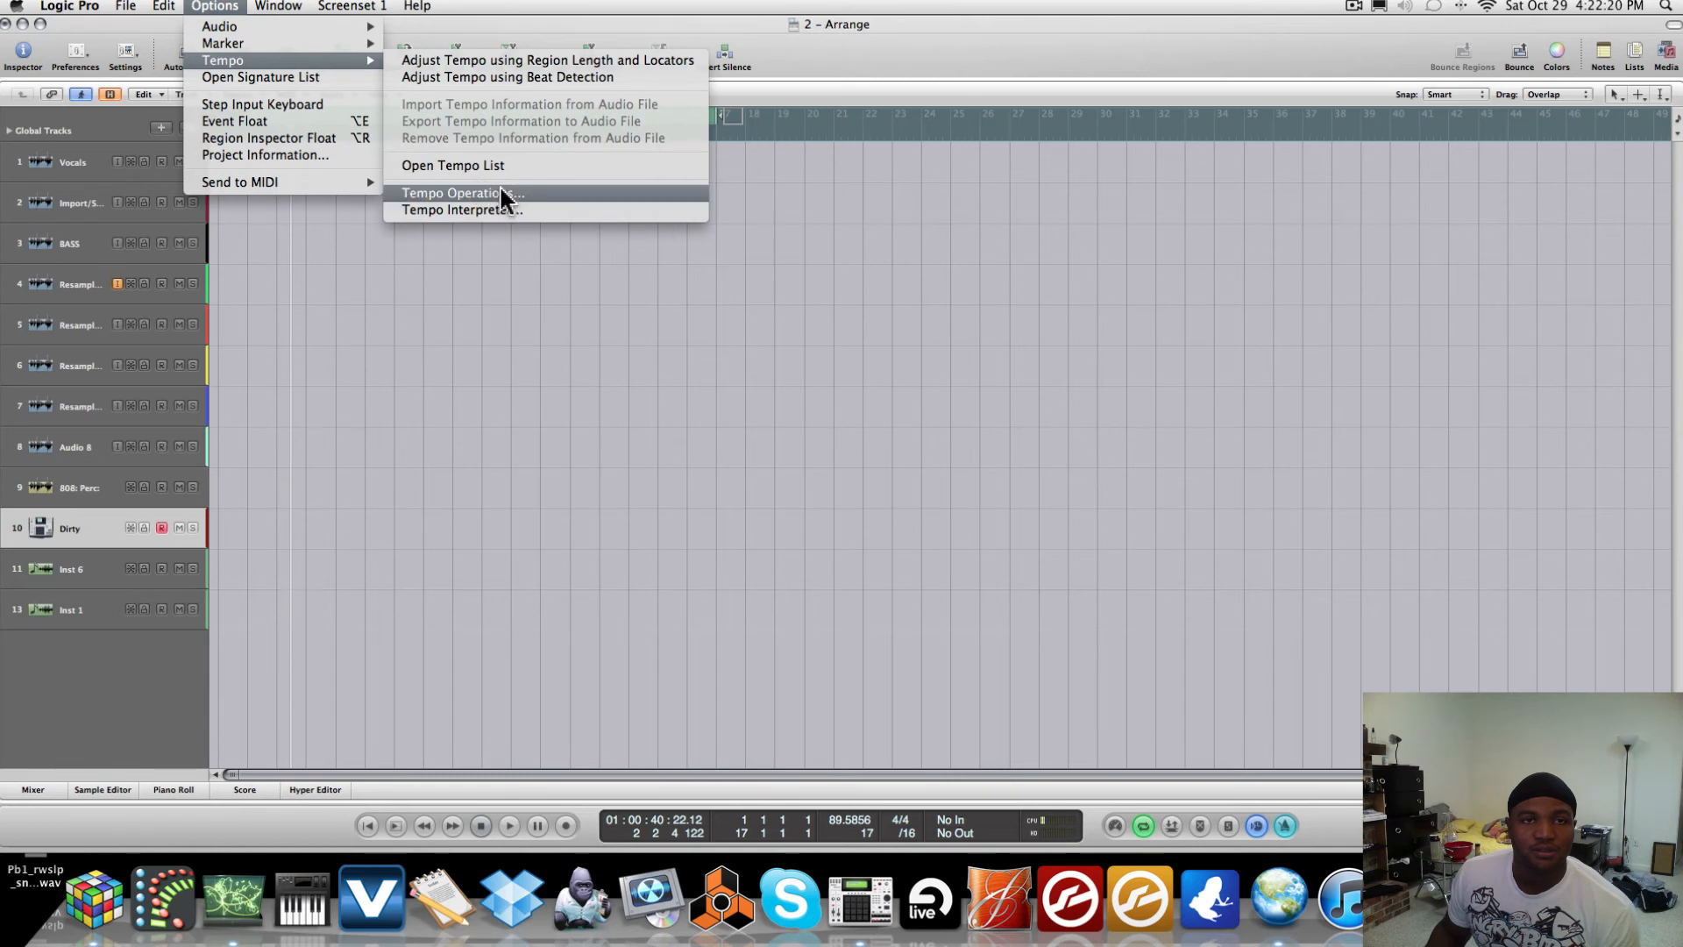
pyautogui.click(462, 209)
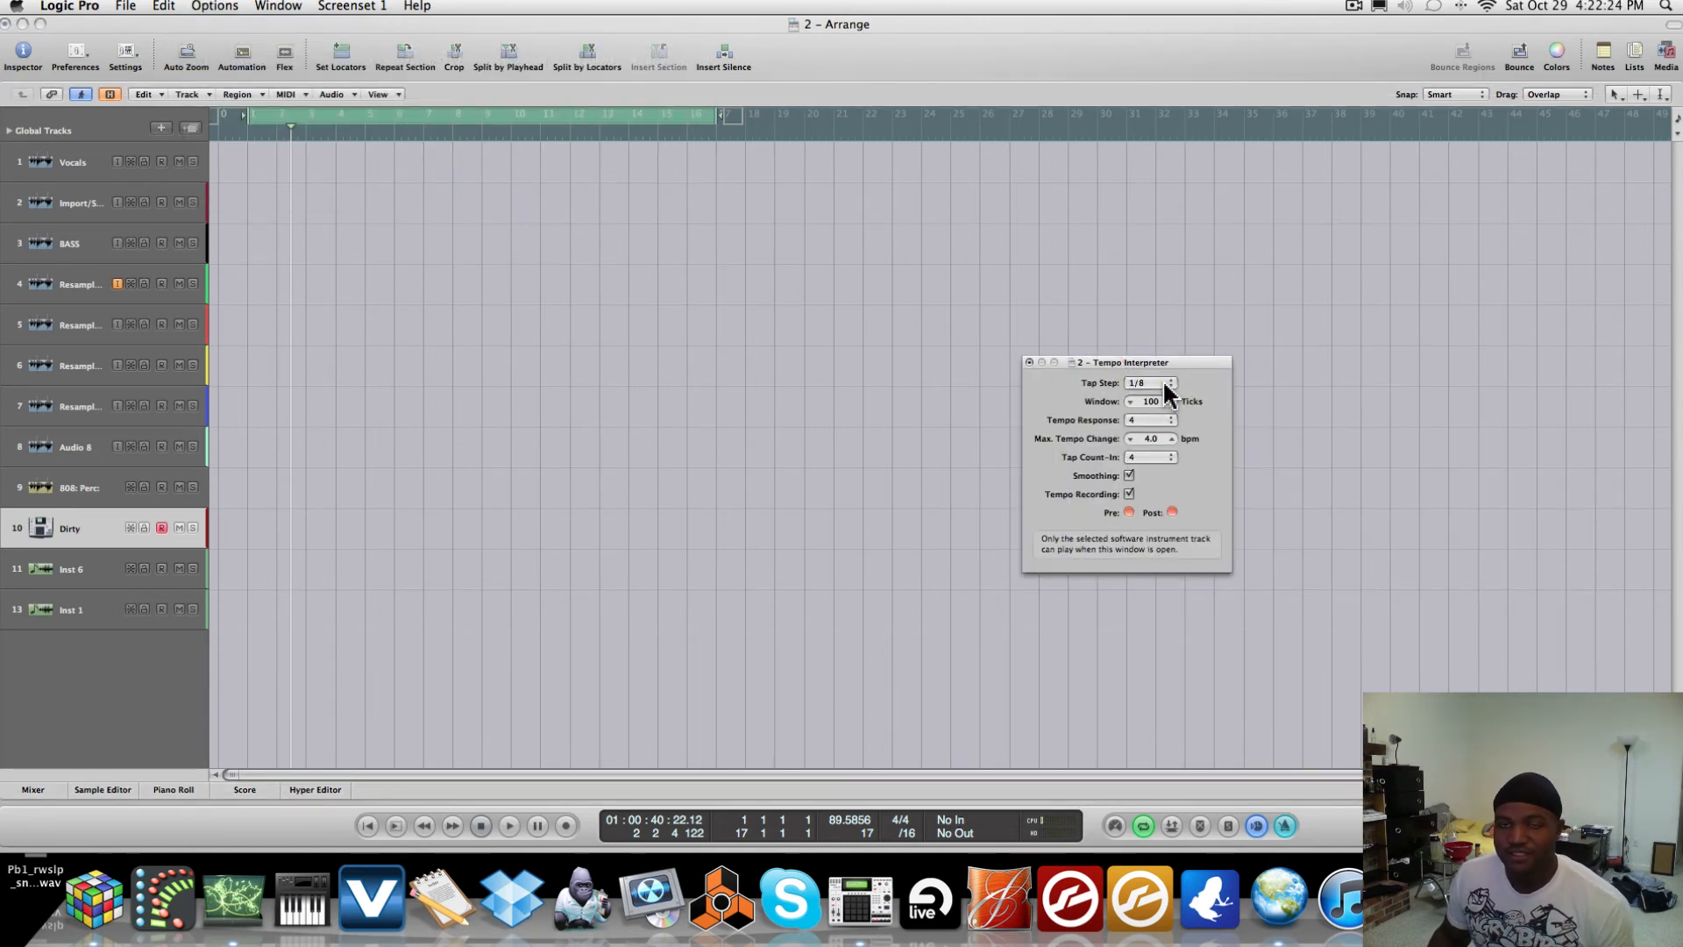
pyautogui.click(1151, 383)
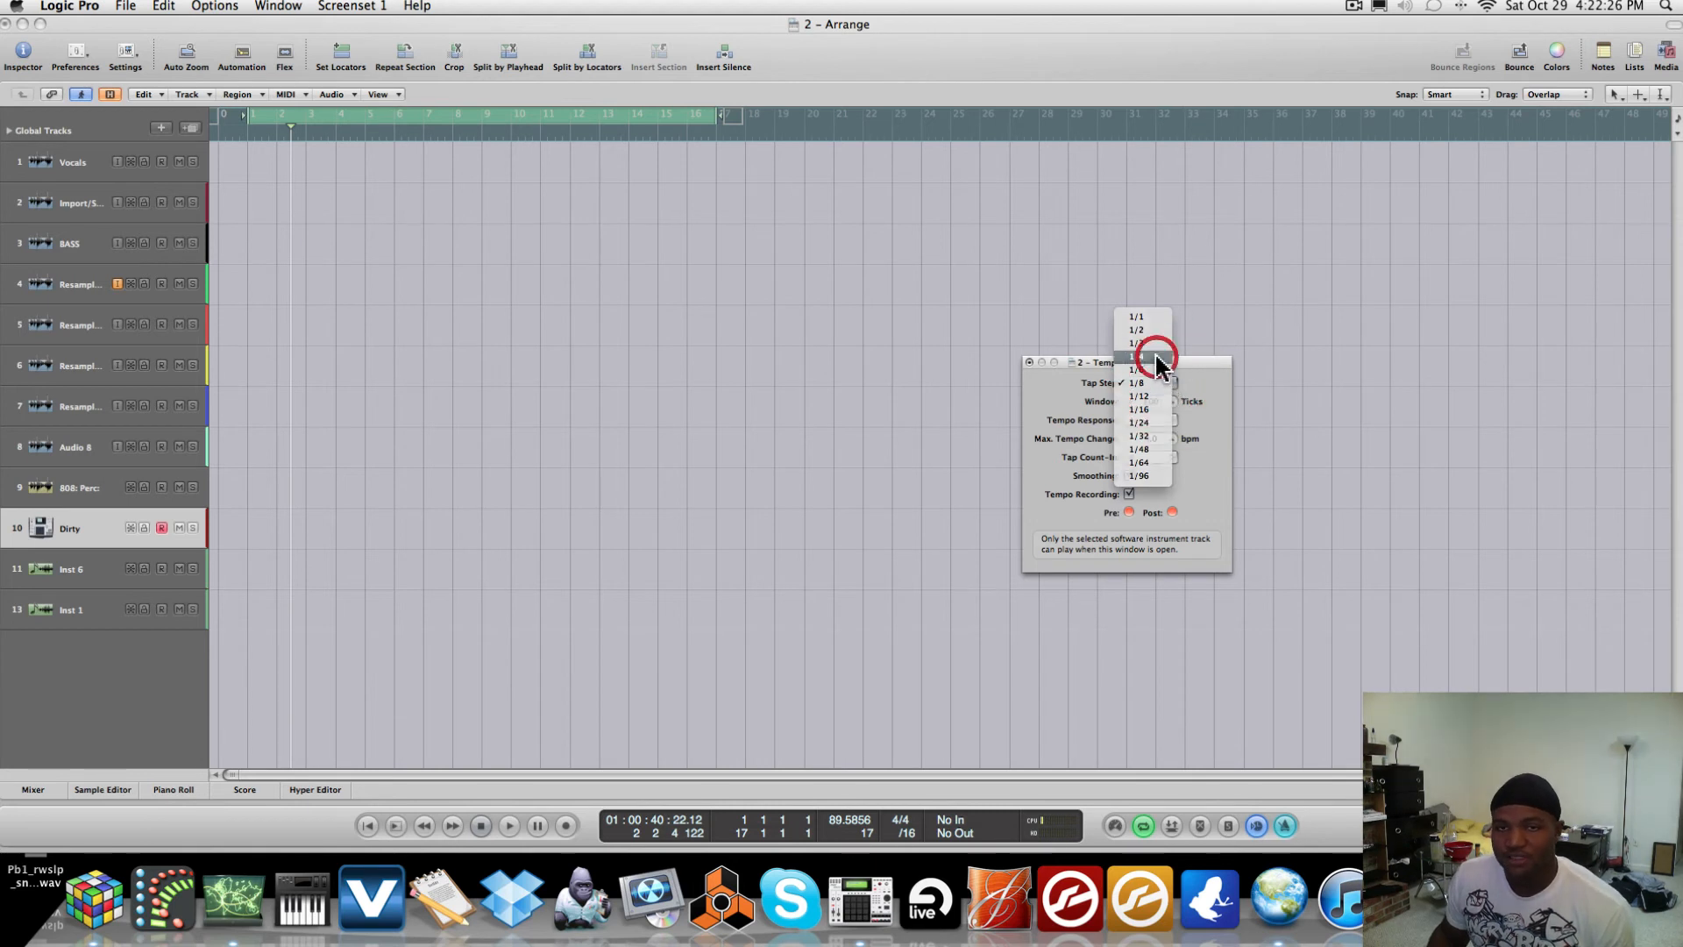
pyautogui.click(1147, 370)
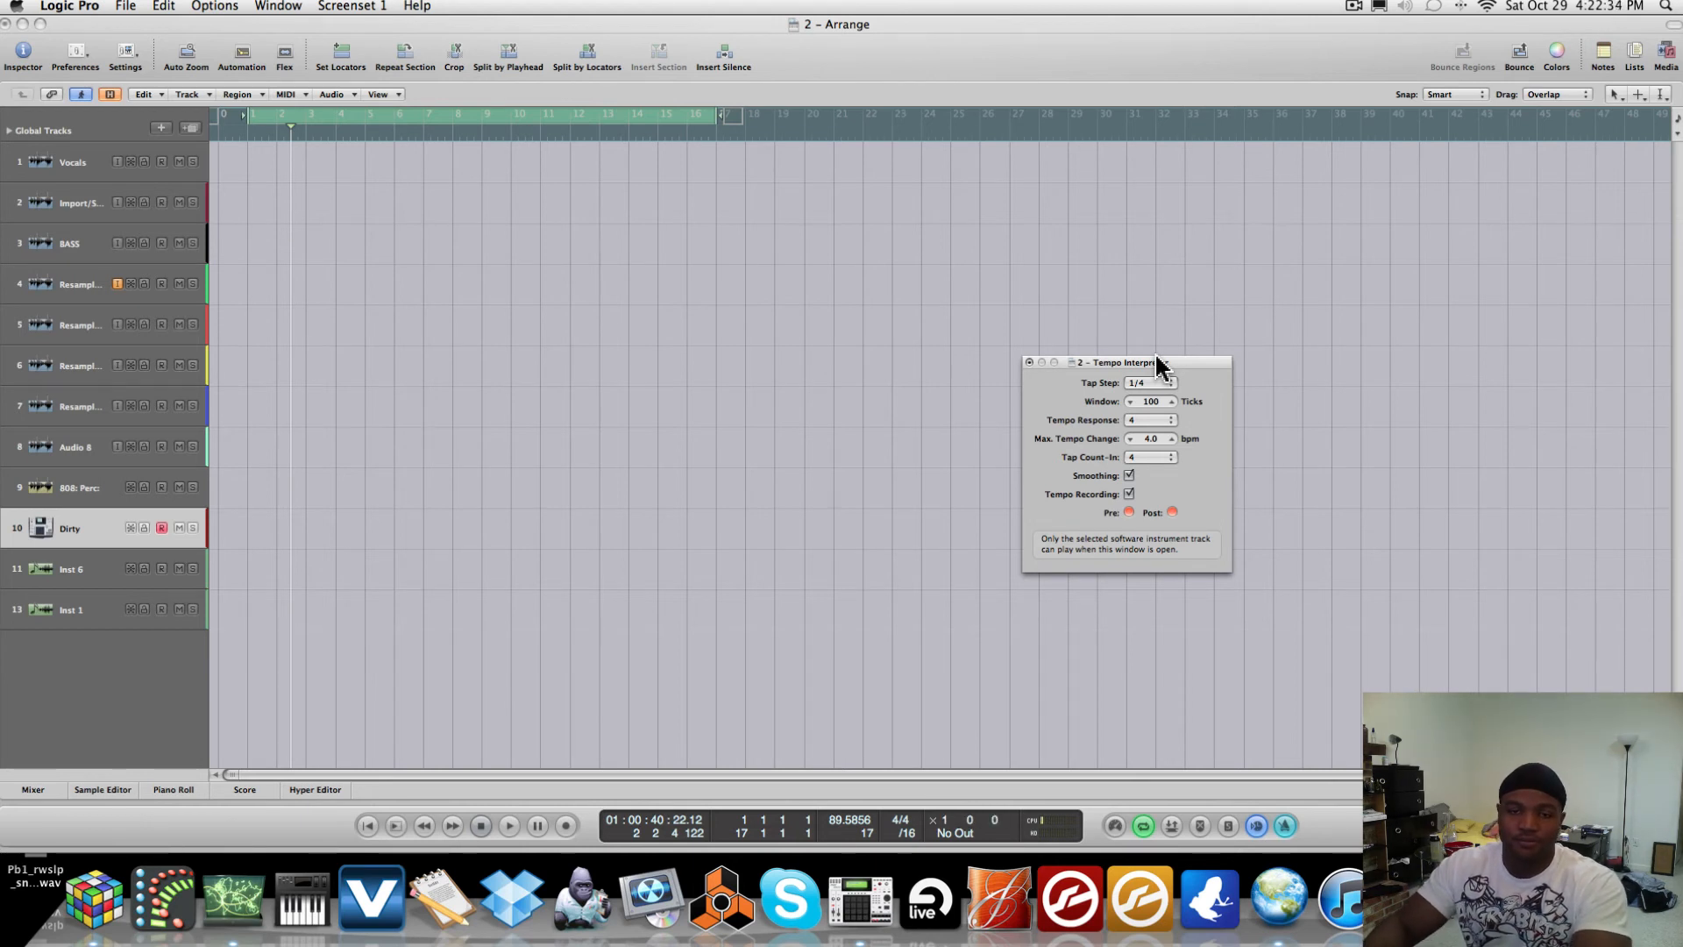
# - Tap along during playback until the tempo reads 134.0515, then close the Tempo Interpreter
pyautogui.click(508, 826)
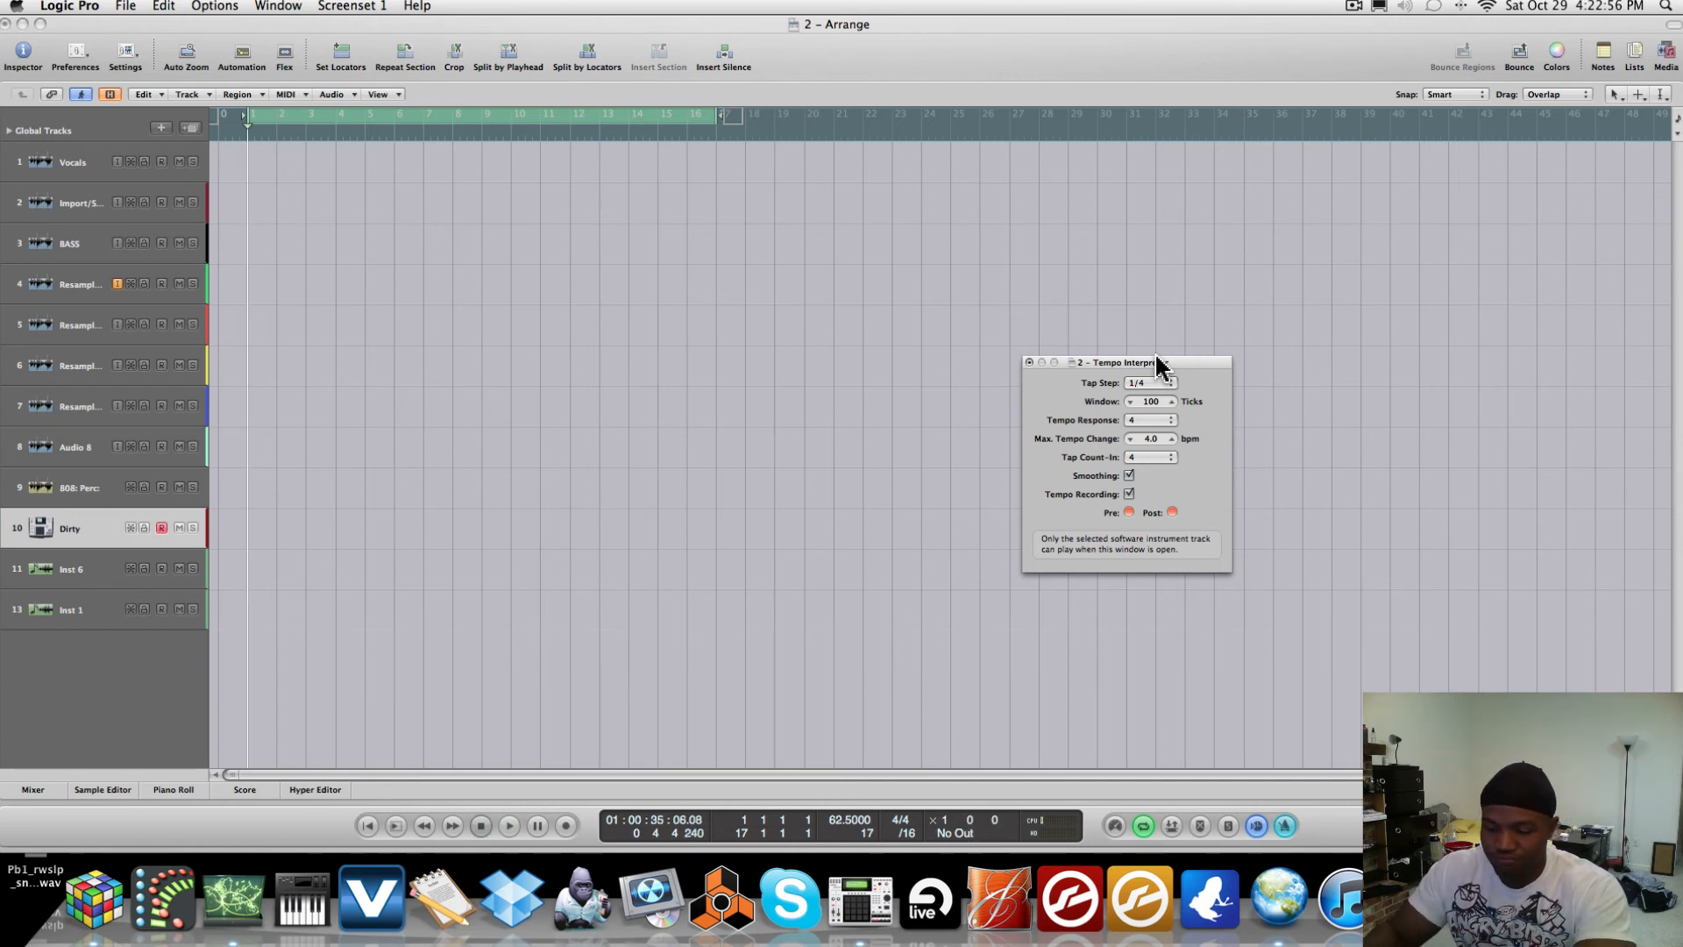
pyautogui.click(508, 824)
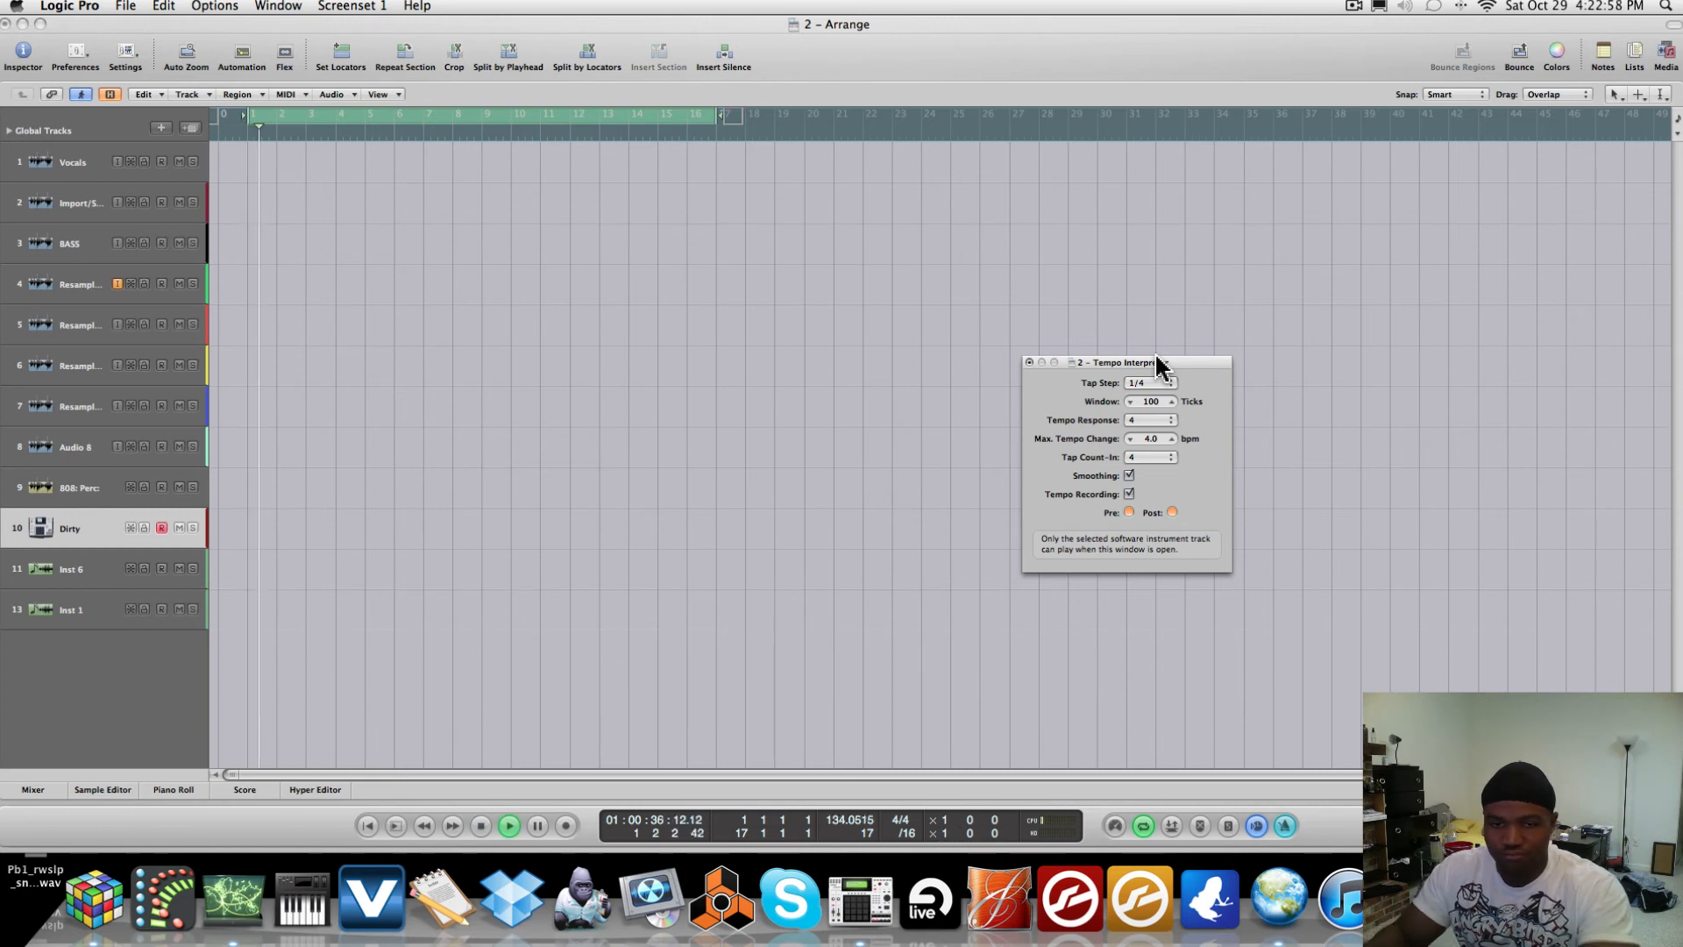
pyautogui.click(847, 826)
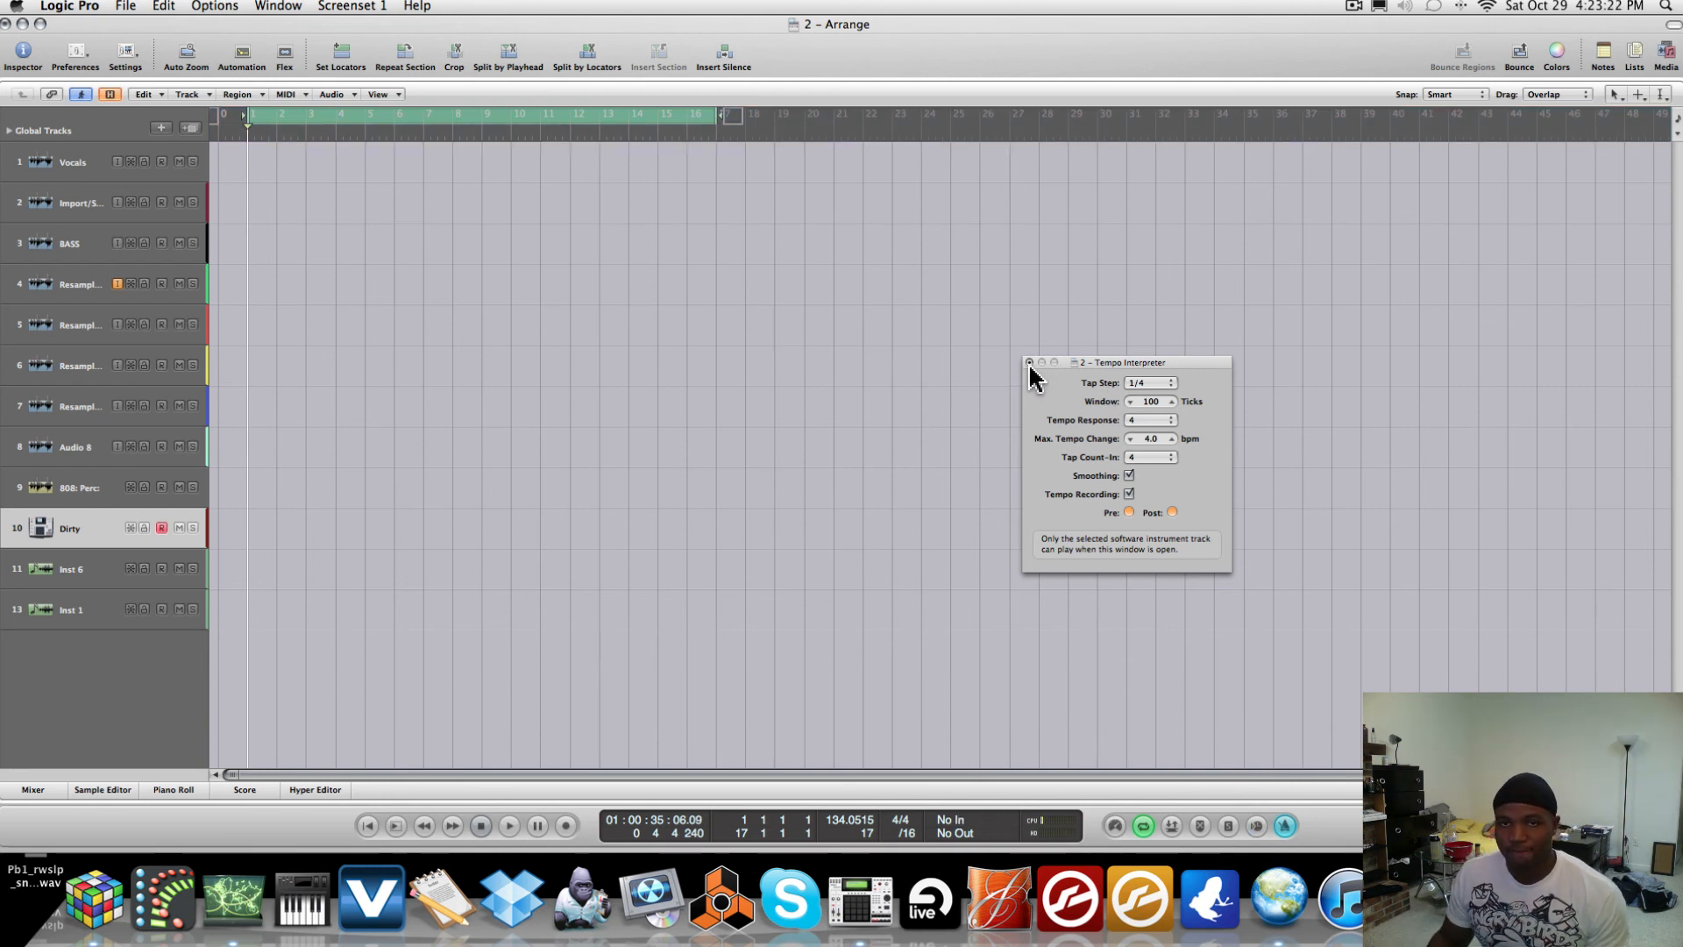
pyautogui.click(1030, 362)
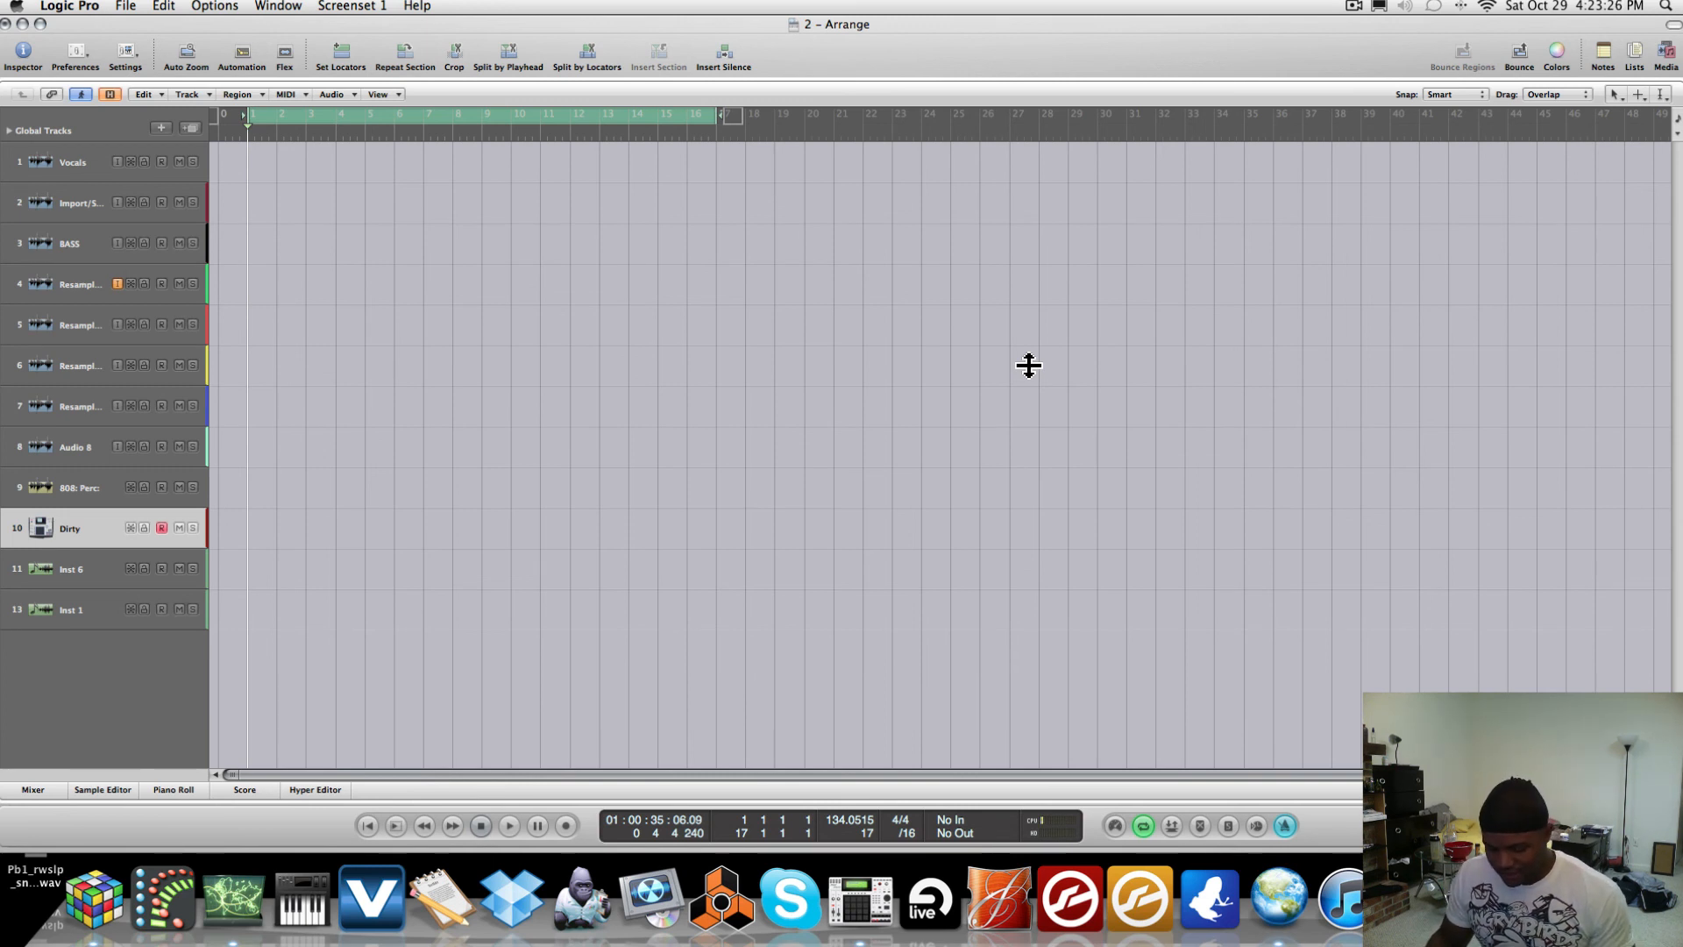
pyautogui.moveTo(617, 535)
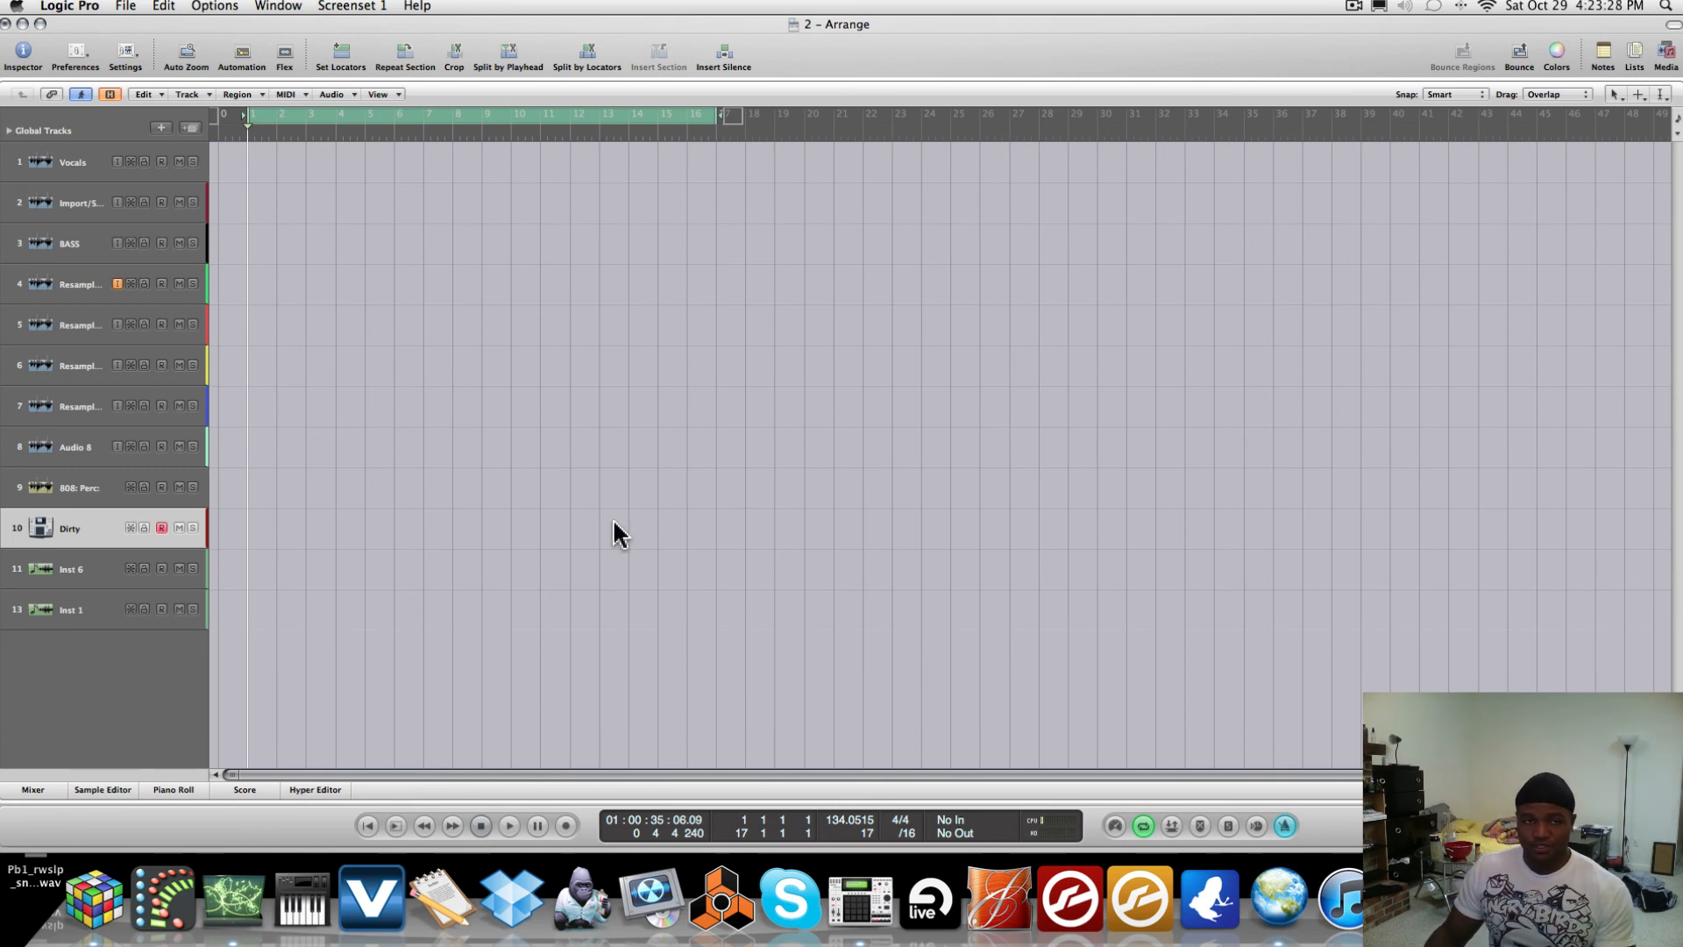
pyautogui.click(509, 826)
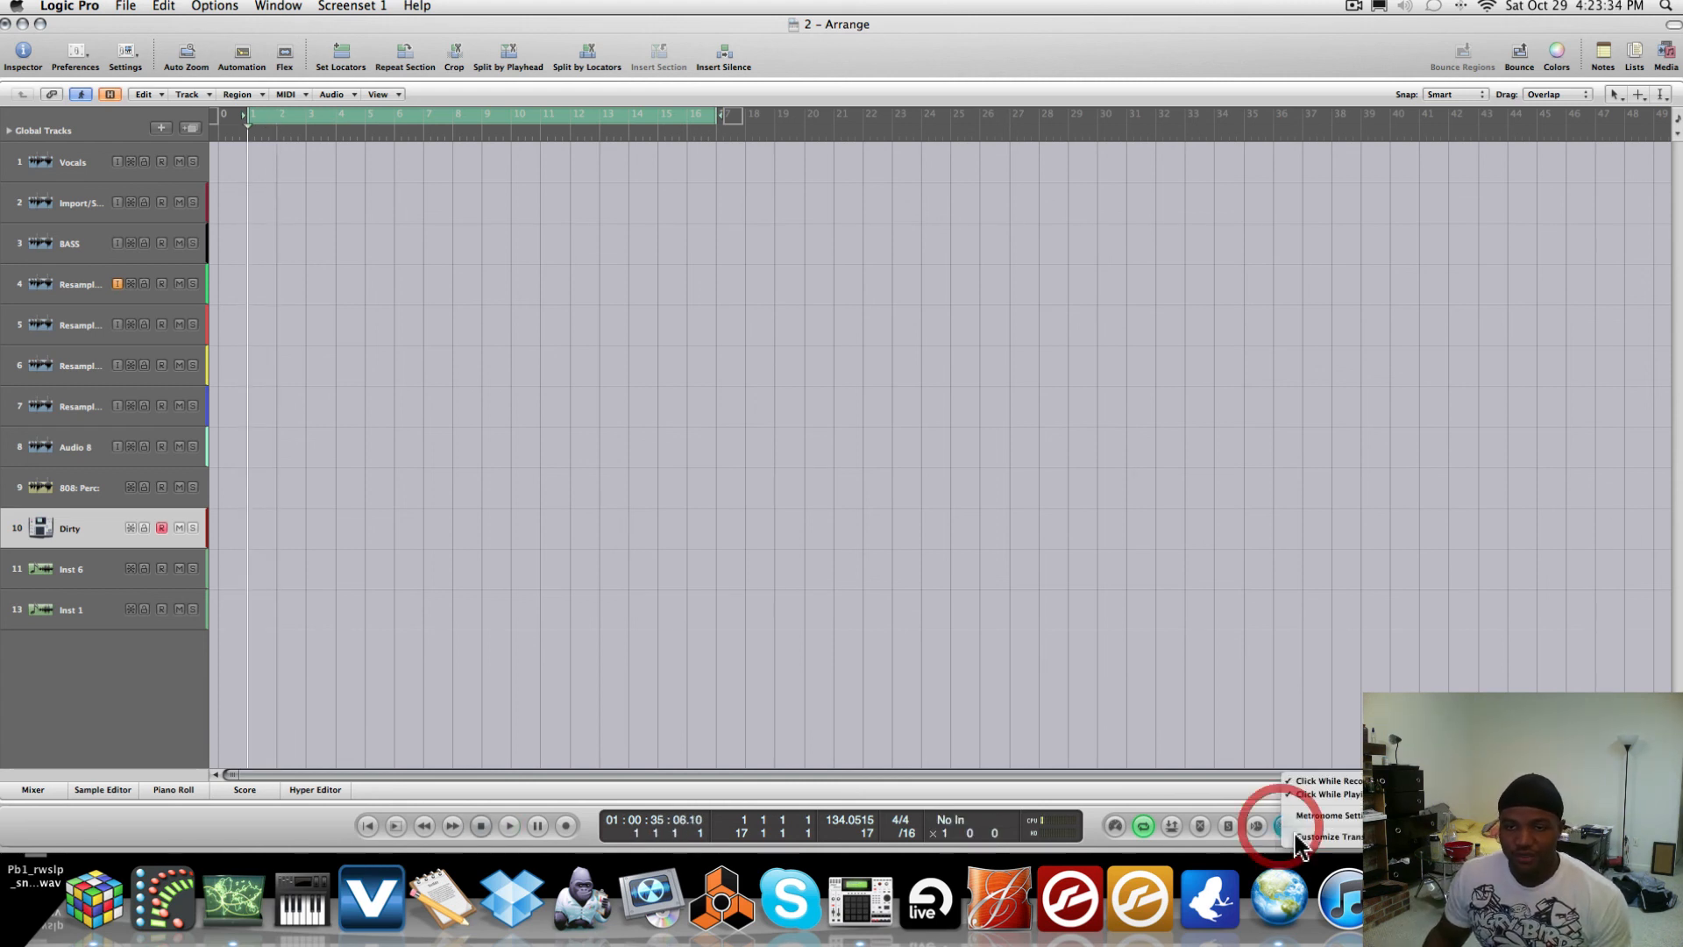
pyautogui.click(1326, 814)
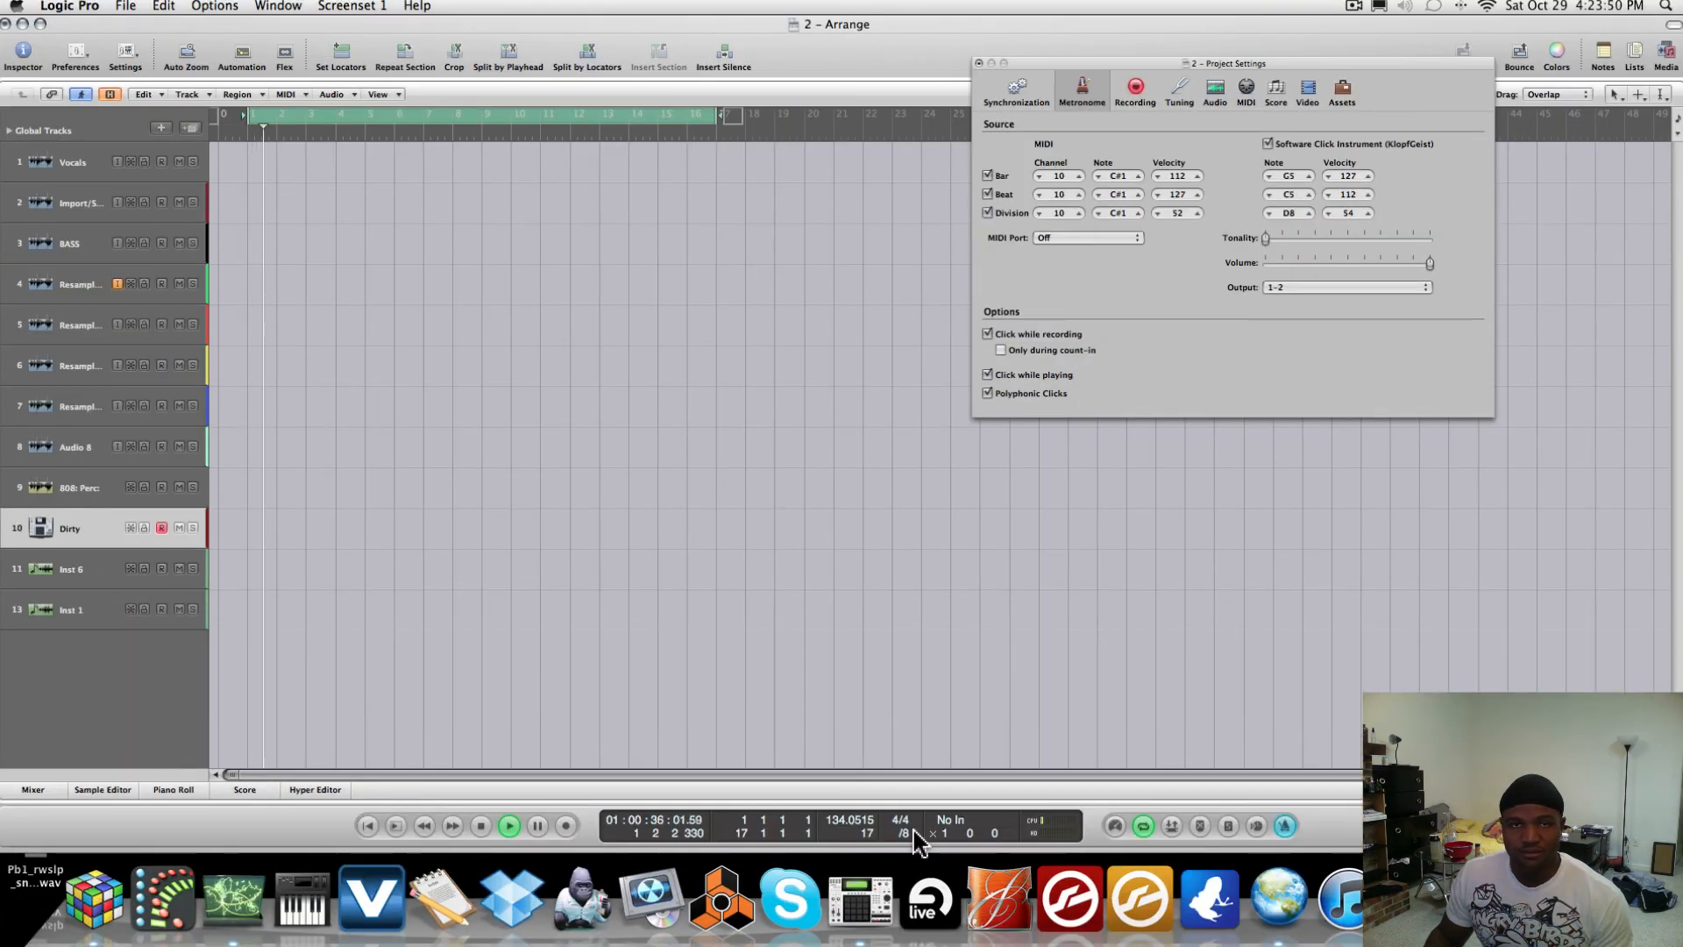
pyautogui.click(509, 824)
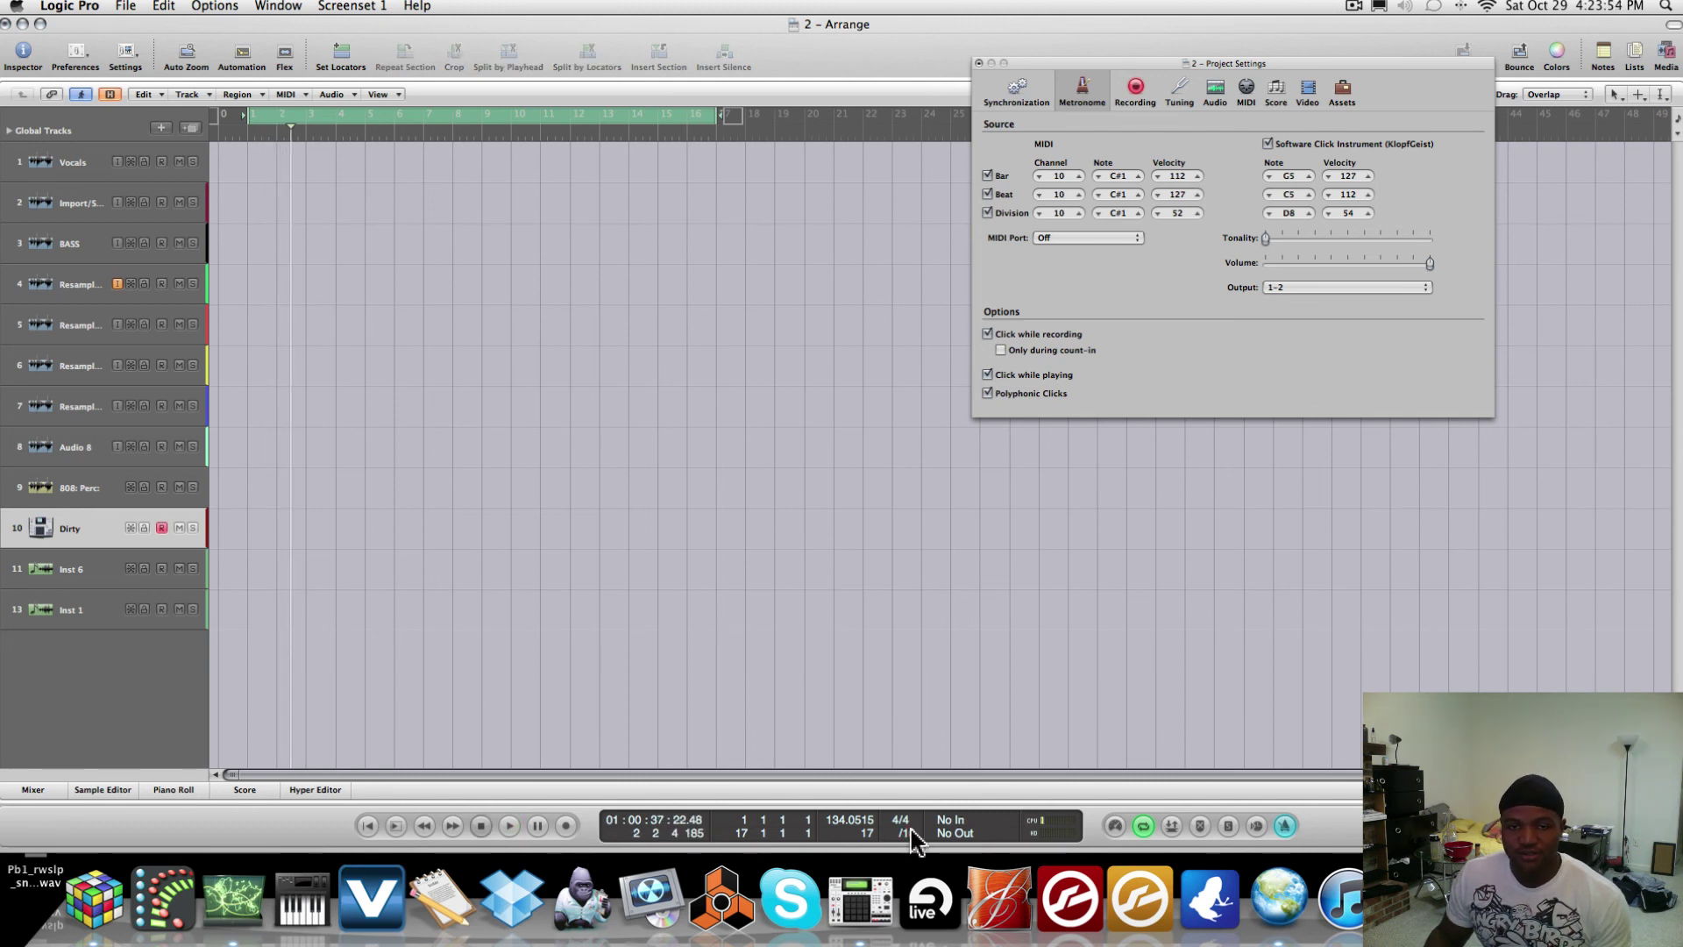
pyautogui.click(508, 824)
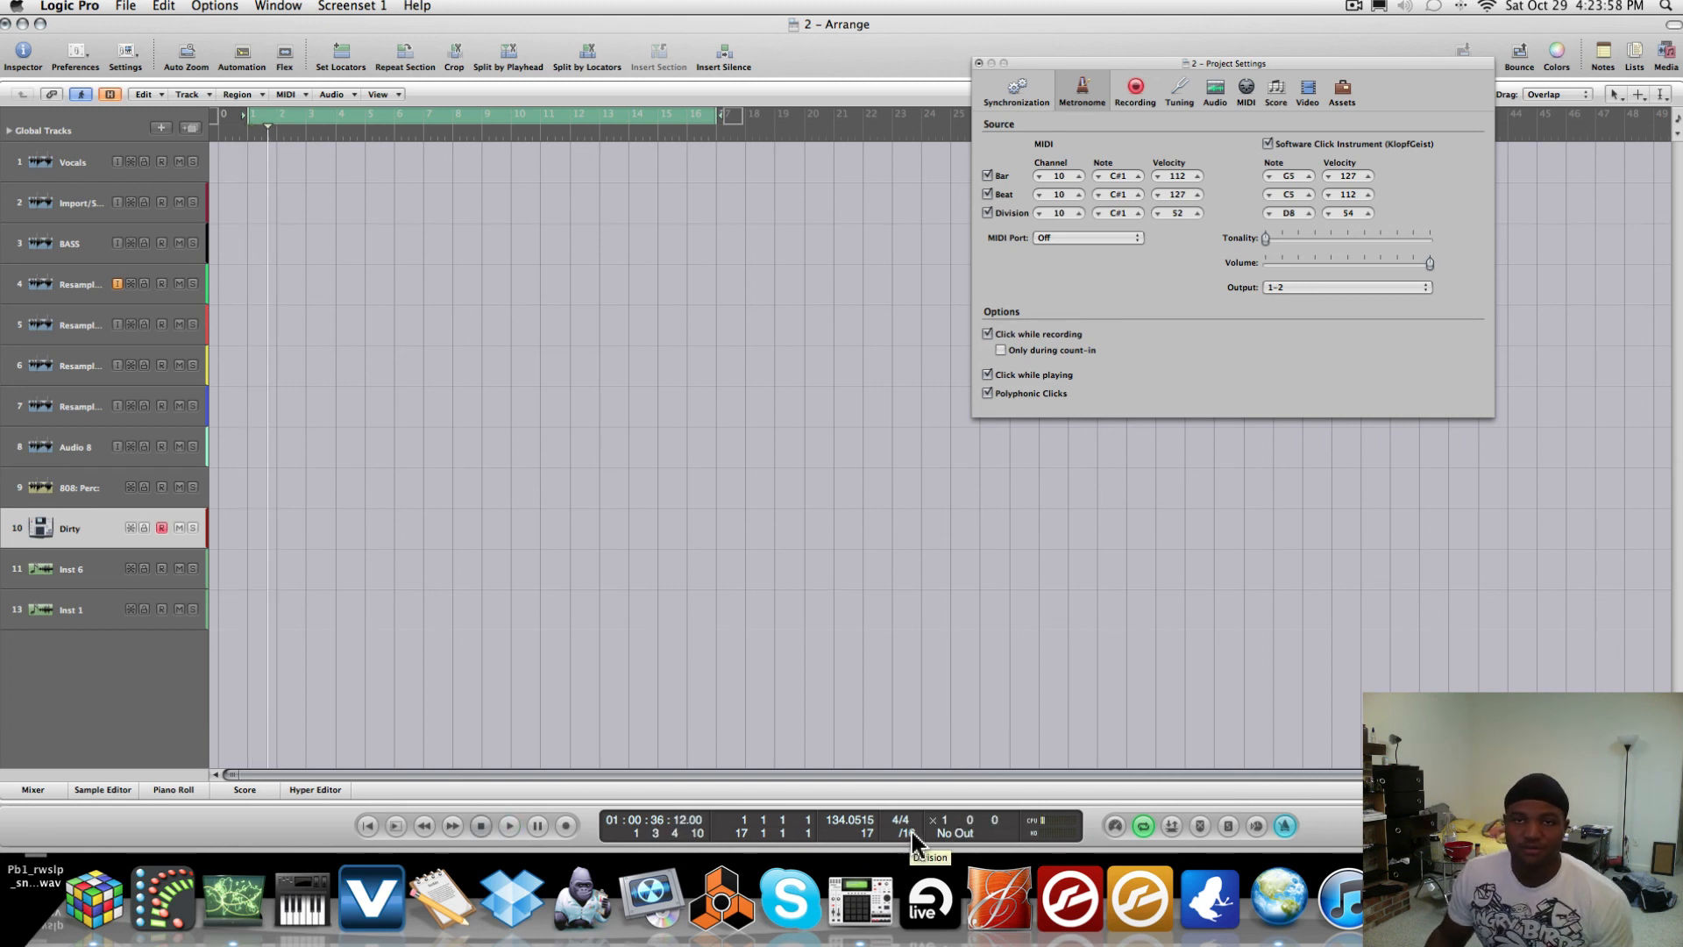
pyautogui.click(976, 62)
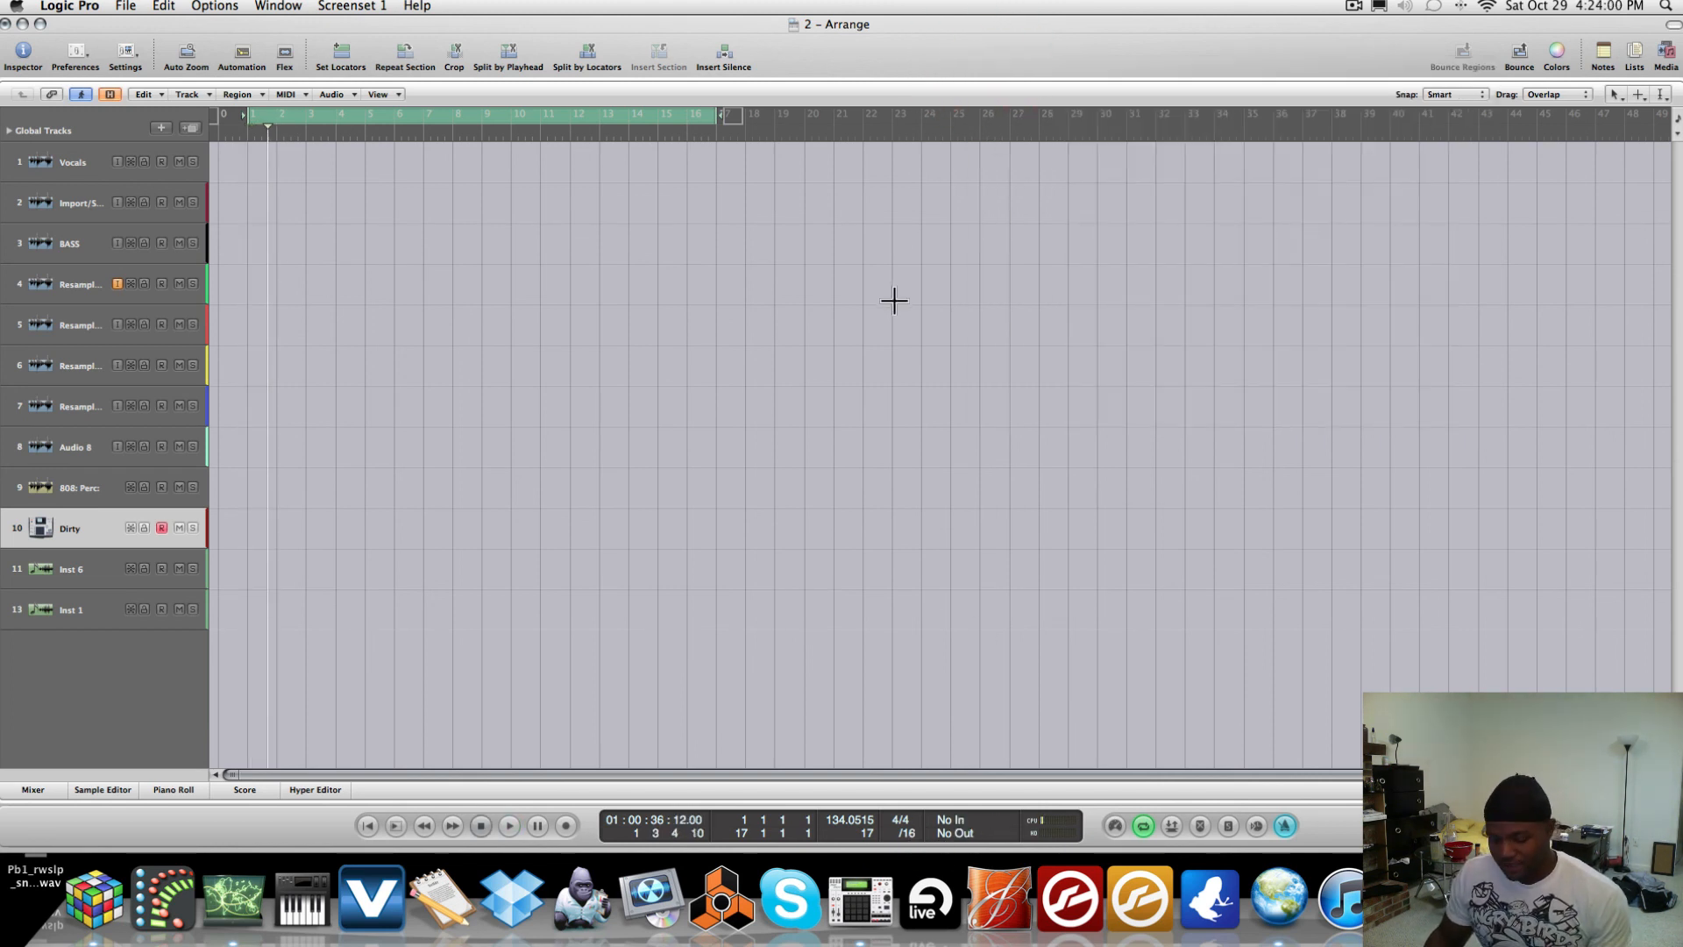
pyautogui.moveTo(832, 301)
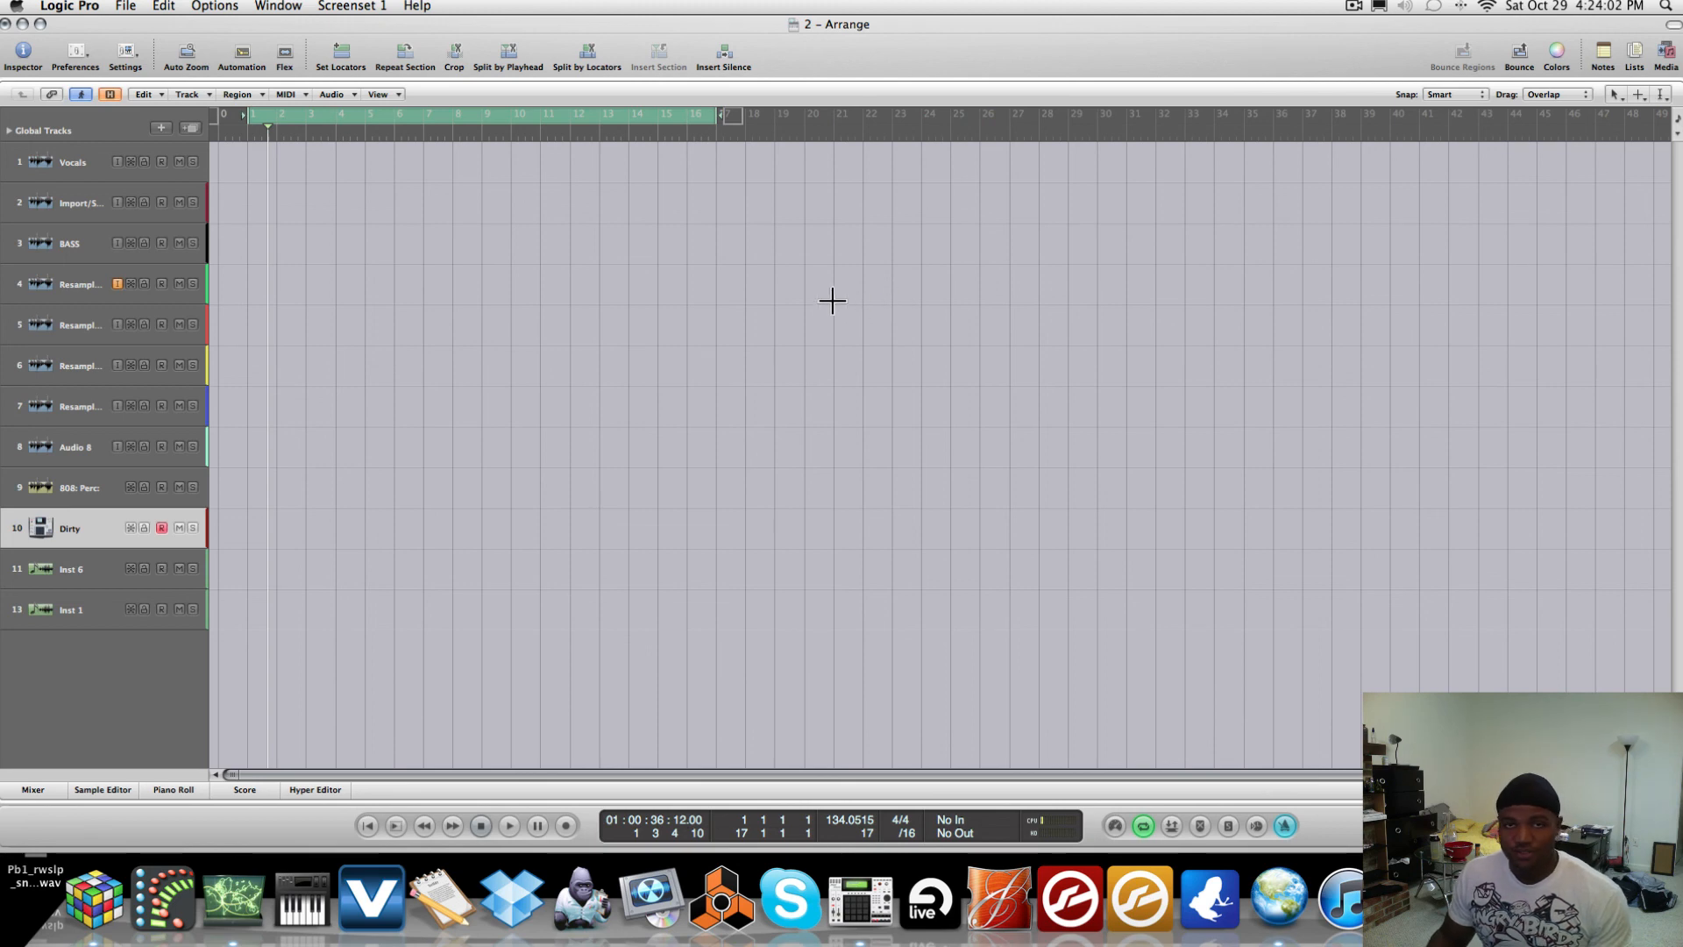